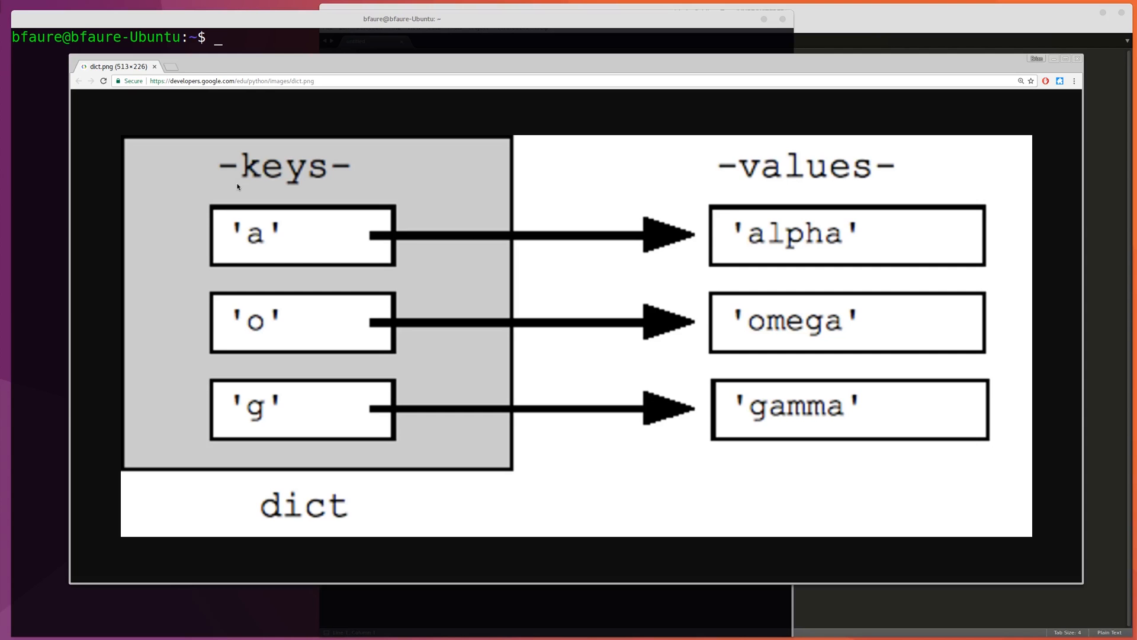
pyautogui.moveTo(199, 271)
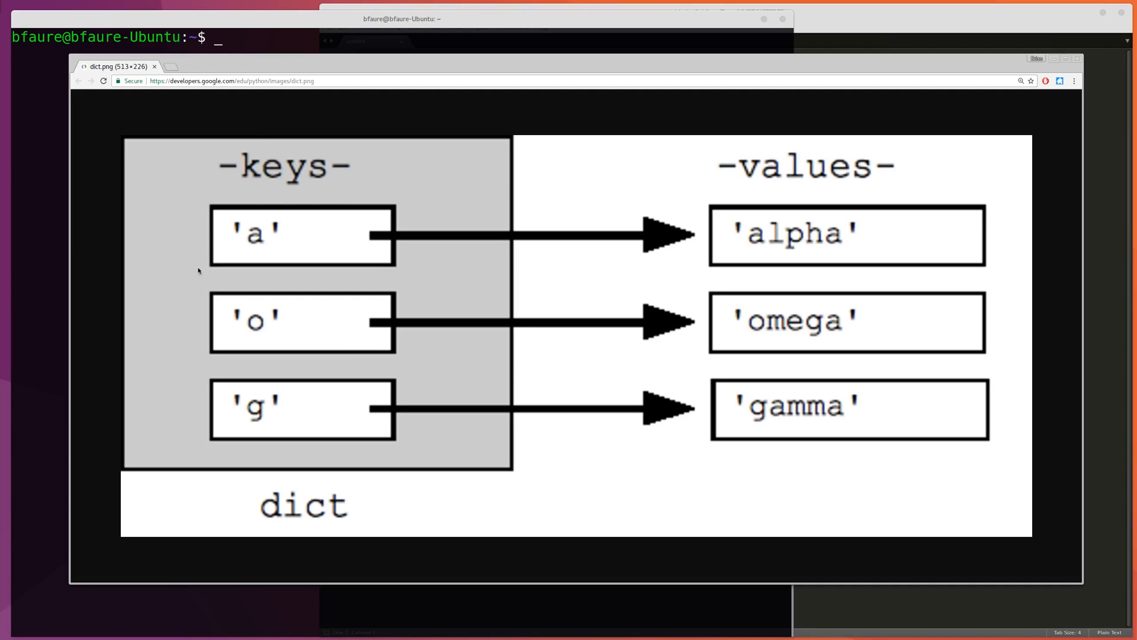
pyautogui.moveTo(244, 263)
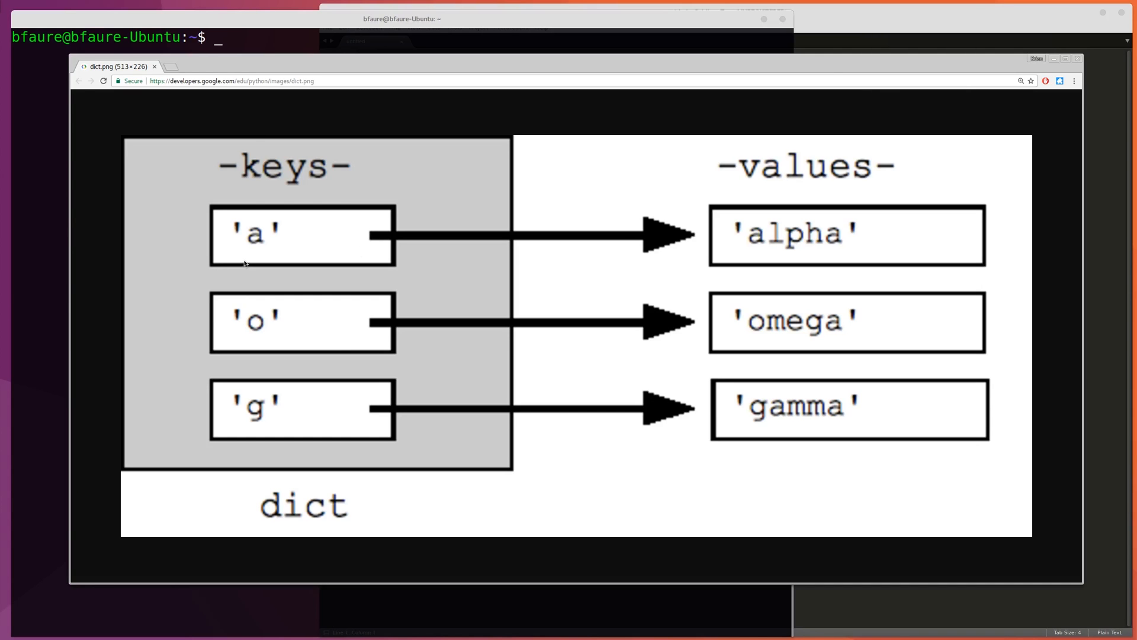
pyautogui.moveTo(905, 251)
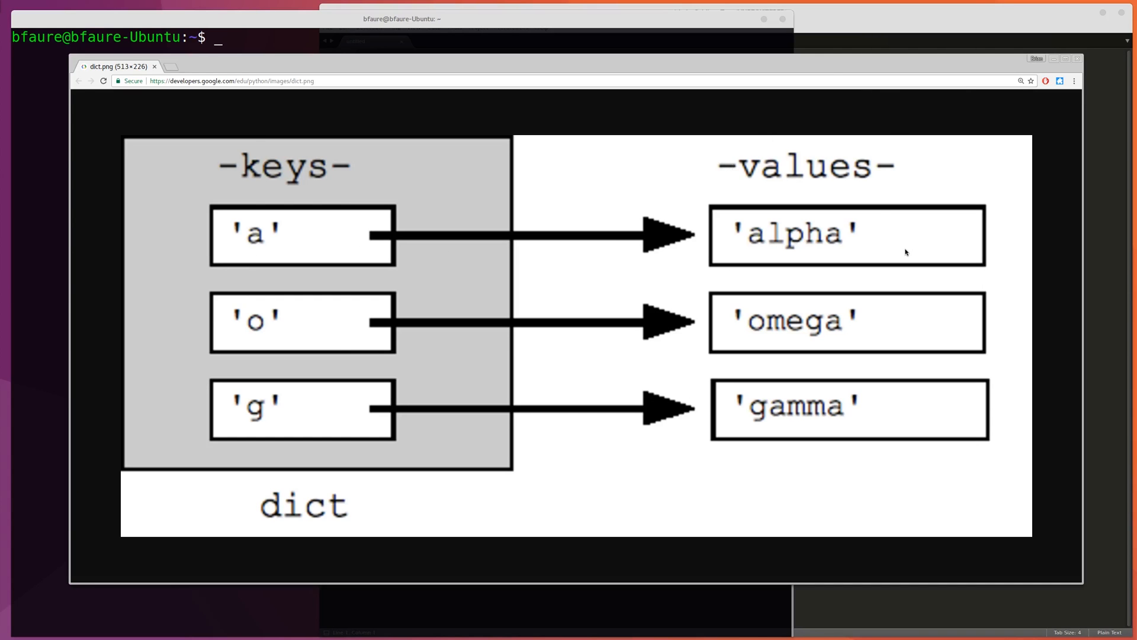
pyautogui.moveTo(911, 229)
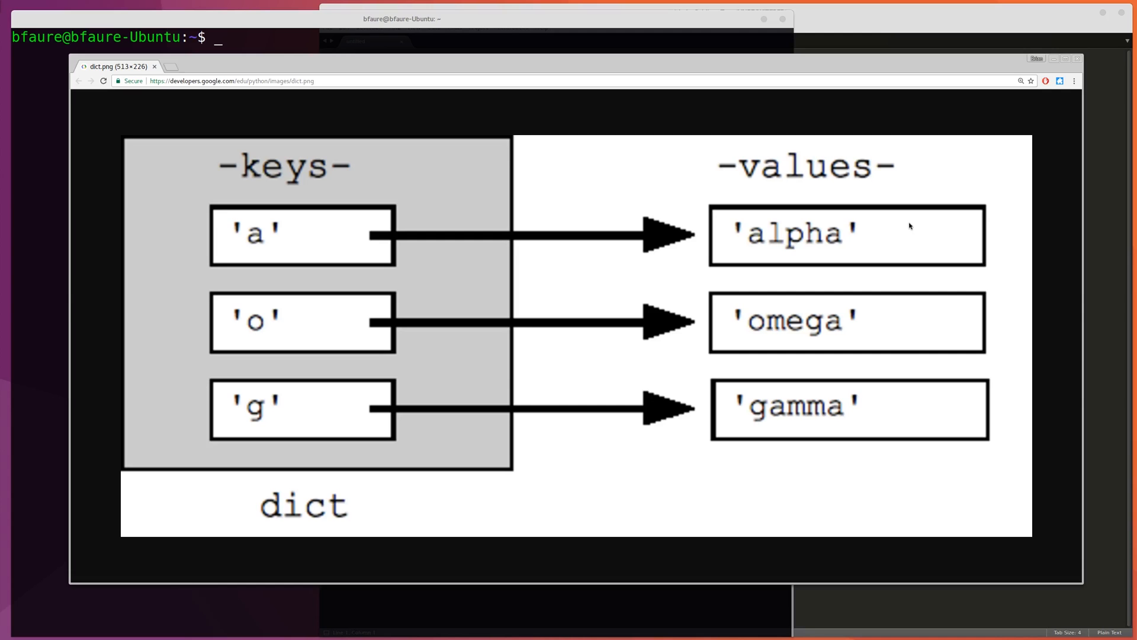
pyautogui.moveTo(909, 231)
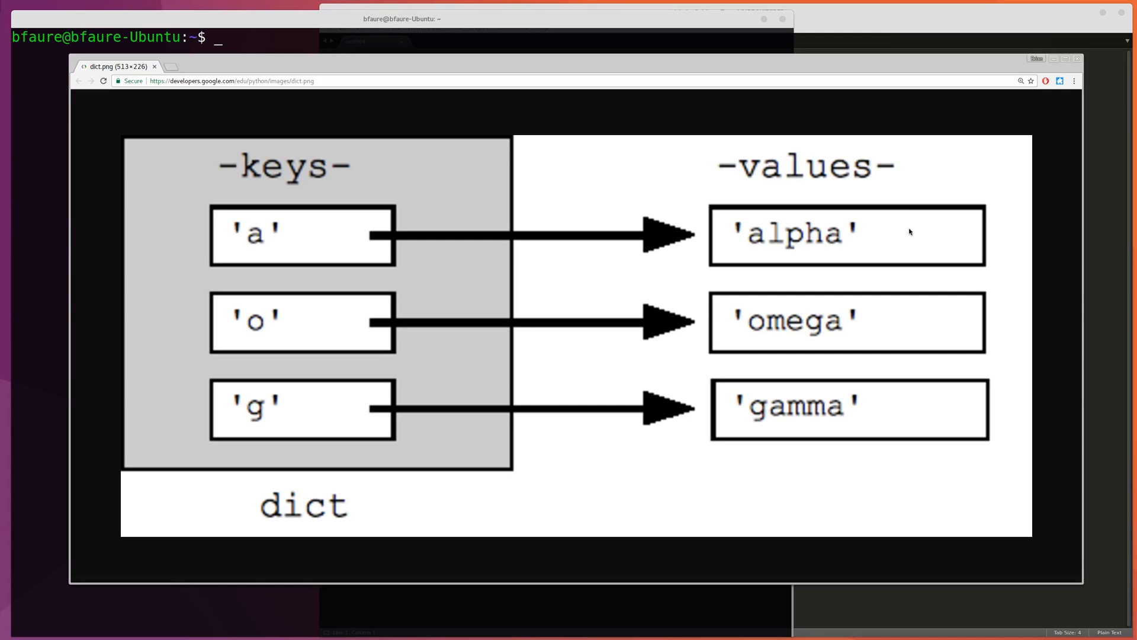
pyautogui.moveTo(913, 237)
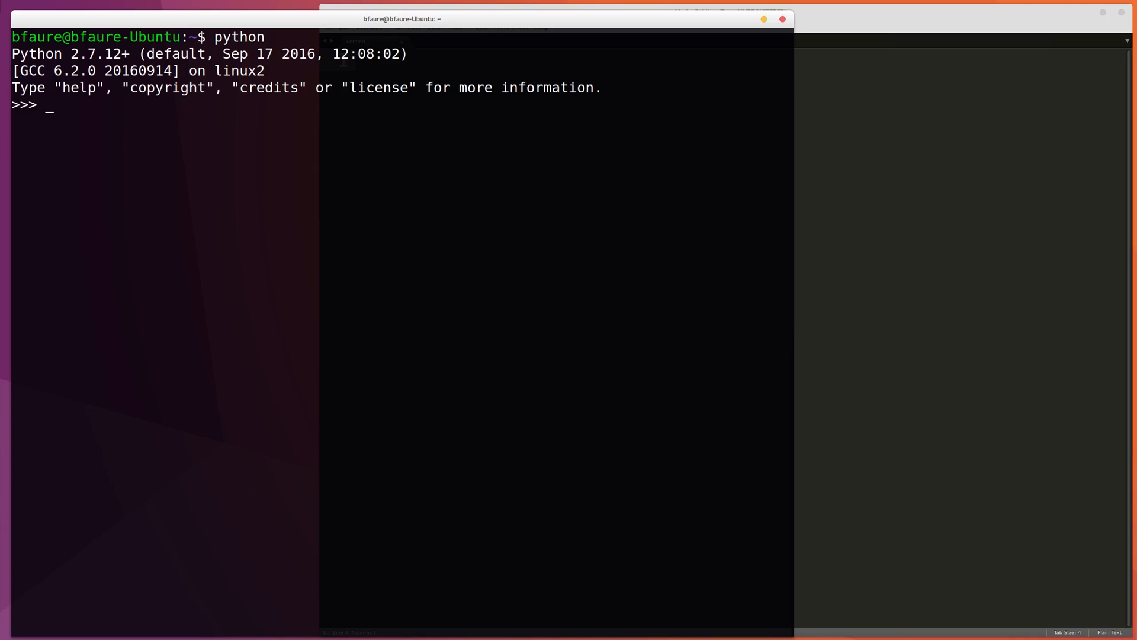
# Create an empty dictionary d = {} and an empty list l = [] at the >>> prompt
pyautogui.write('d = {}')
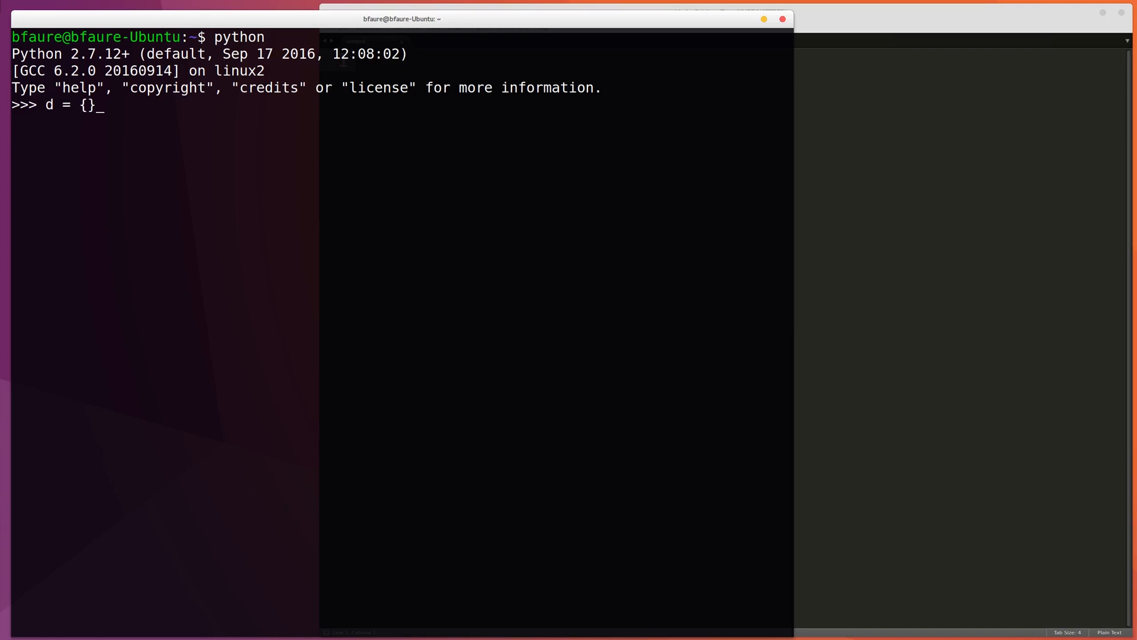
pyautogui.press('Return')
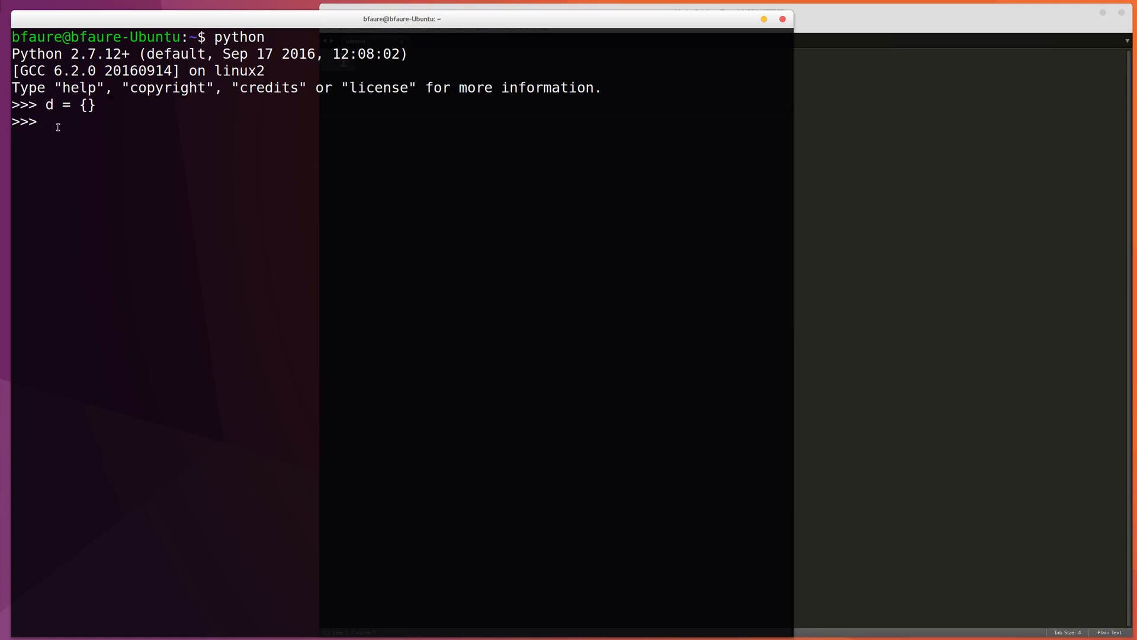
pyautogui.write('l = [')
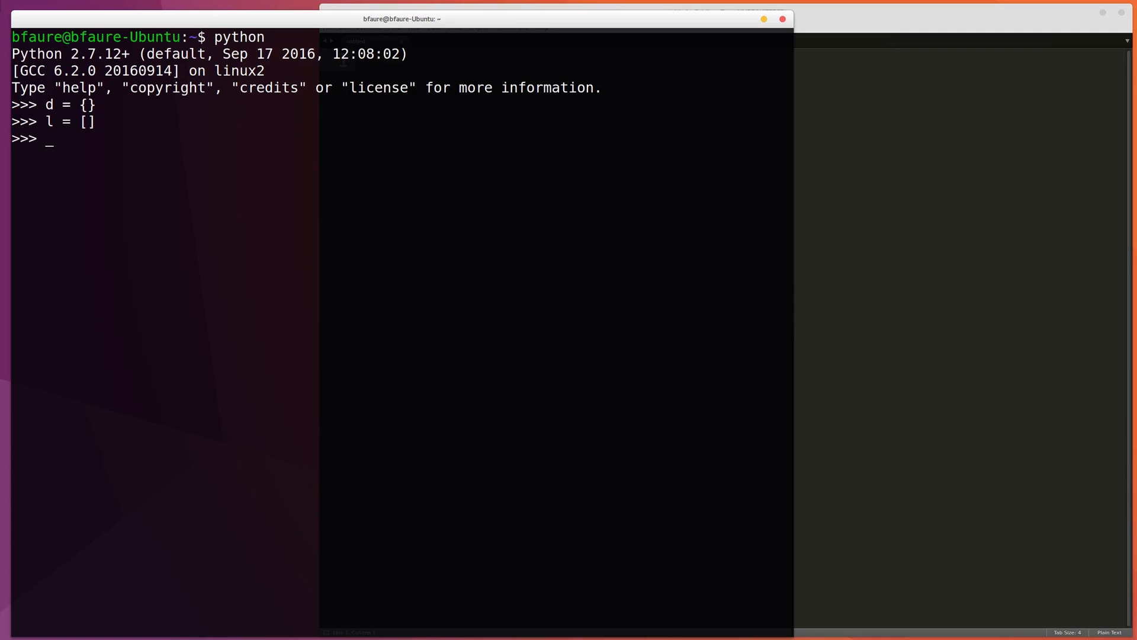
pyautogui.press('Return')
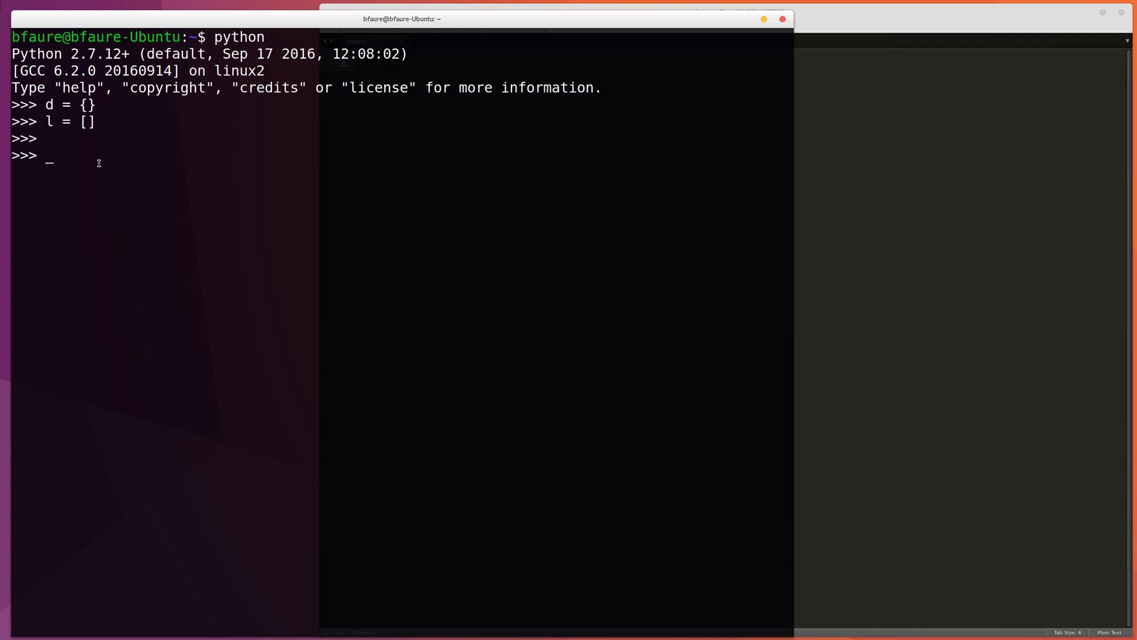
# Assign d[1] = "yes" and d['1'] = "no" in the interpreter
pyautogui.write('d[')
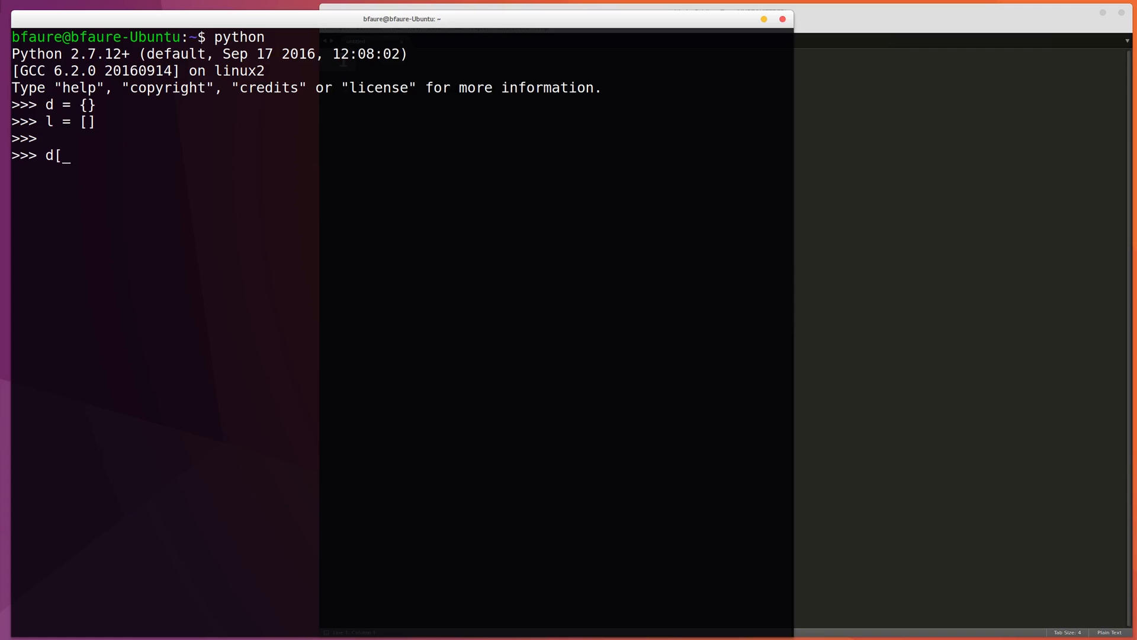
pyautogui.write('1] =')
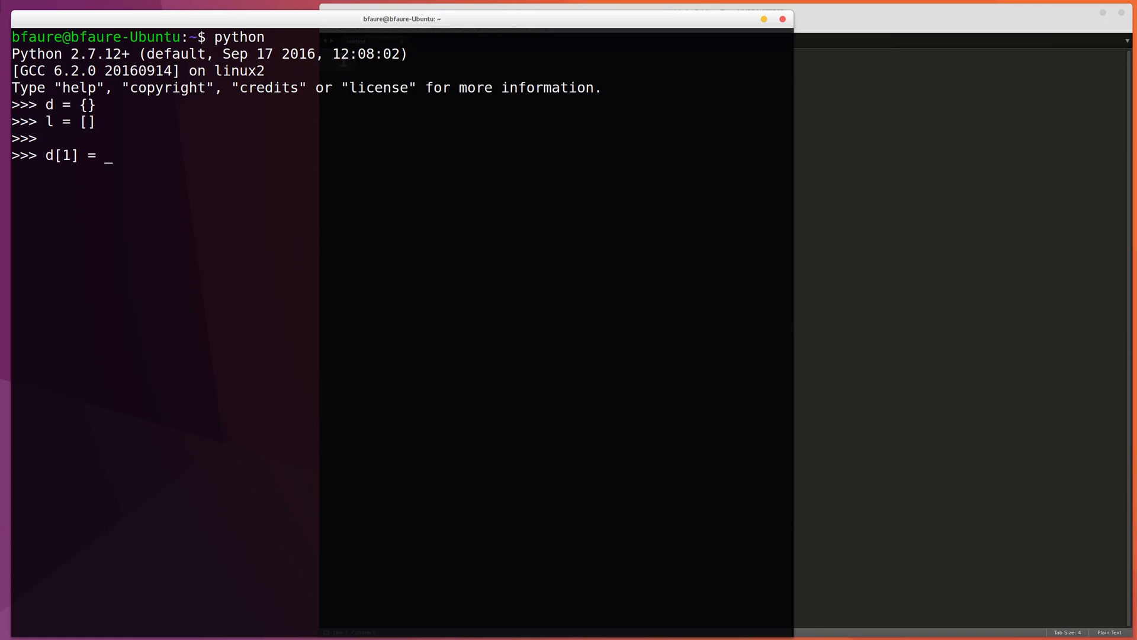
pyautogui.write('"yes')
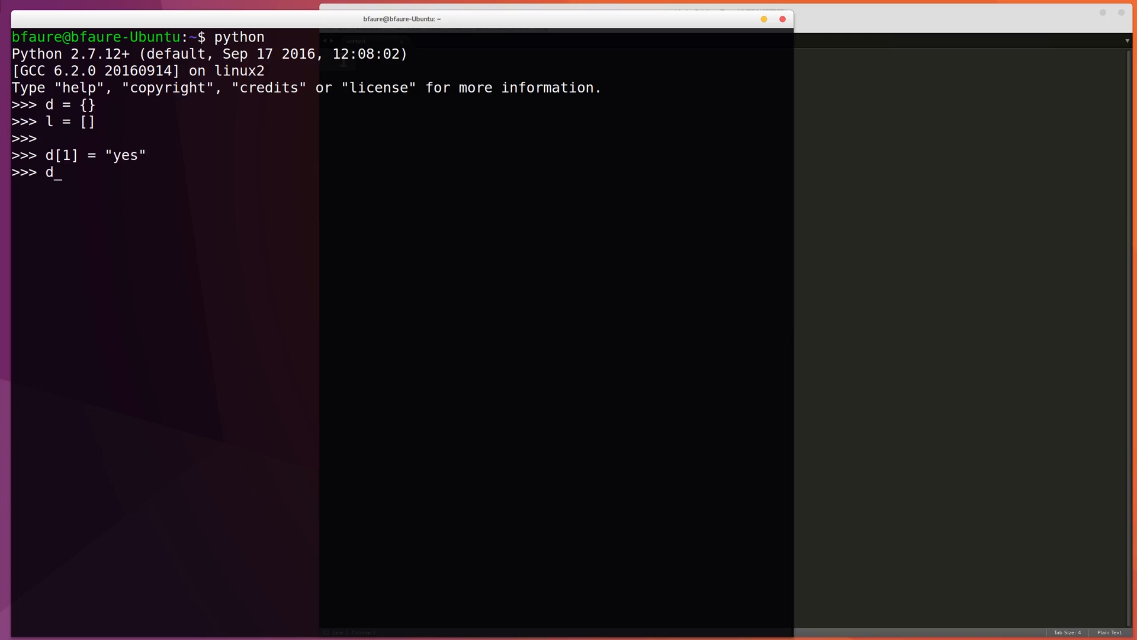
pyautogui.write('[')
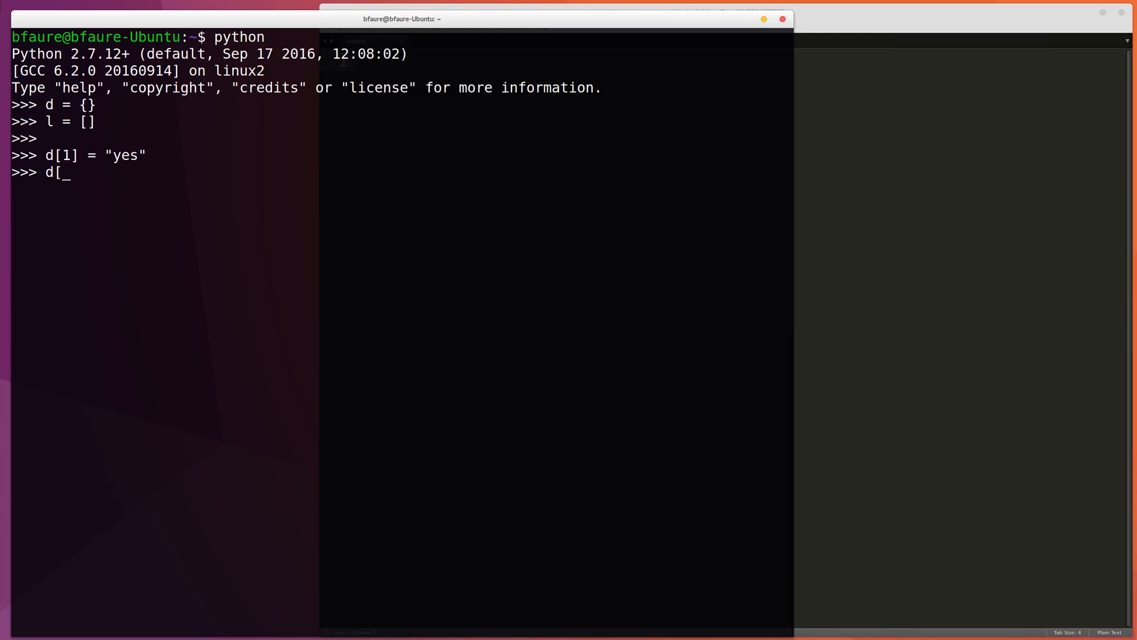
pyautogui.write("'1'] =")
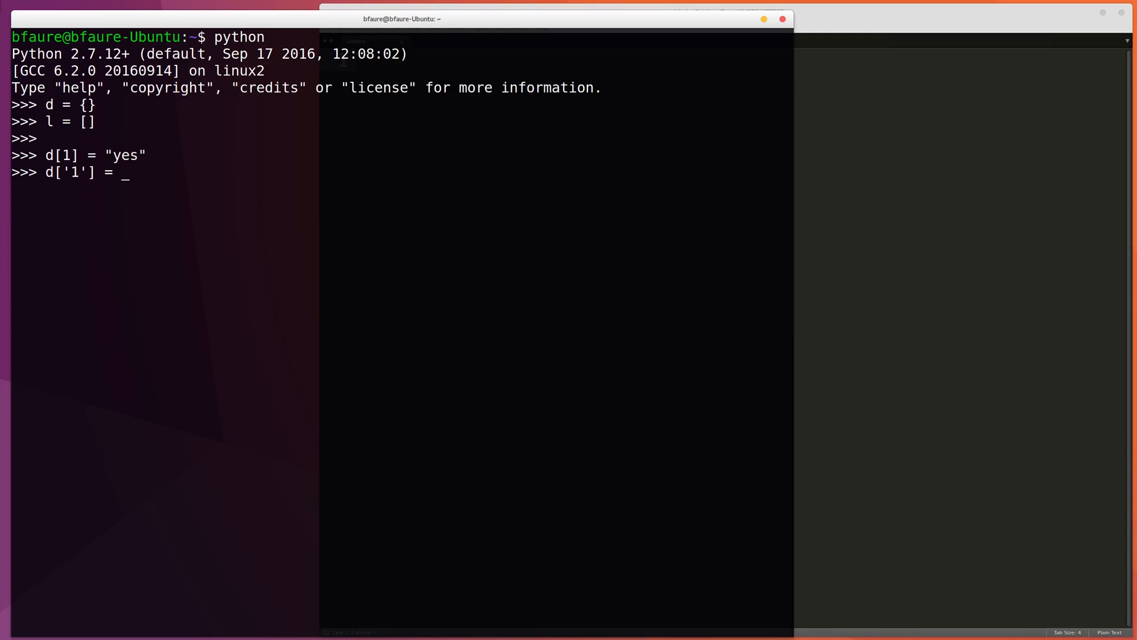
pyautogui.write('"no"')
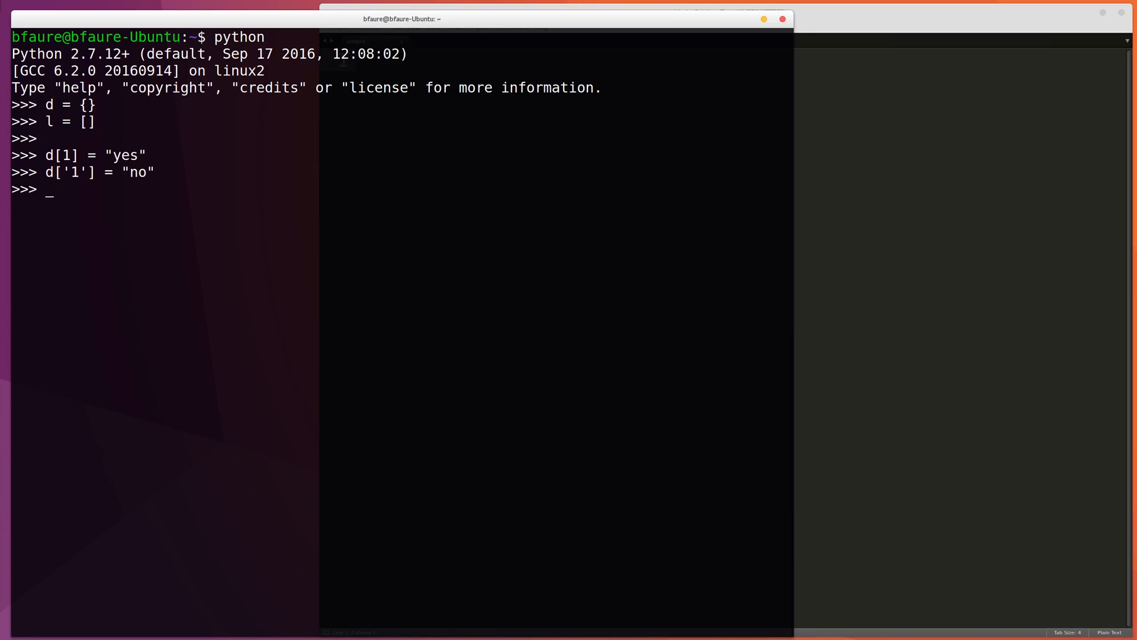
pyautogui.press('Return')
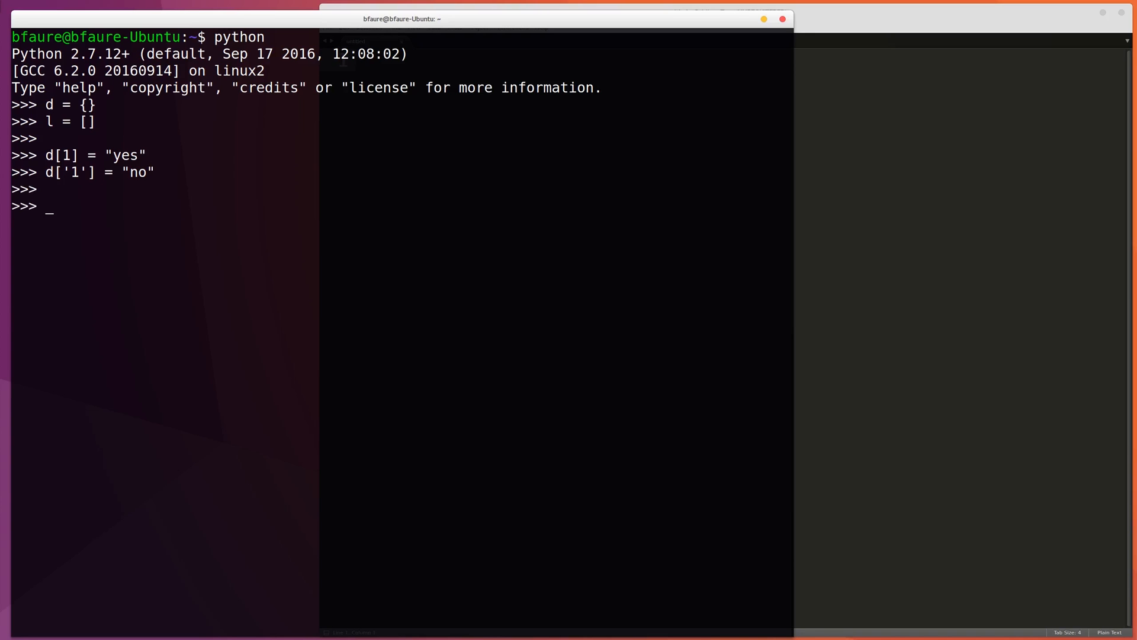
# Read back d[1] and d['1'] to show the integer and string keys hold different values
pyautogui.write('d[1')
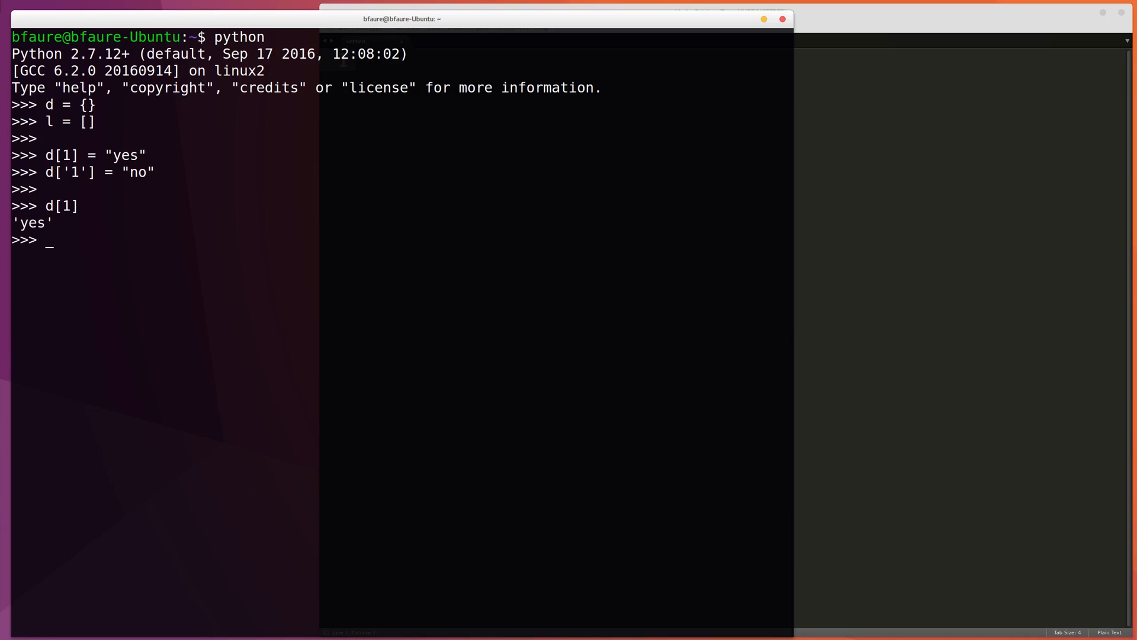
pyautogui.write("d['1'")
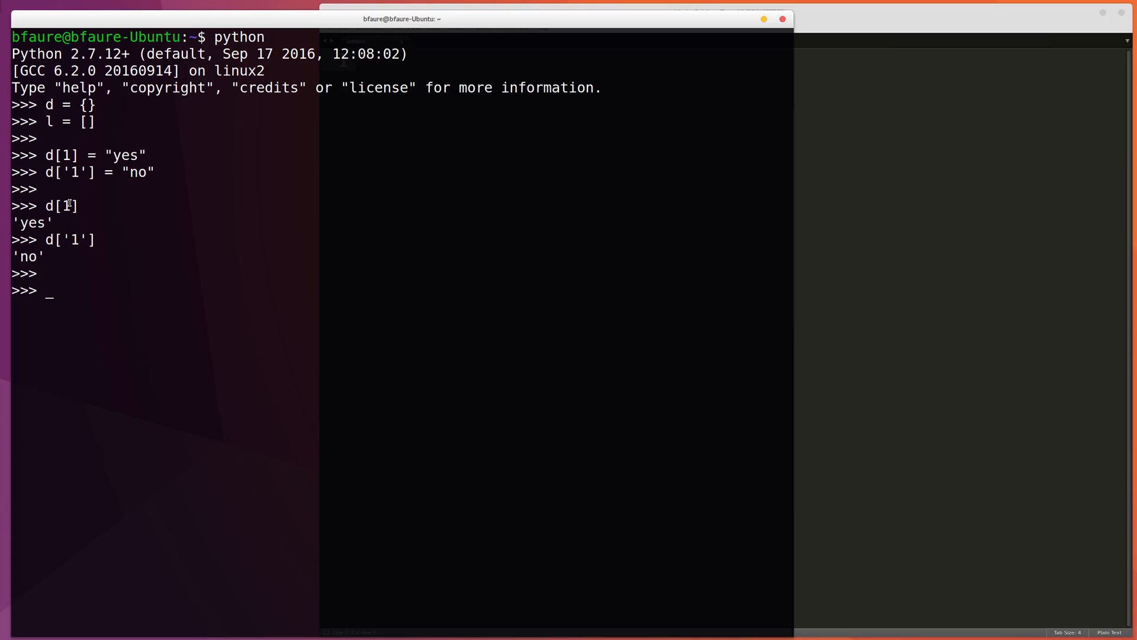
pyautogui.doubleClick(75, 239)
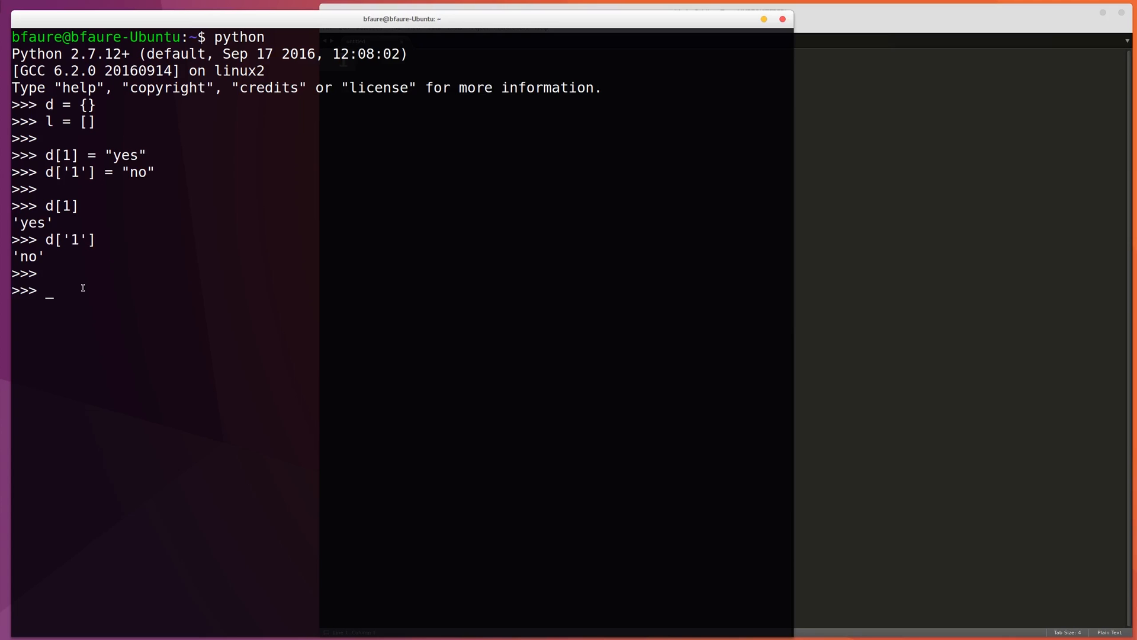
pyautogui.moveTo(92, 239)
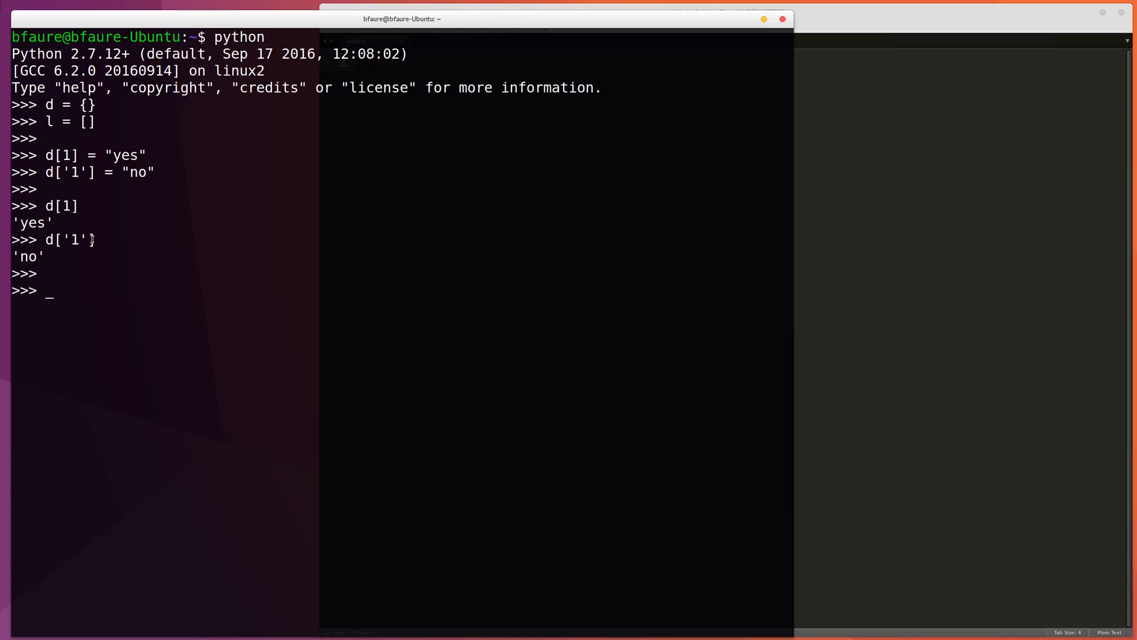
pyautogui.doubleClick(72, 240)
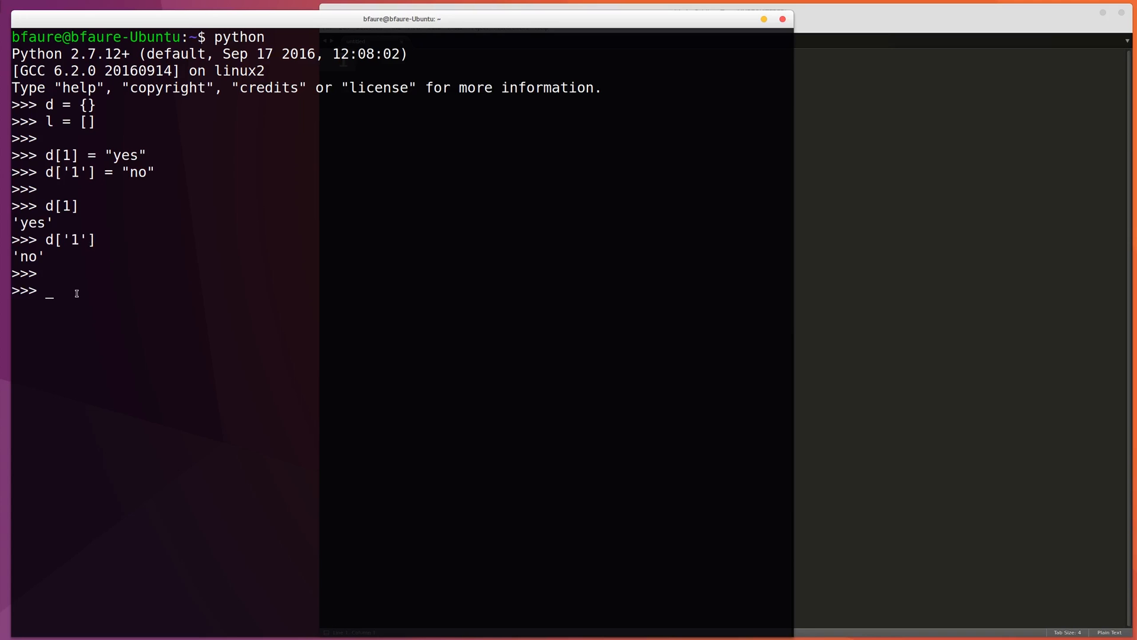
# Assign d[2] = 9000 and look up d[2] to confirm it returns 9000
pyautogui.write('d[')
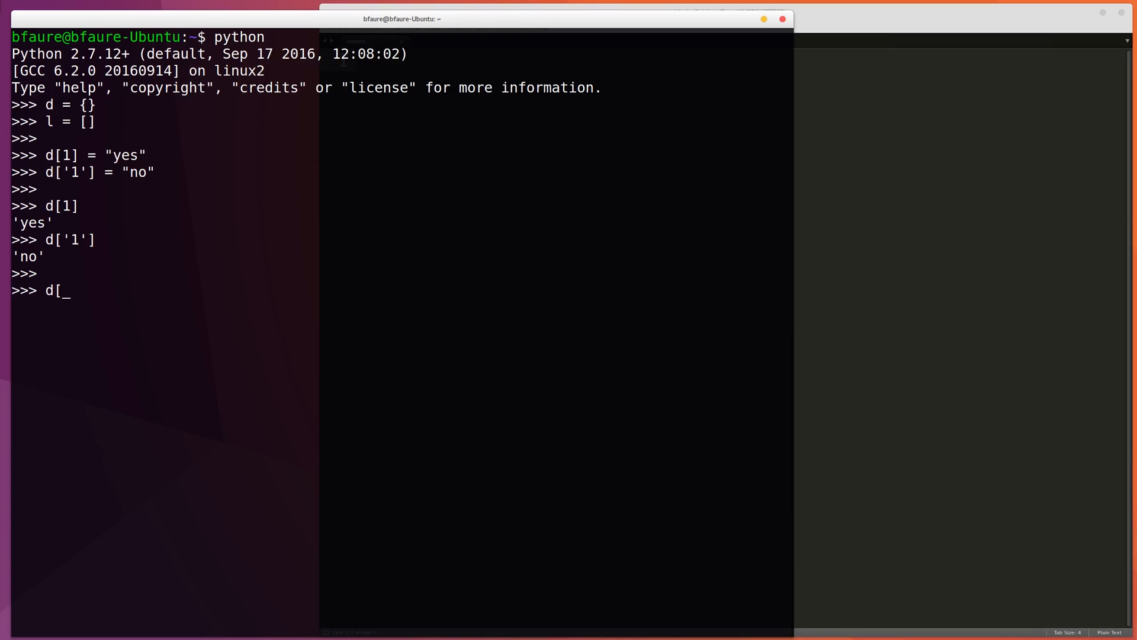
pyautogui.write('2] =')
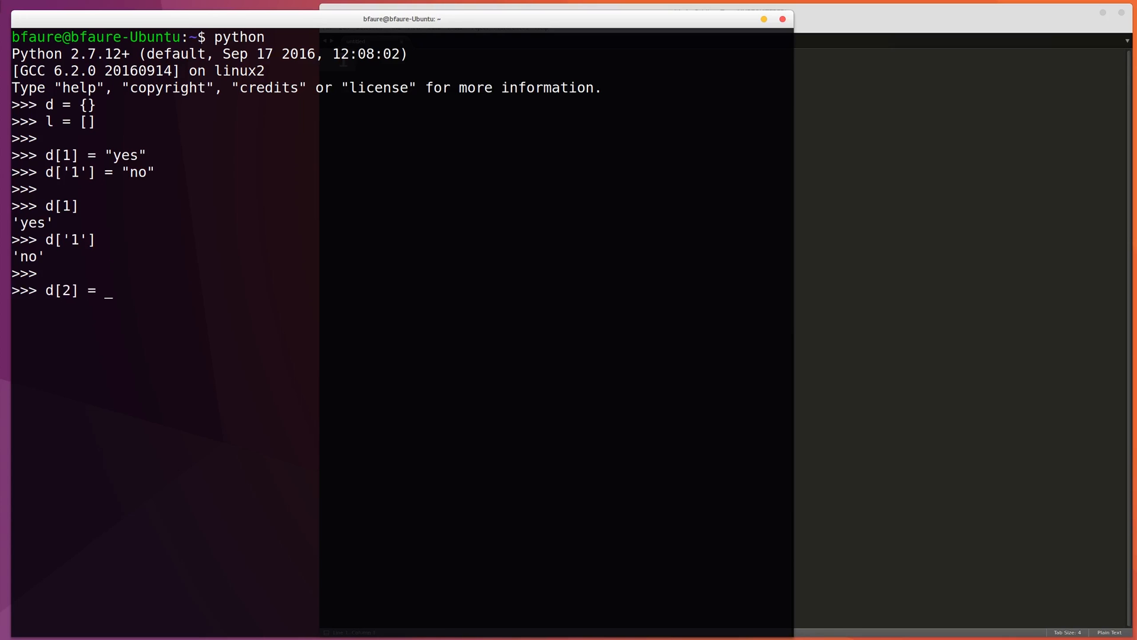
pyautogui.write('9000')
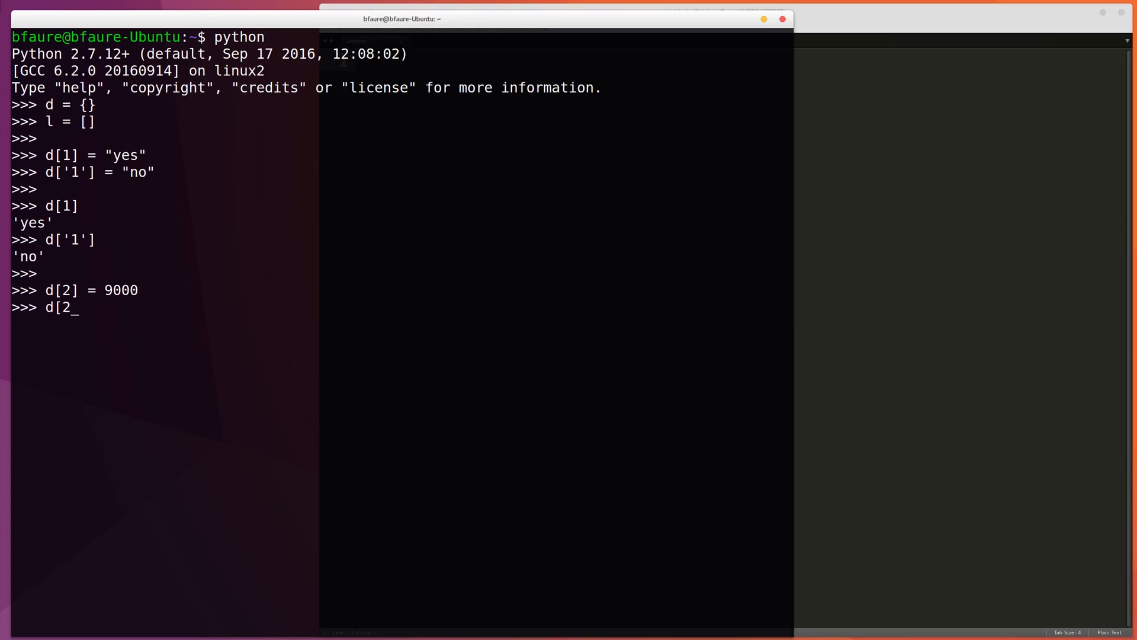
pyautogui.press('Return')
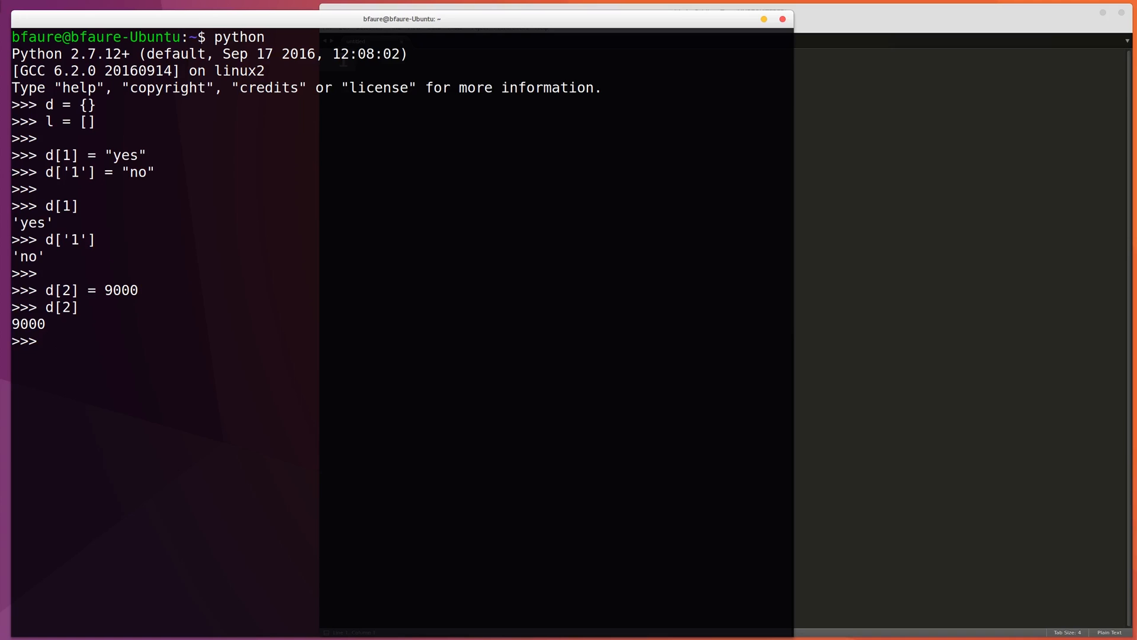
pyautogui.press('Return')
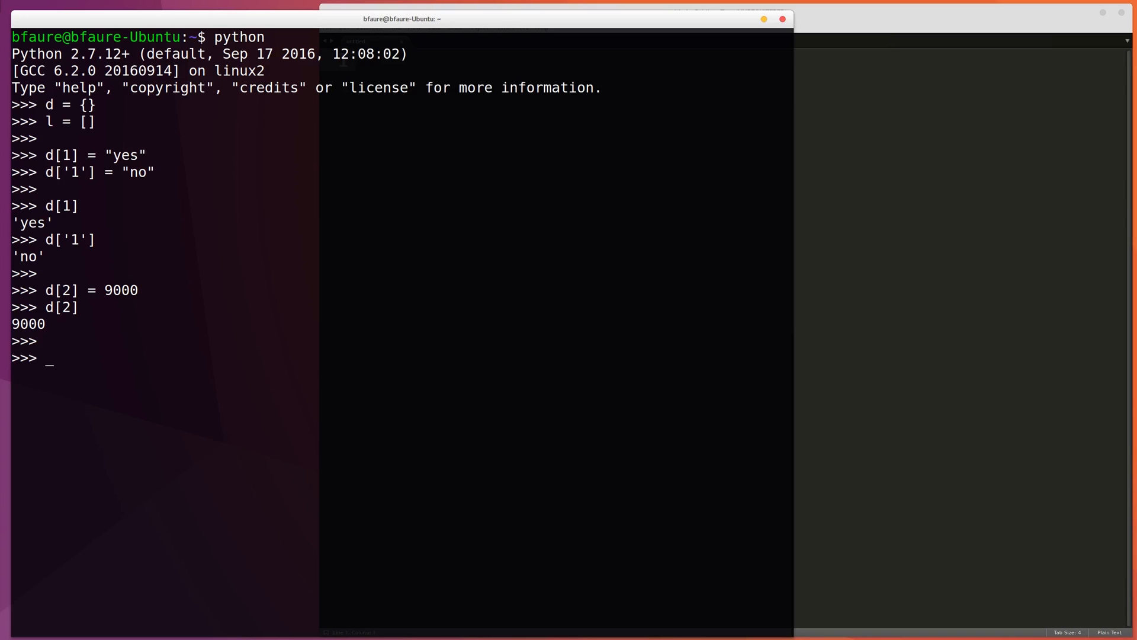
# Define class my_class whose __init__ sets self.data = "data"
pyautogui.write('class')
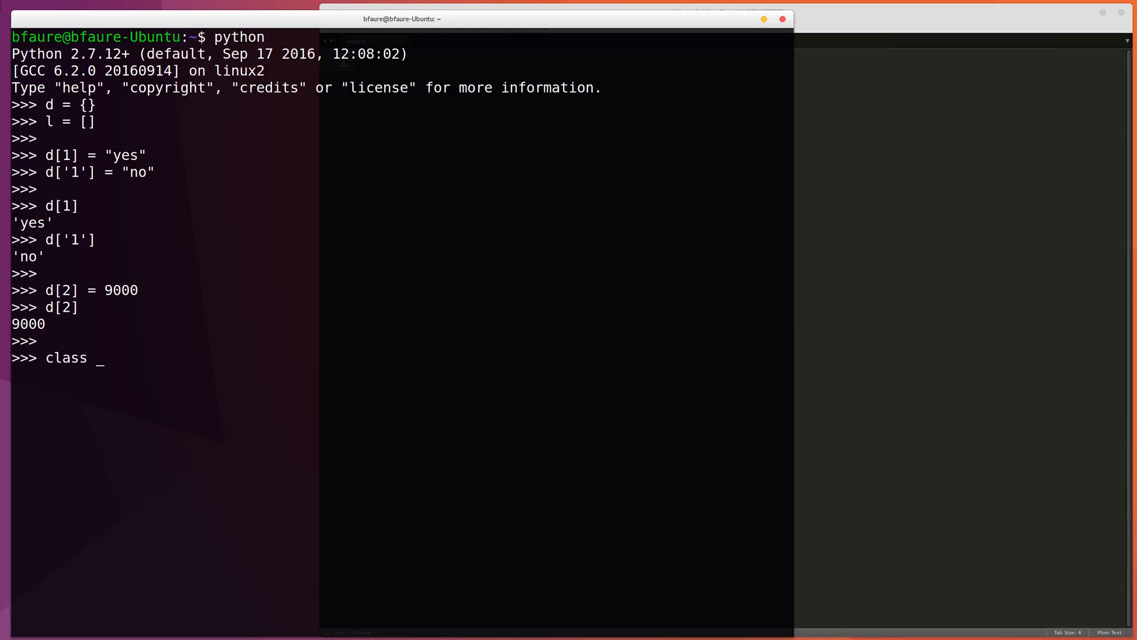
pyautogui.write('my_class:')
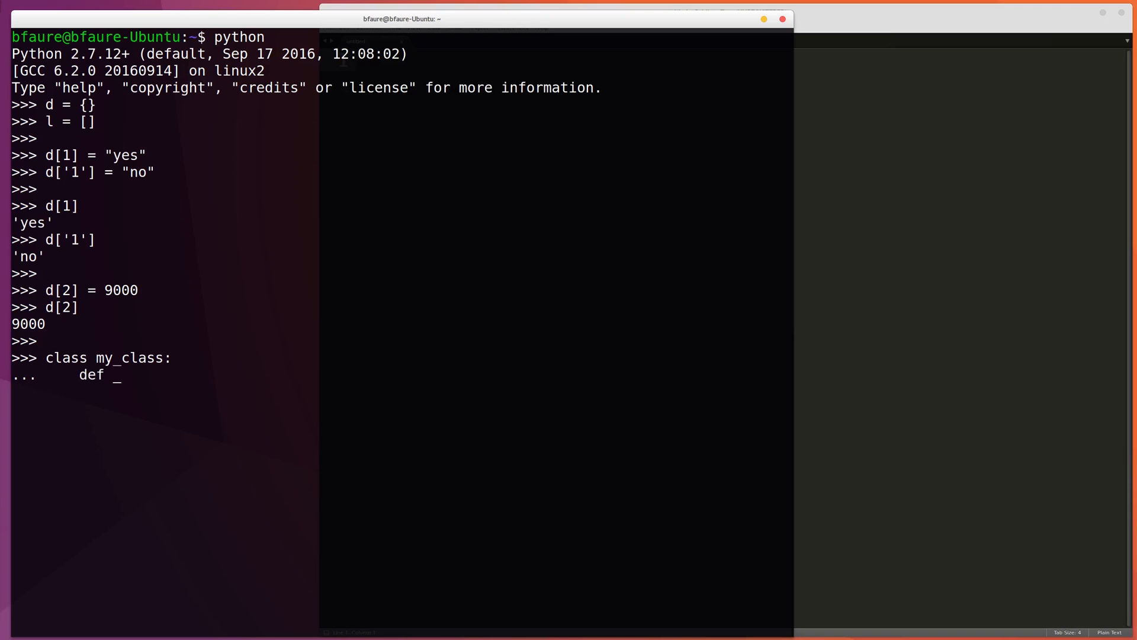
pyautogui.write('__init__(self):')
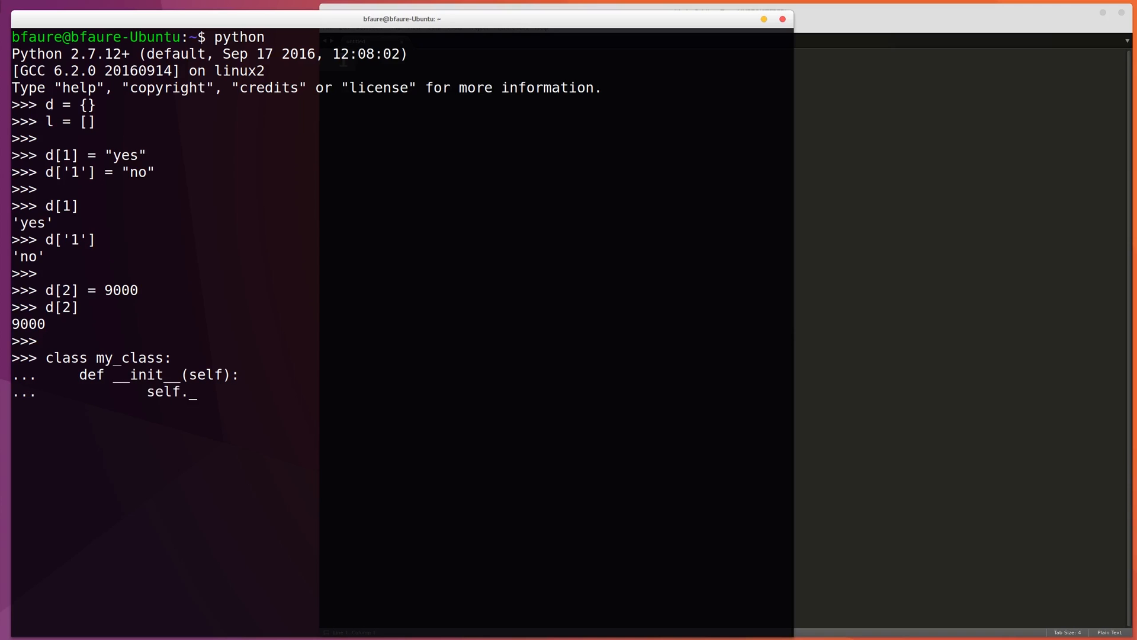
pyautogui.write('data = "data"')
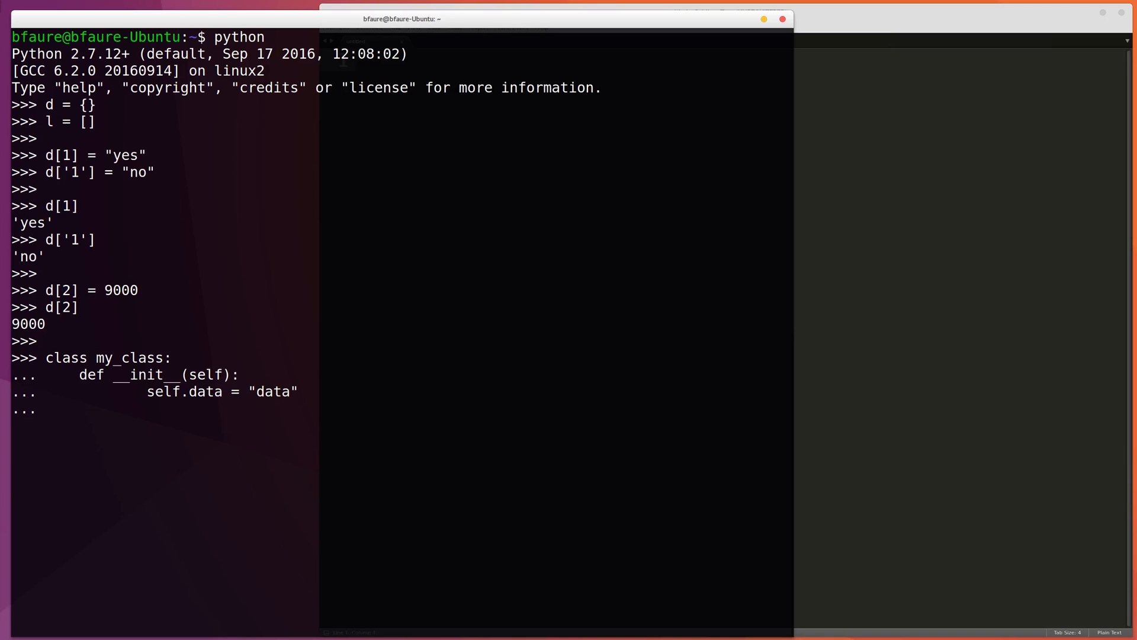
pyautogui.press('Return')
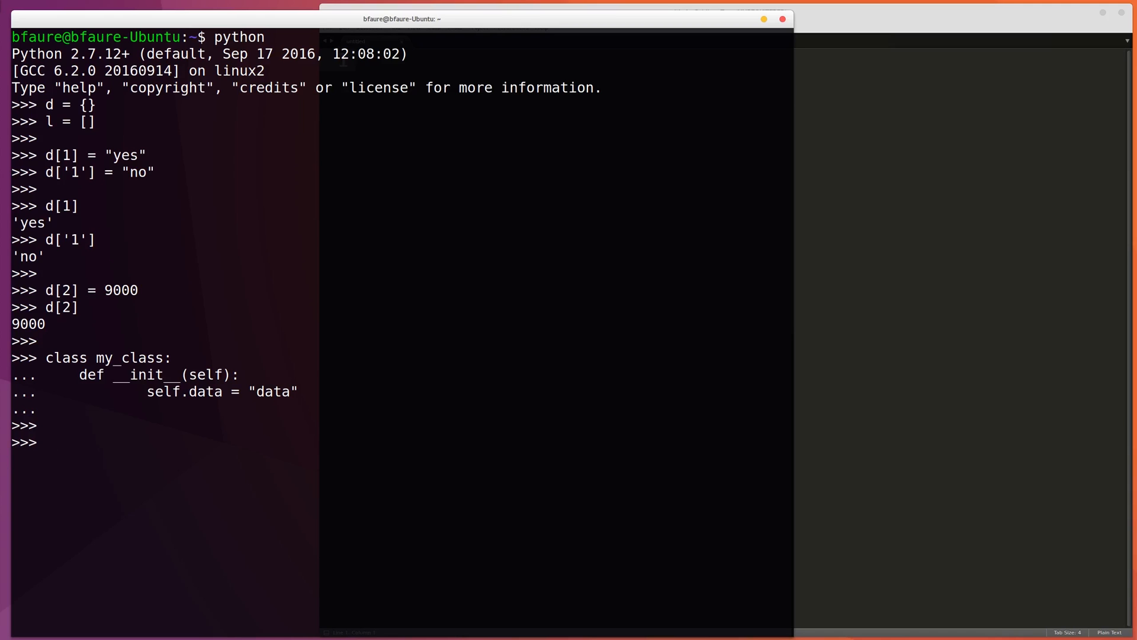
# Create instance = my_class() in the interpreter
pyautogui.write('insta')
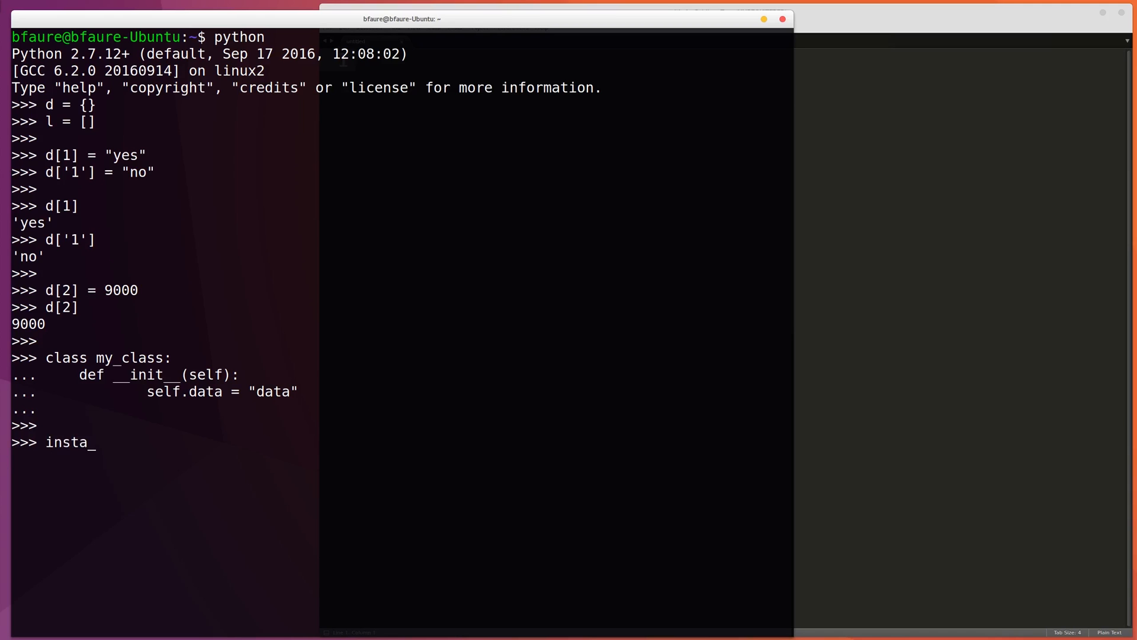
pyautogui.write('nce = my_')
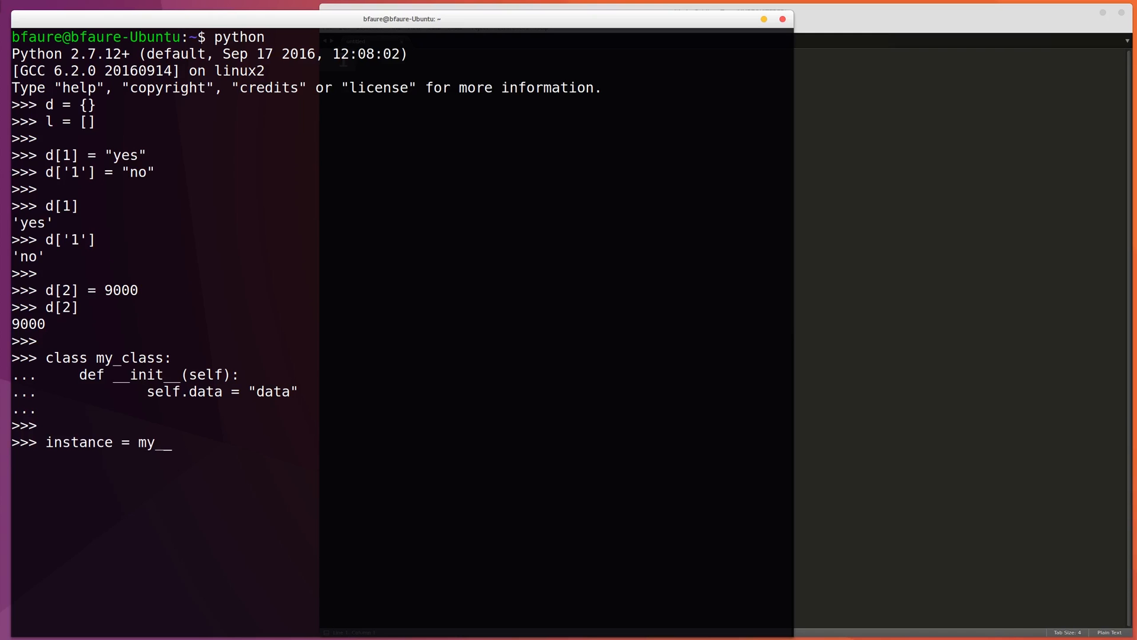
pyautogui.press('Return')
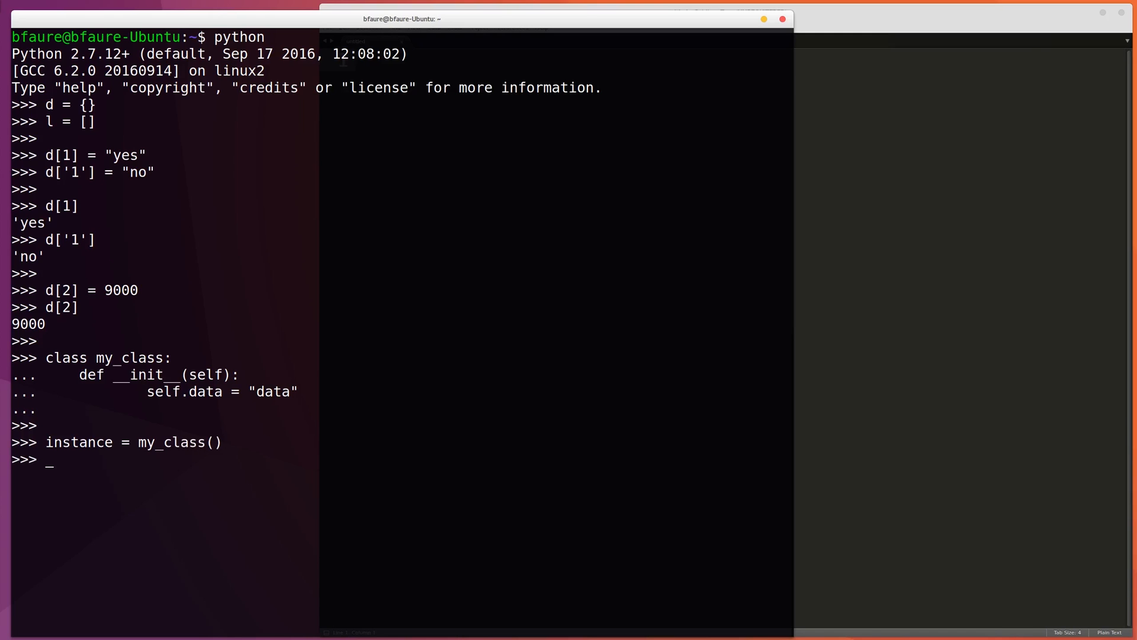
pyautogui.press('Return')
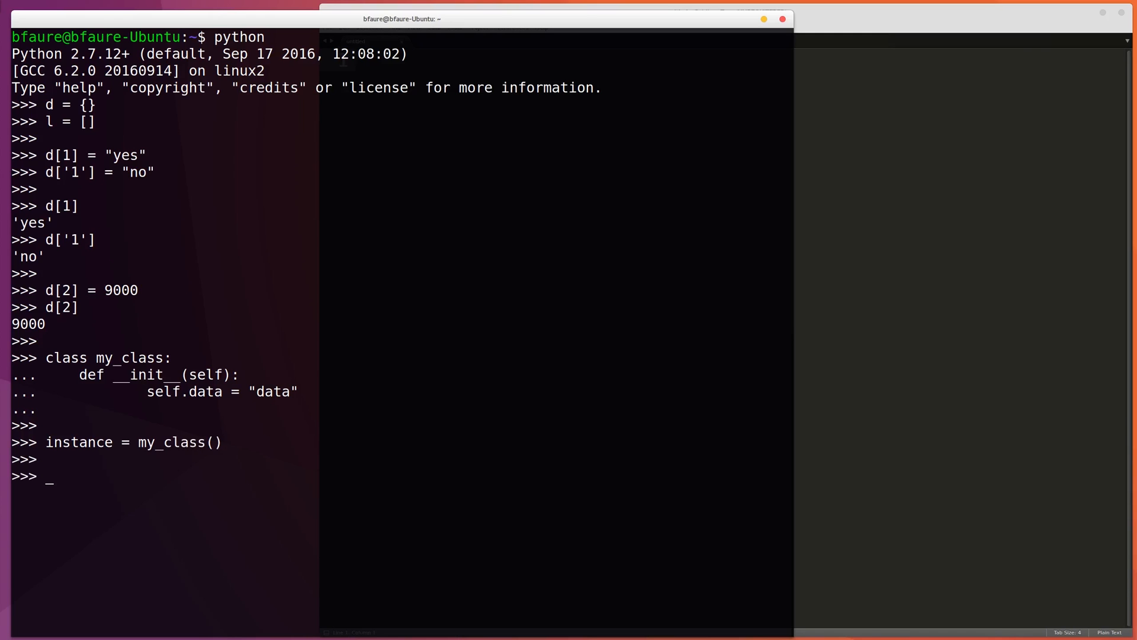
# Store the instance under d['object'] and read d['object'].data, returning 'data'
pyautogui.doubleClick(79, 442)
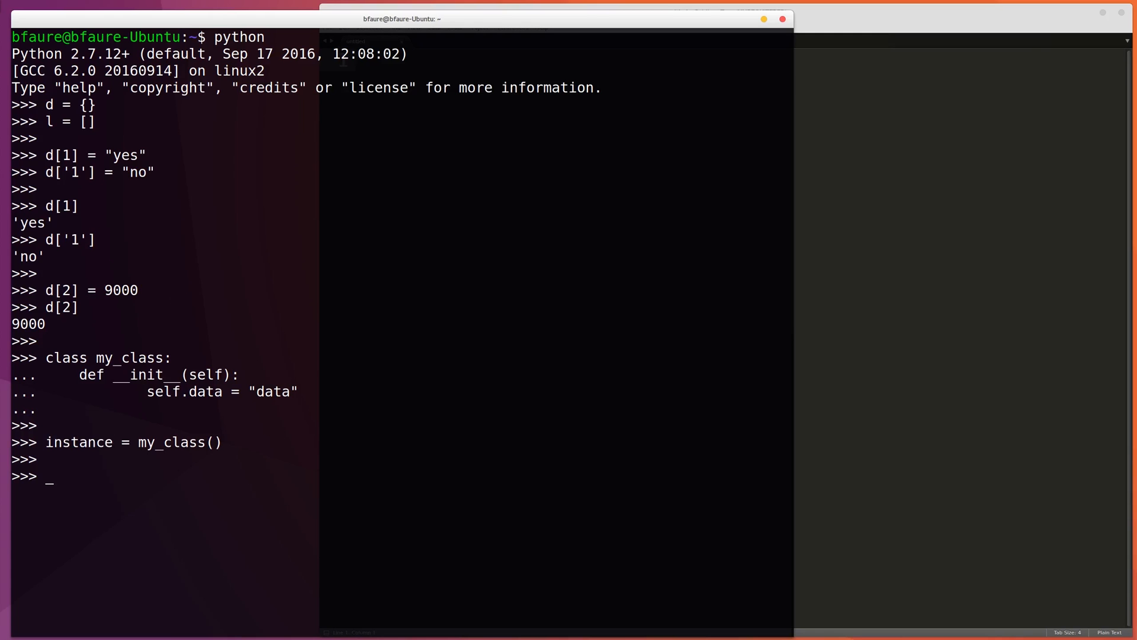
pyautogui.write("d['objec")
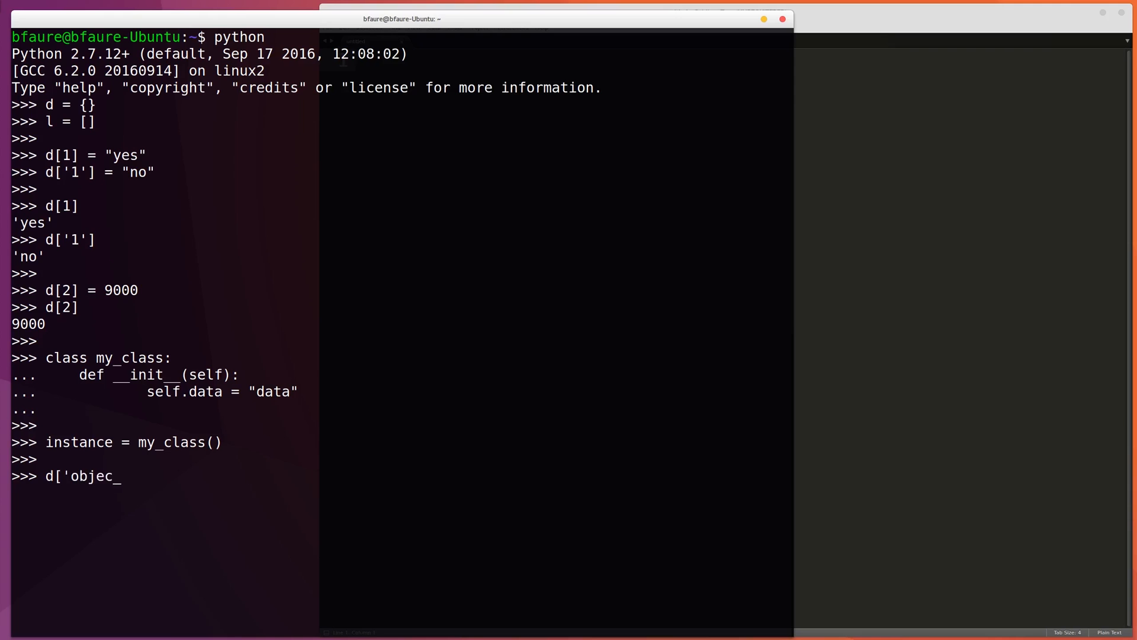
pyautogui.write("t'] = instance")
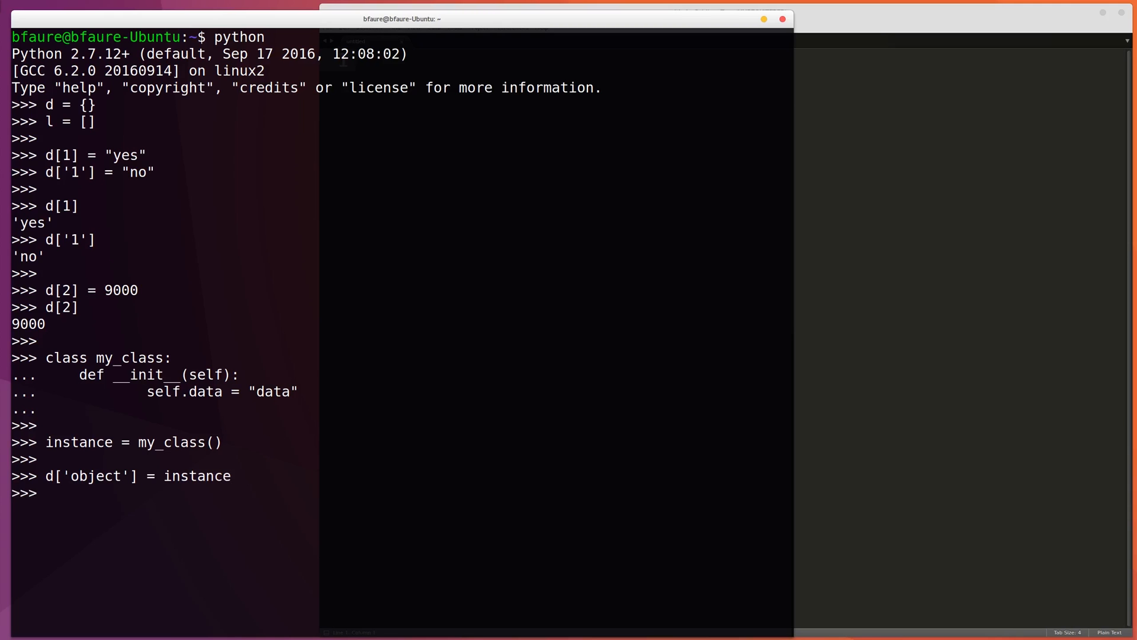
pyautogui.write("d['obj")
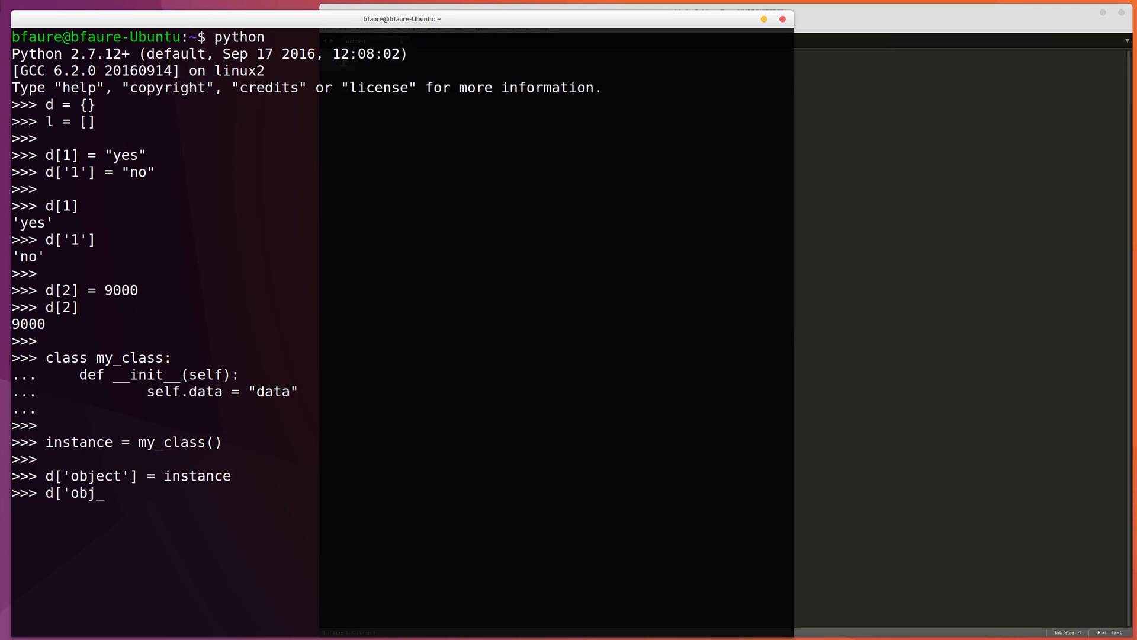
pyautogui.write("ect'].data")
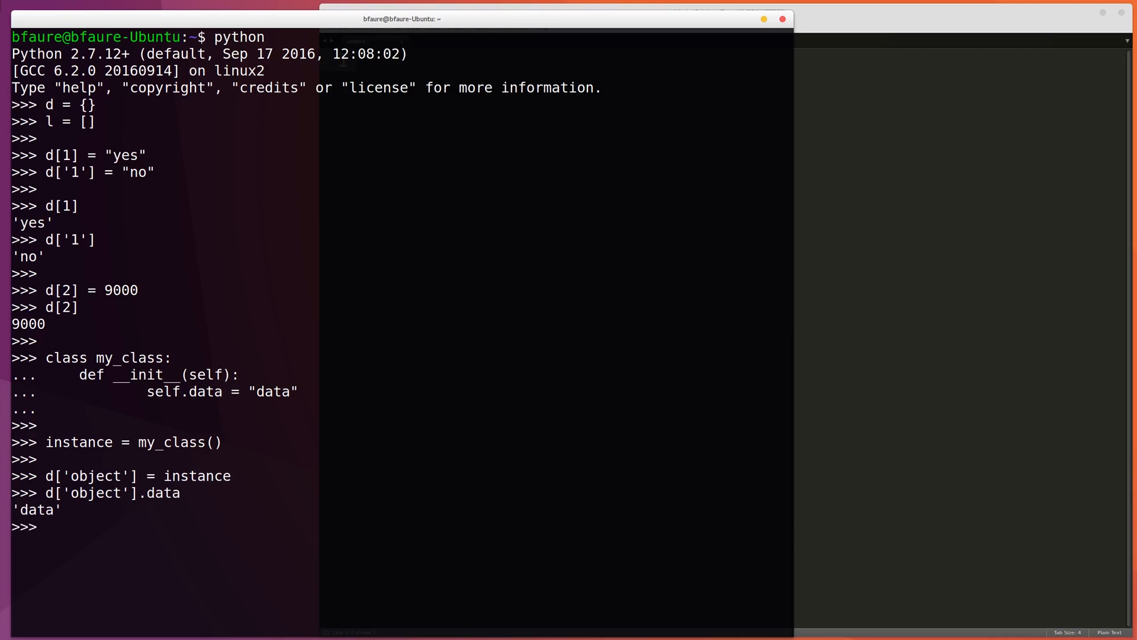
pyautogui.press('Return')
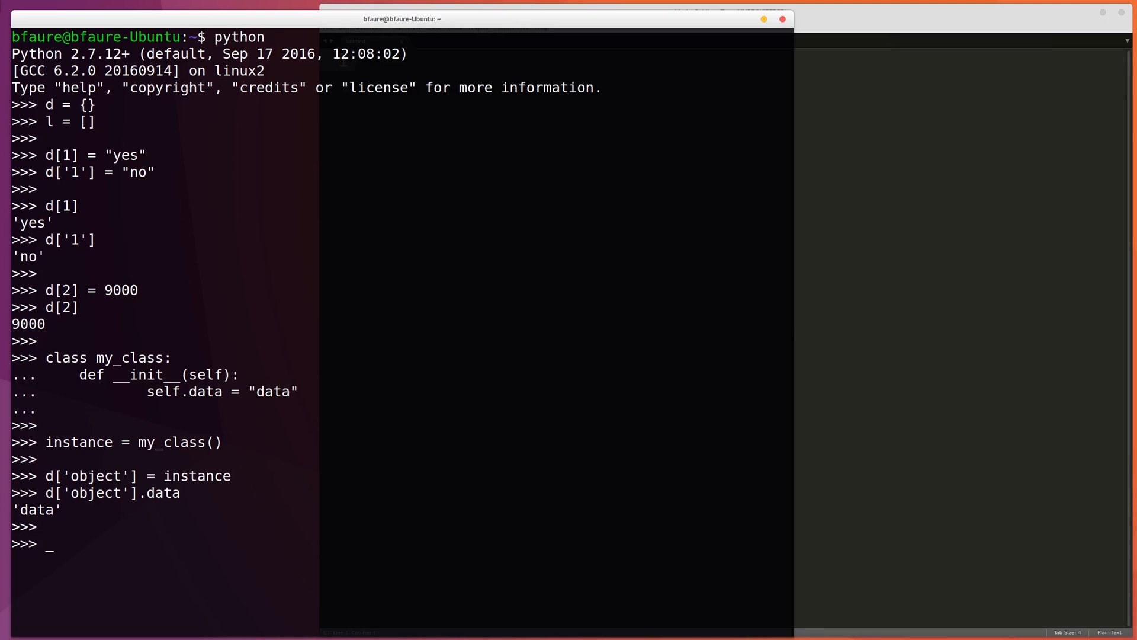
# Call d.keys() listing ['1', 1, 2, 'object'] and d.items() showing all four pairs
pyautogui.write('d.key')
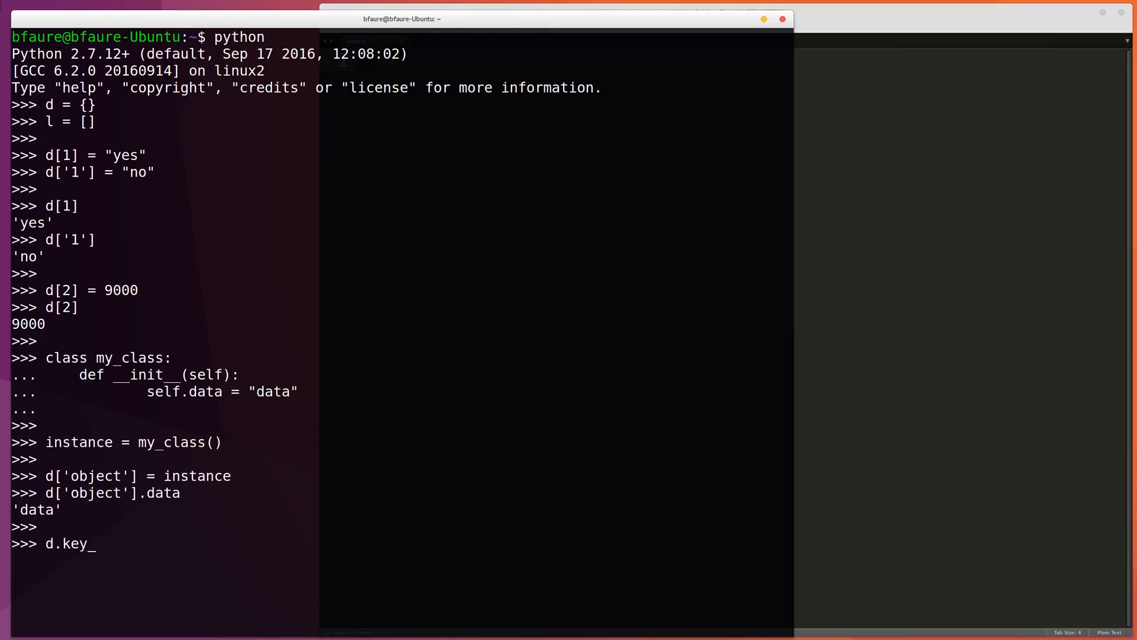
pyautogui.press('Return')
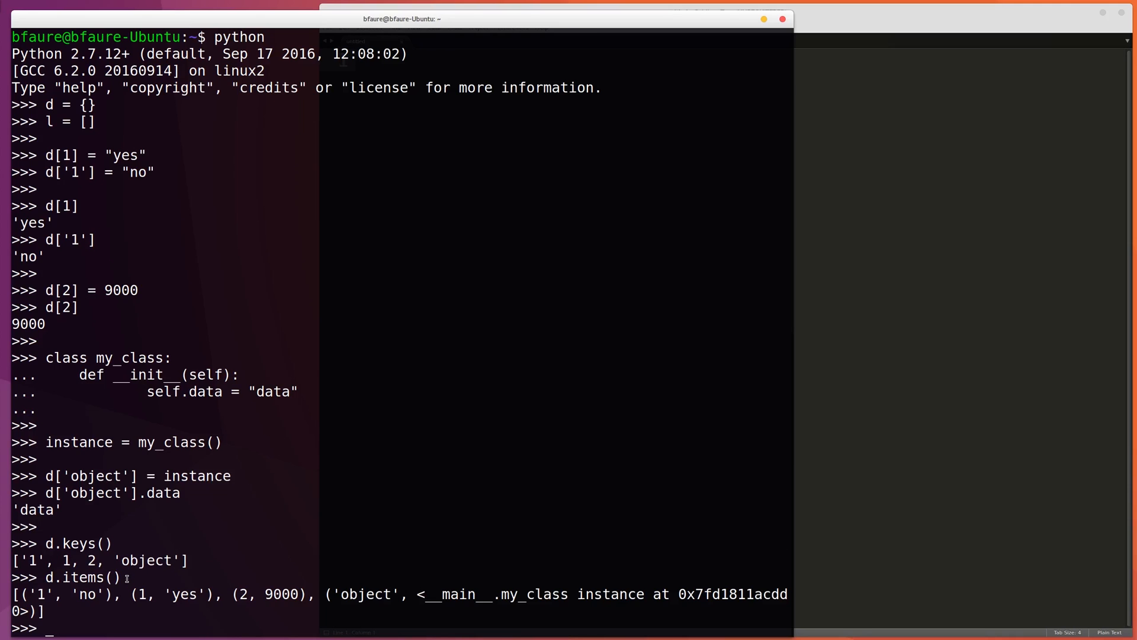
pyautogui.moveTo(54, 611)
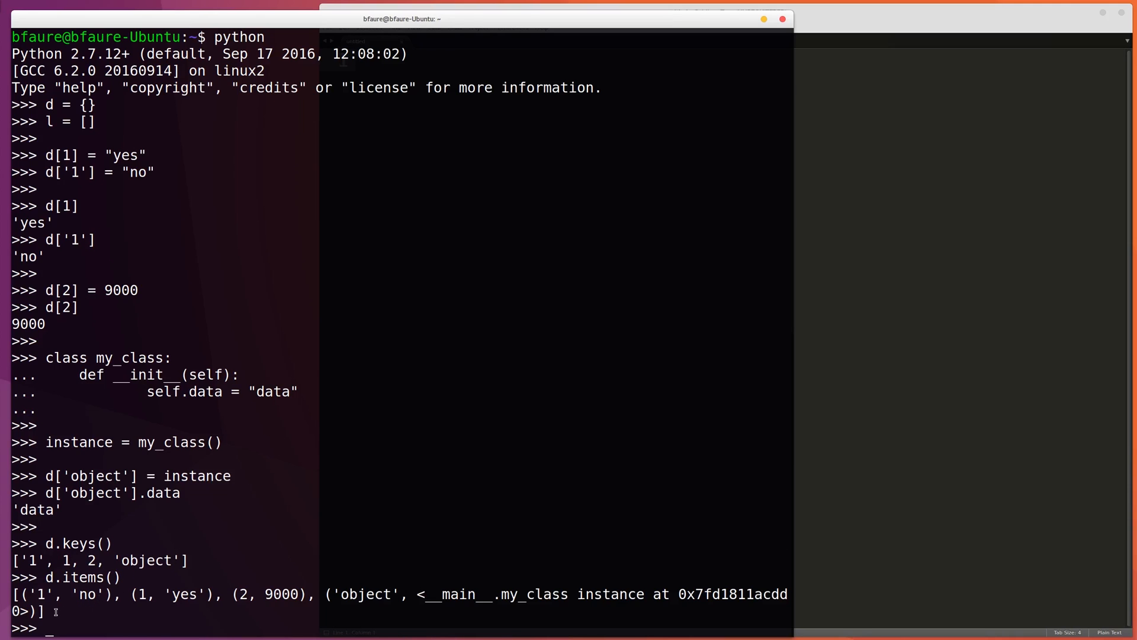
pyautogui.doubleClick(40, 593)
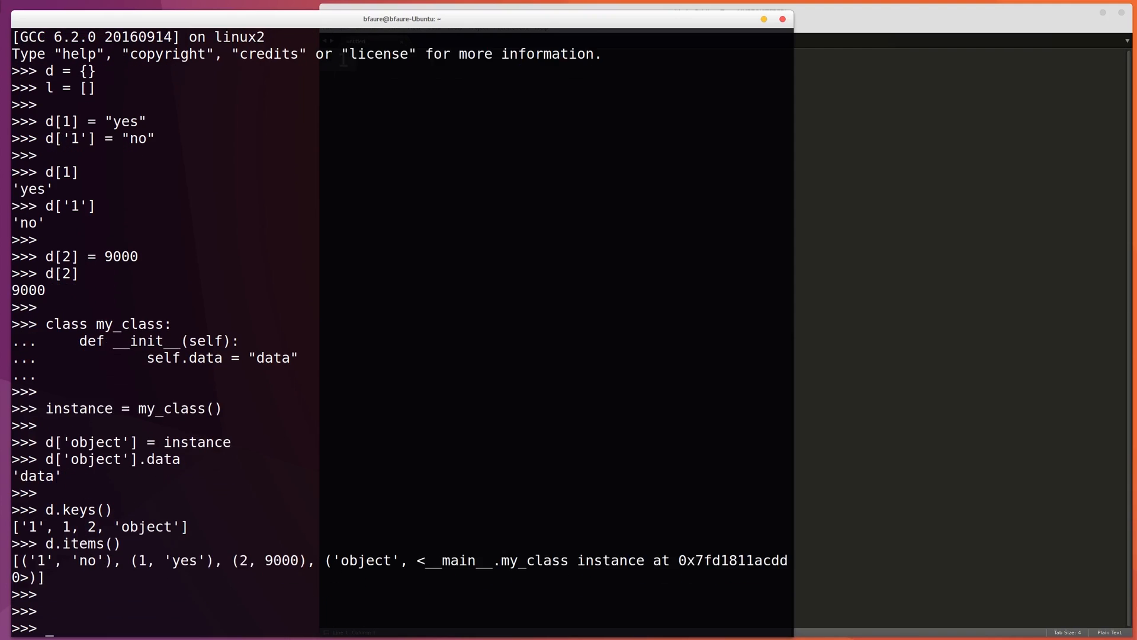
pyautogui.write('d.')
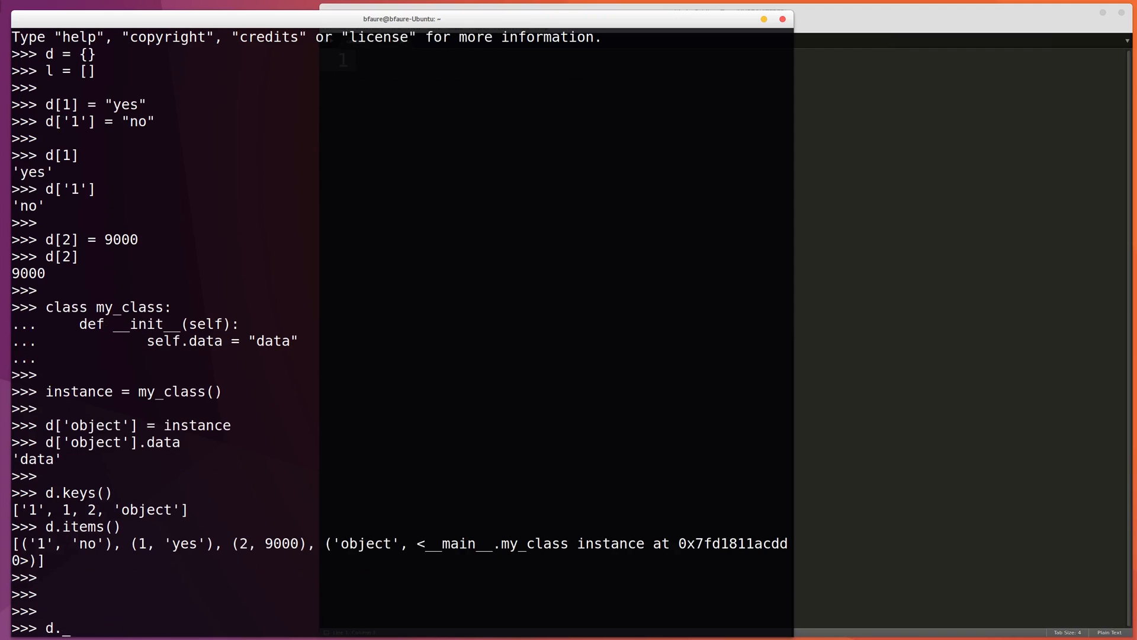
pyautogui.press('backspace')
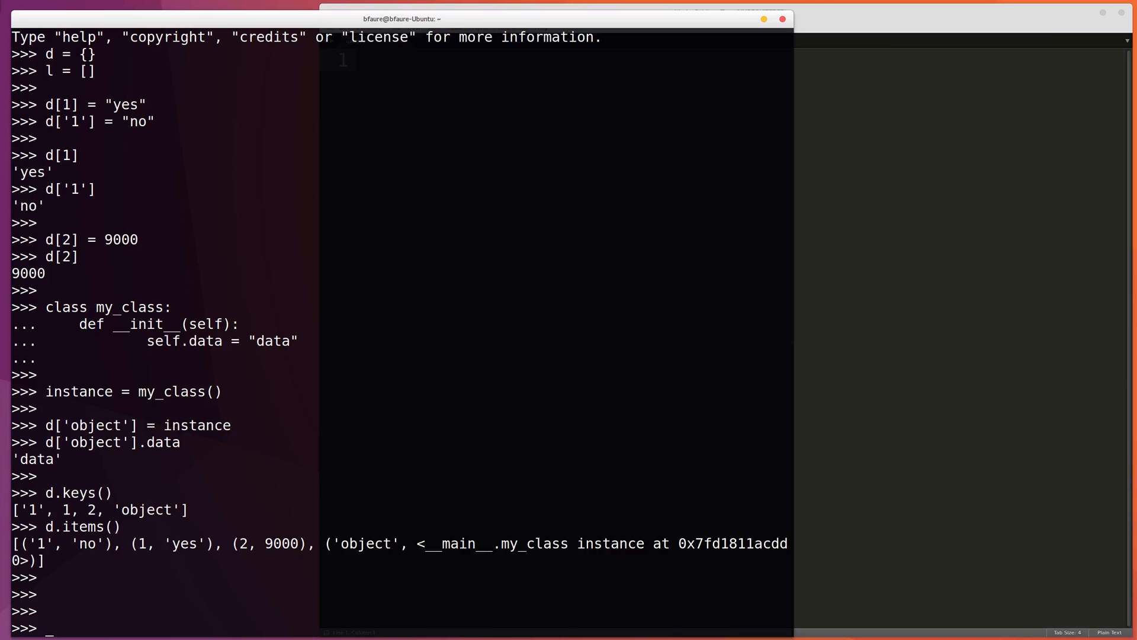
pyautogui.write('for key')
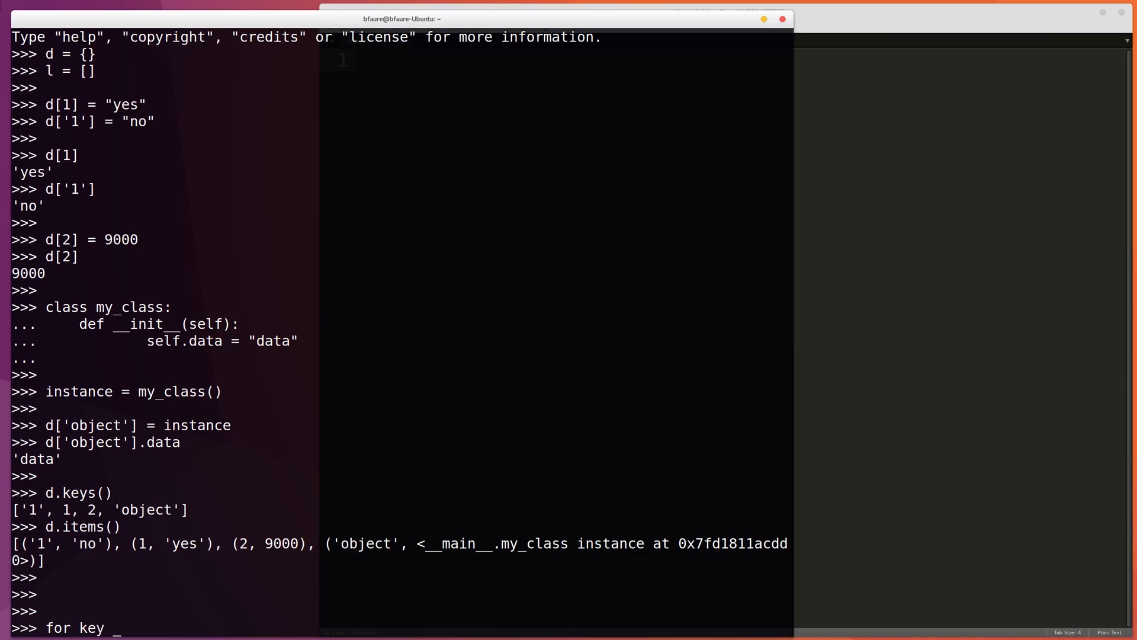
pyautogui.write('in d.key')
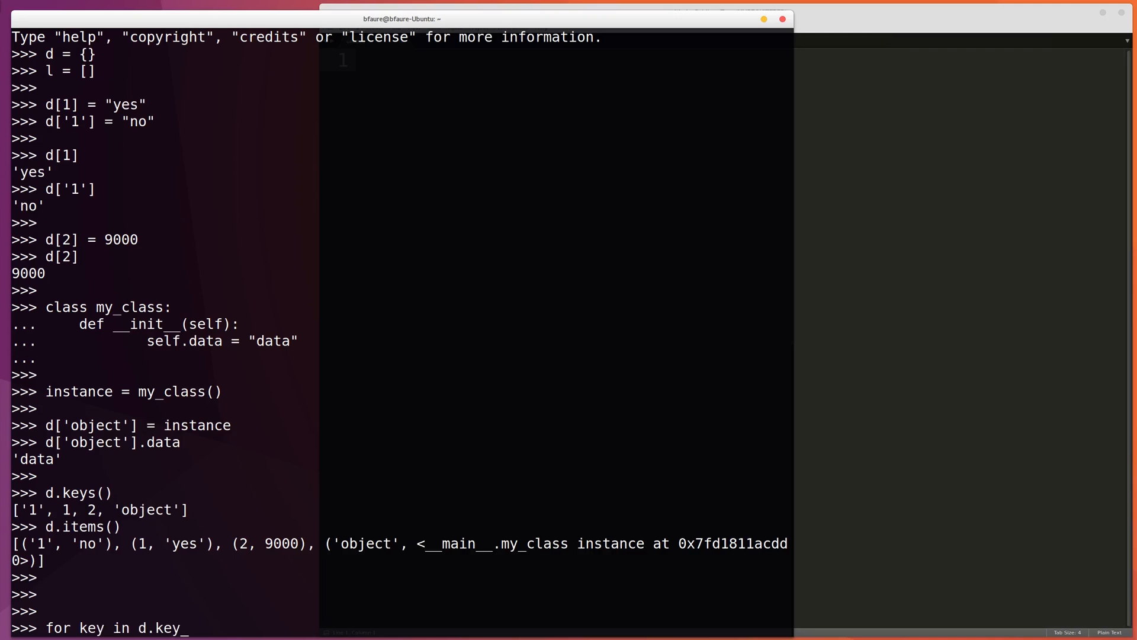
pyautogui.write('s():')
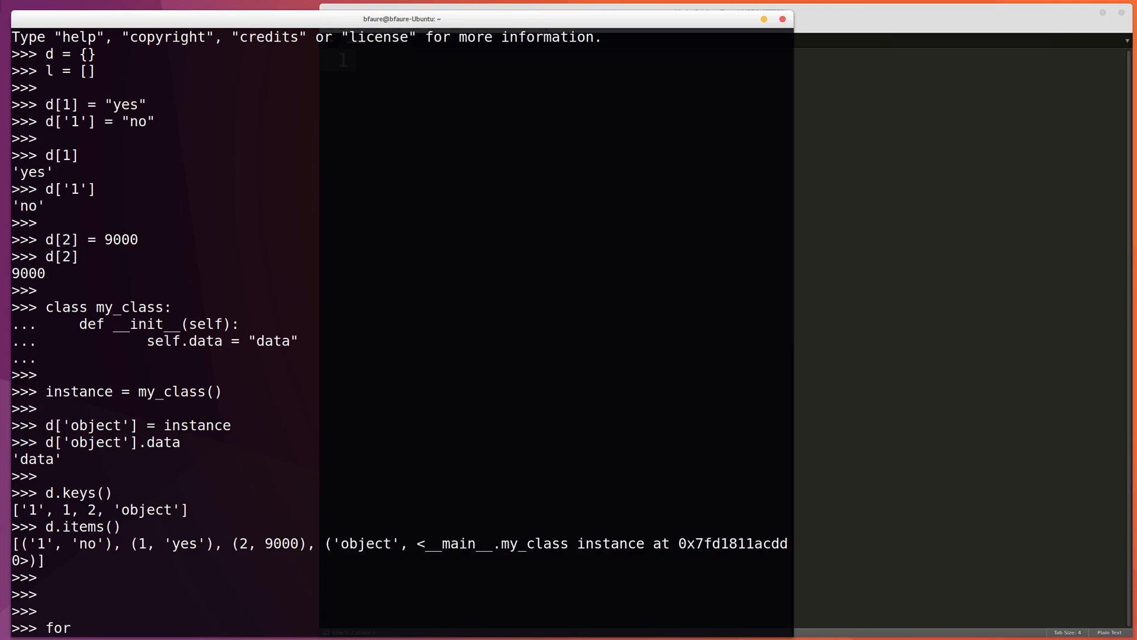
pyautogui.write('keyt,')
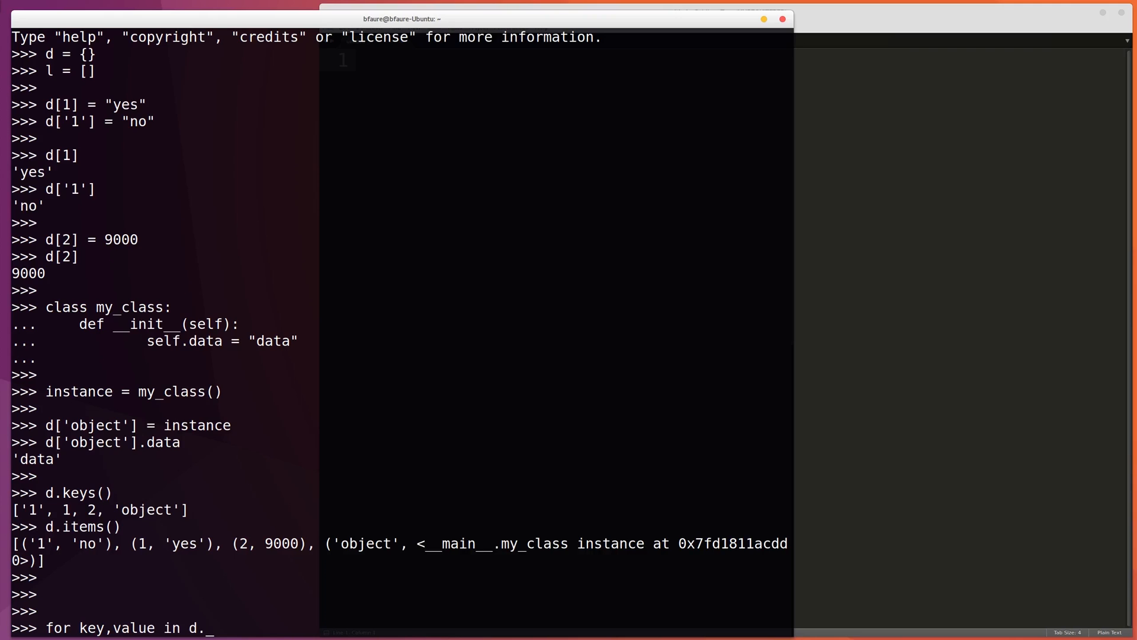
pyautogui.write('items():')
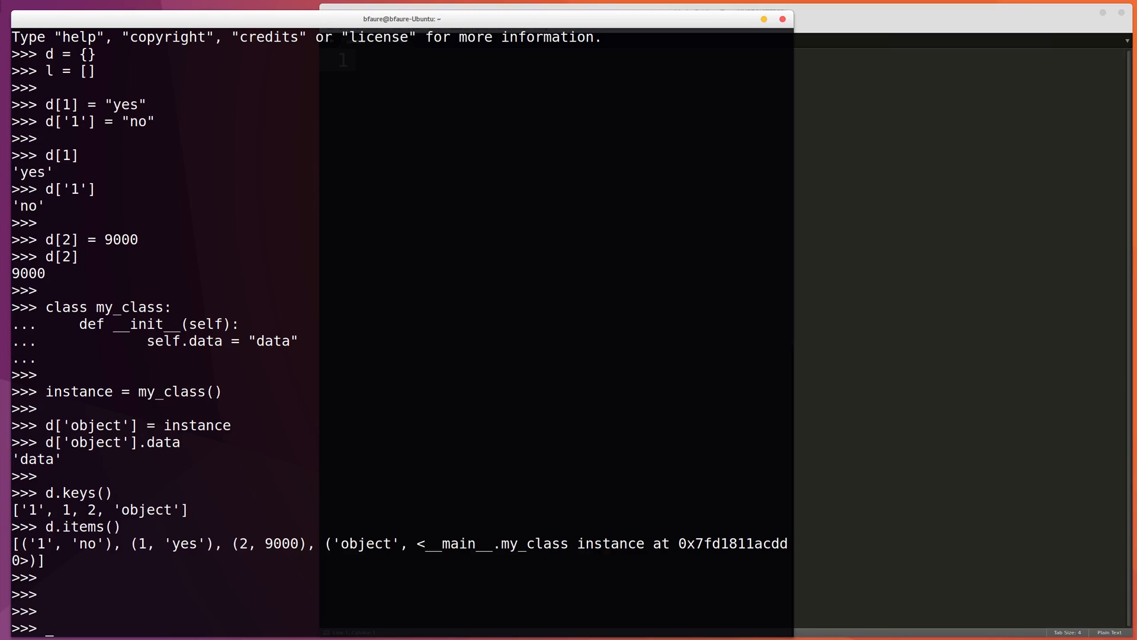
pyautogui.write('prin')
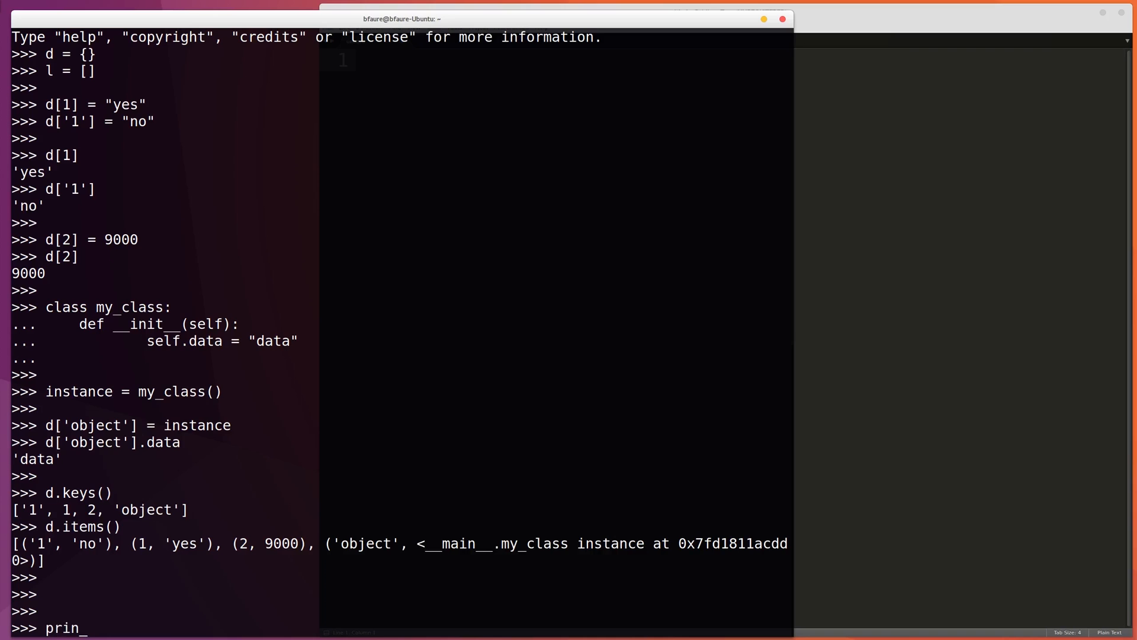
# Run print d to show all four entries, then return to main.py in Sublime Text
pyautogui.press('Return')
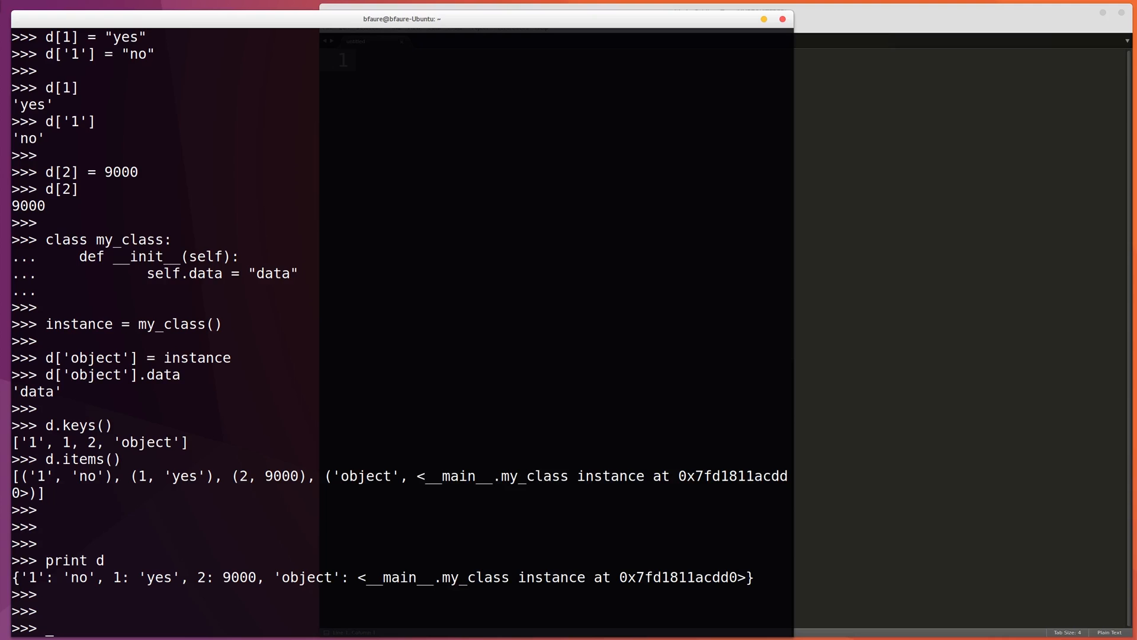
pyautogui.moveTo(75, 413)
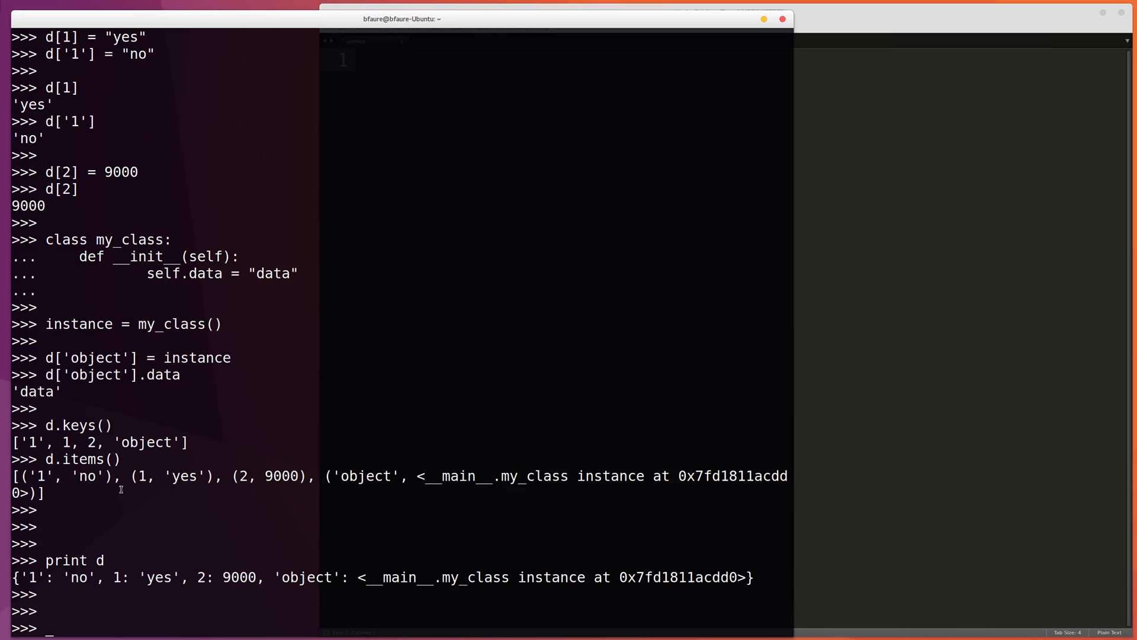
pyautogui.doubleClick(35, 442)
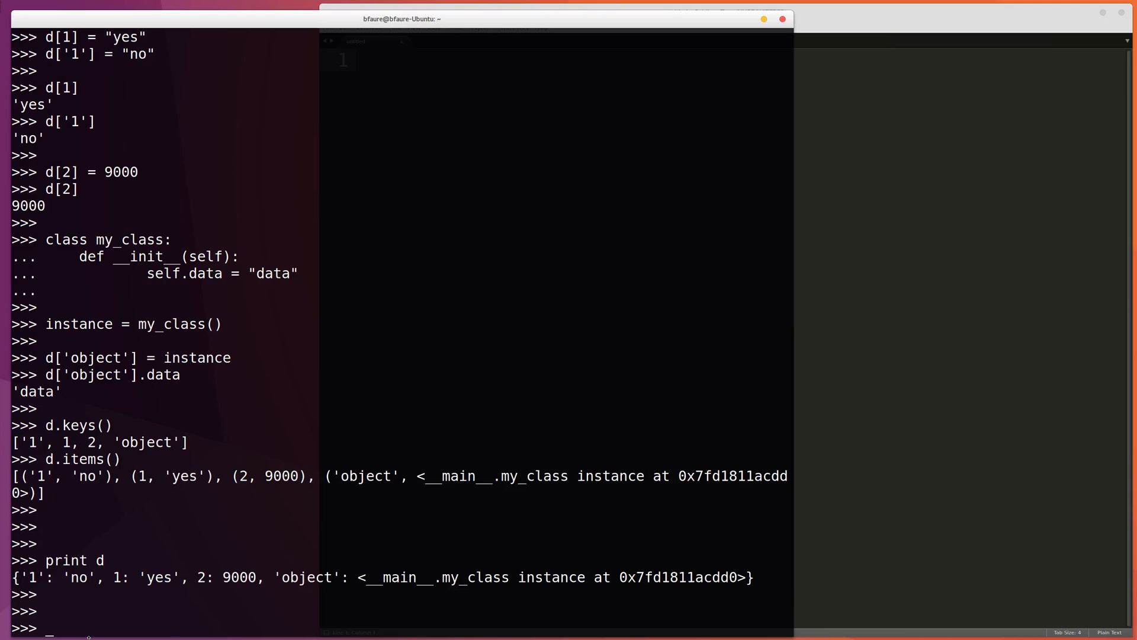
pyautogui.moveTo(89, 627)
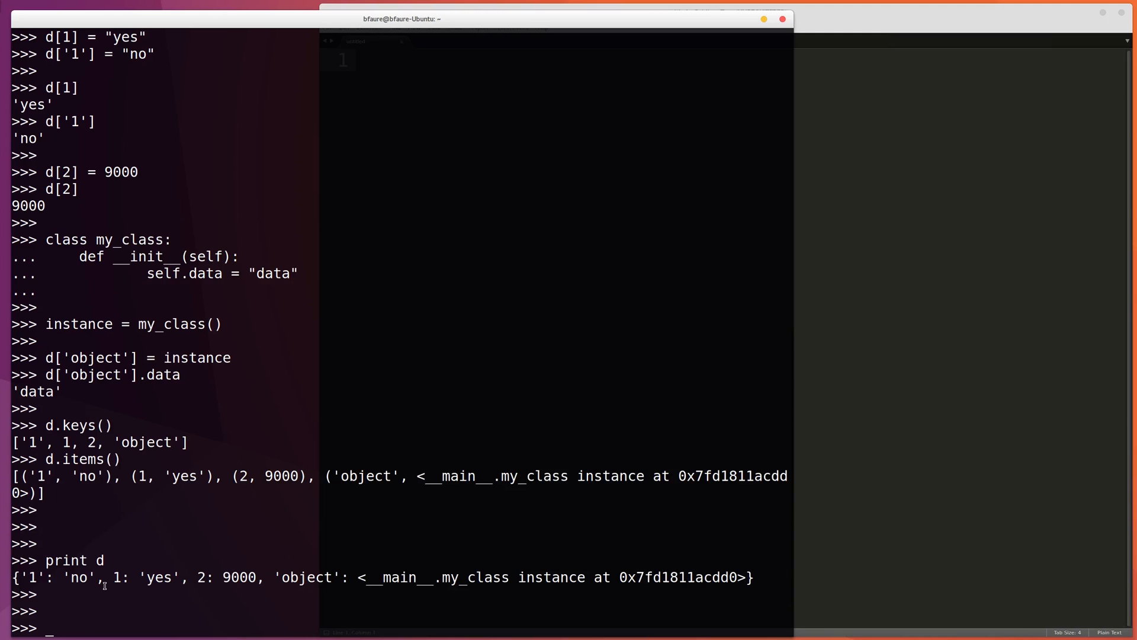
pyautogui.write('e@bfaure-Ubuntu:~$ cd Desktop')
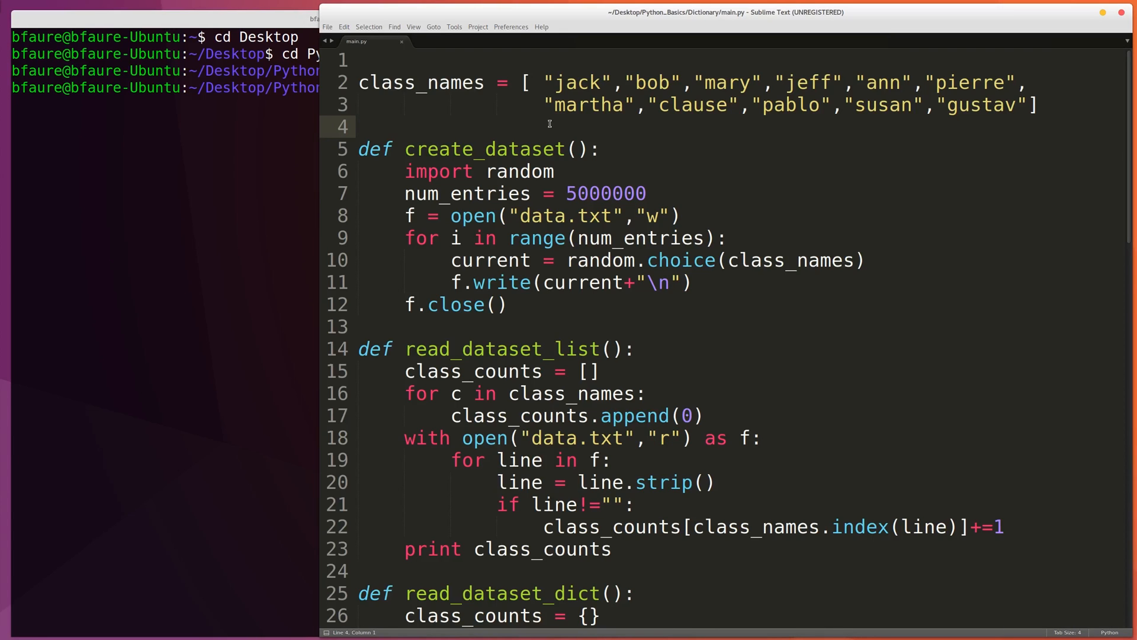
pyautogui.moveTo(518, 322)
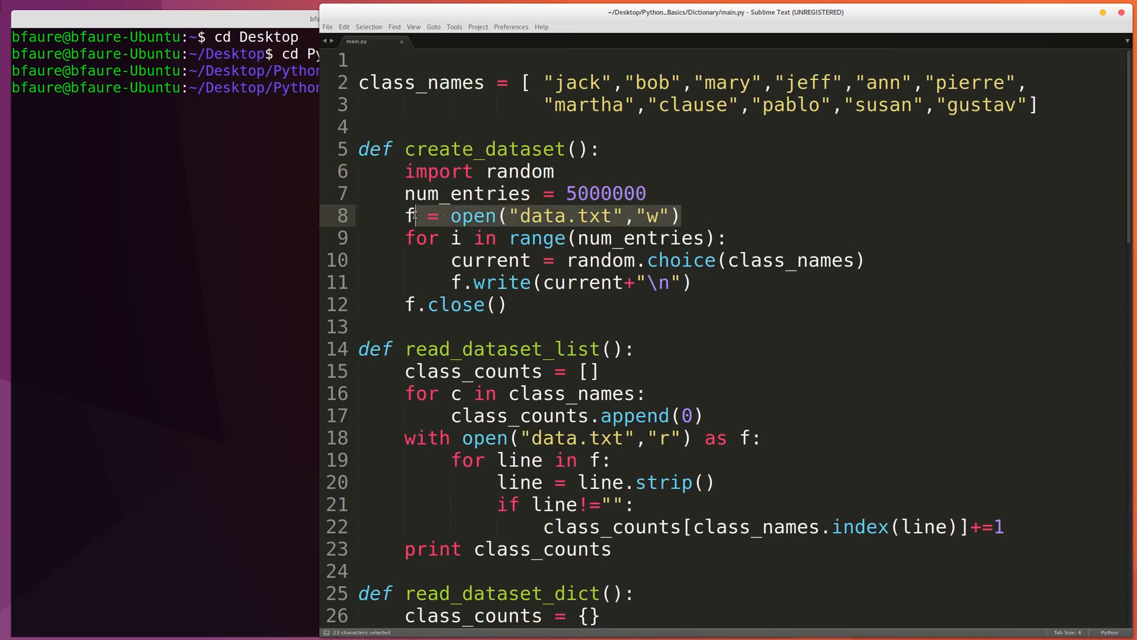
pyautogui.click(656, 216)
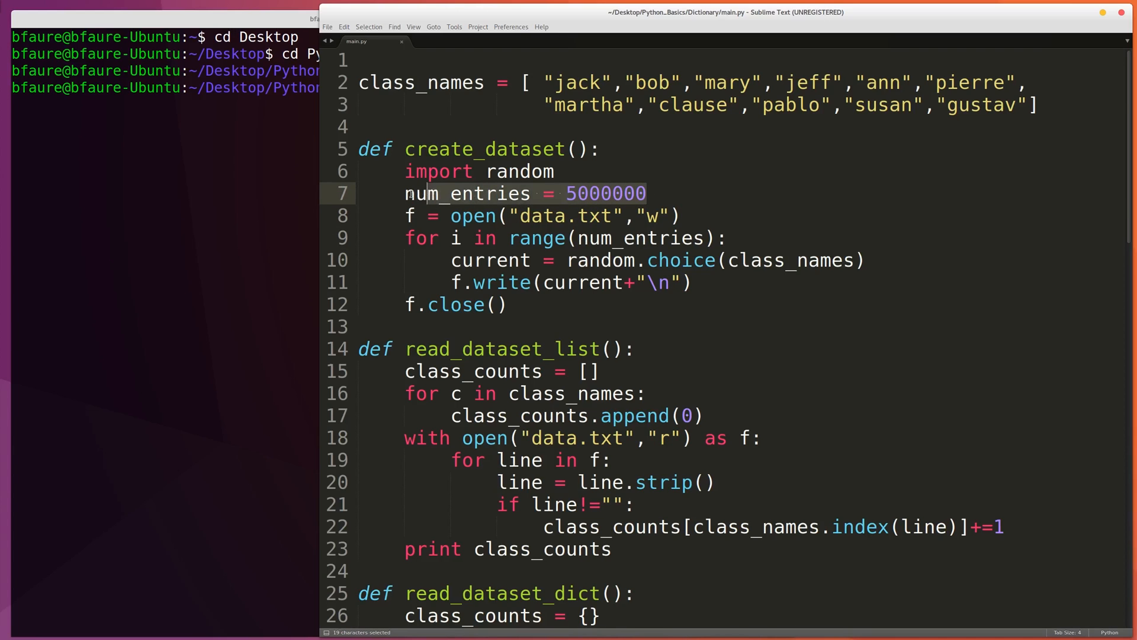
pyautogui.click(406, 194)
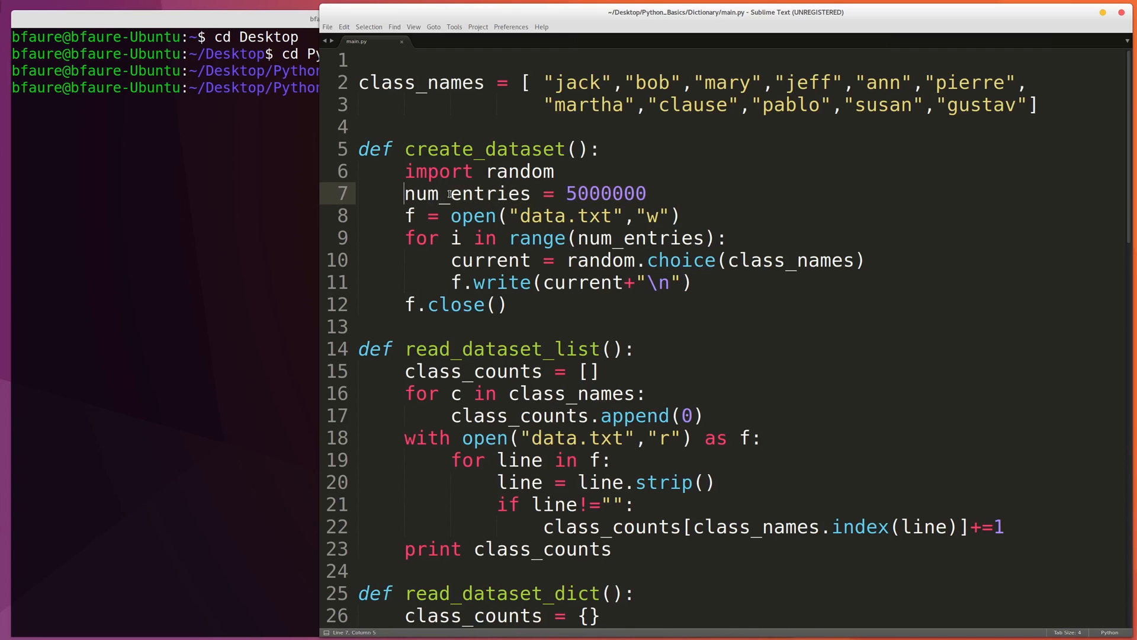
pyautogui.doubleClick(468, 193)
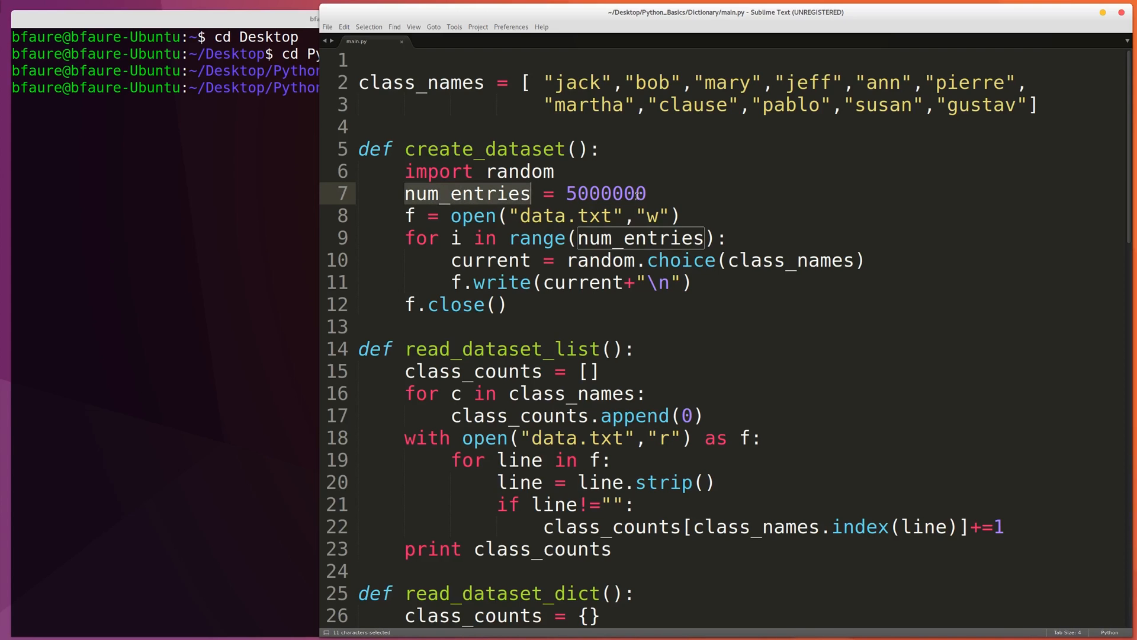
pyautogui.doubleClick(606, 193)
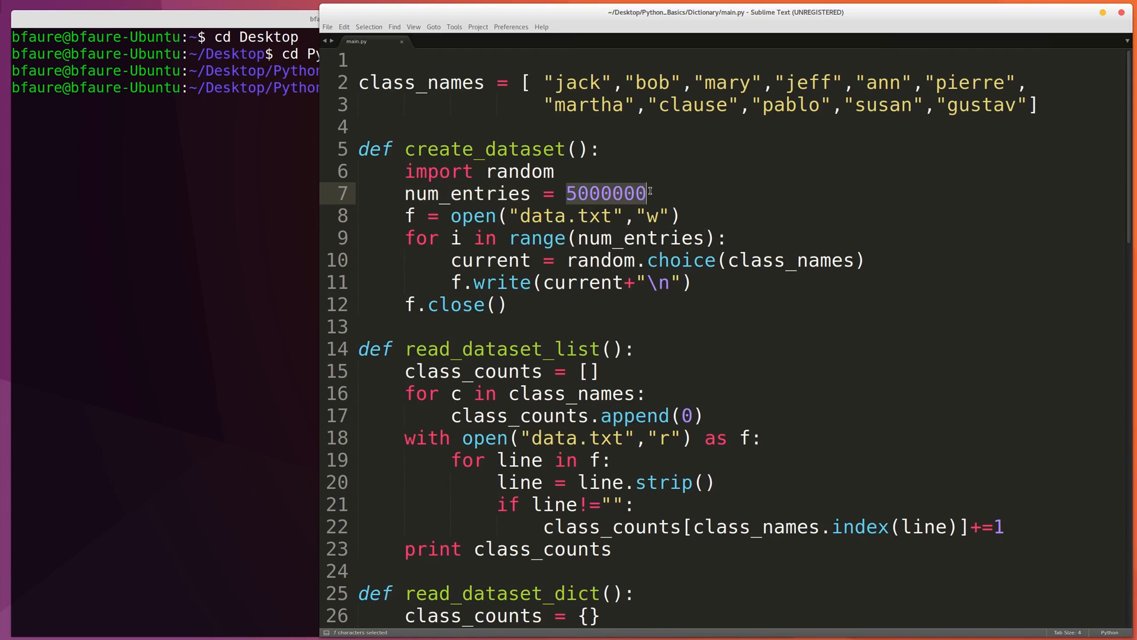
pyautogui.click(649, 193)
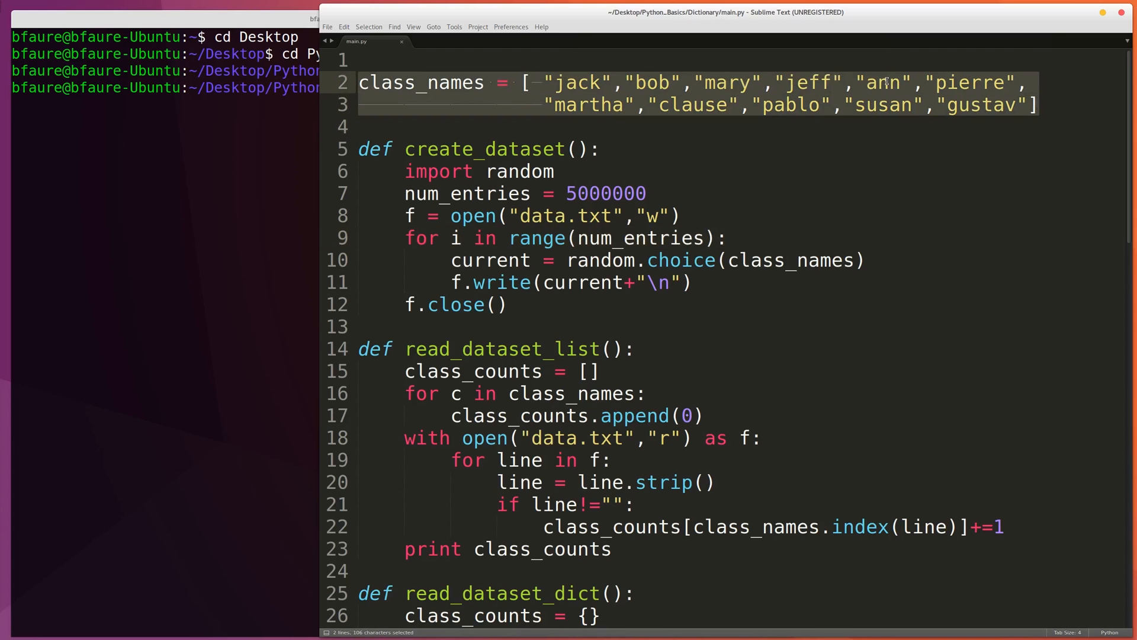
pyautogui.doubleClick(789, 105)
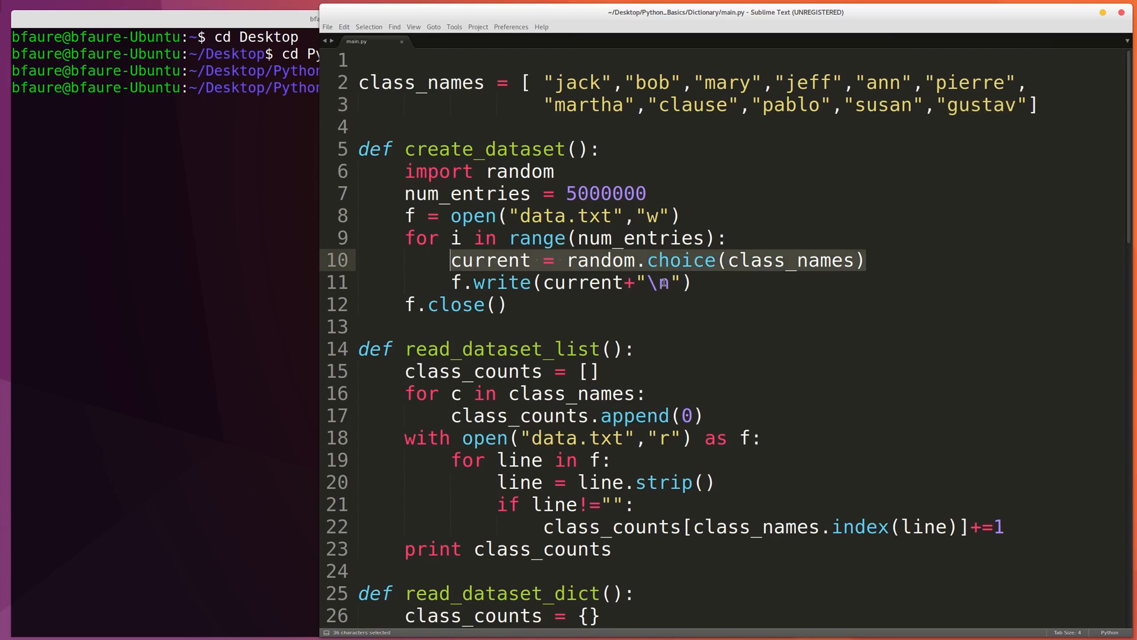
pyautogui.click(633, 282)
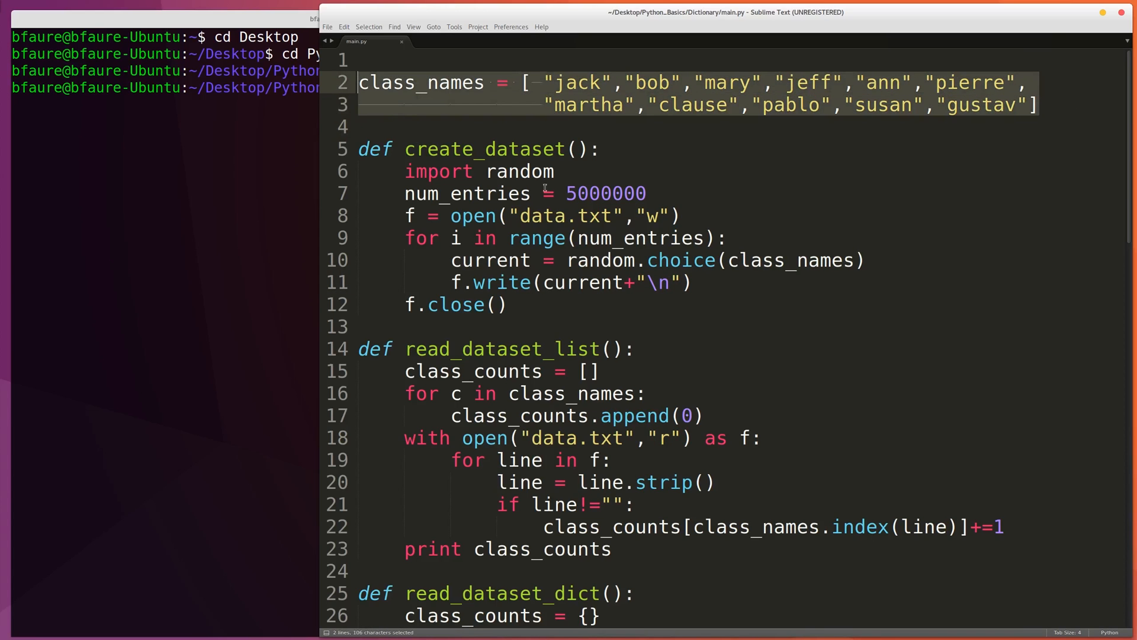
pyautogui.scroll(-3)
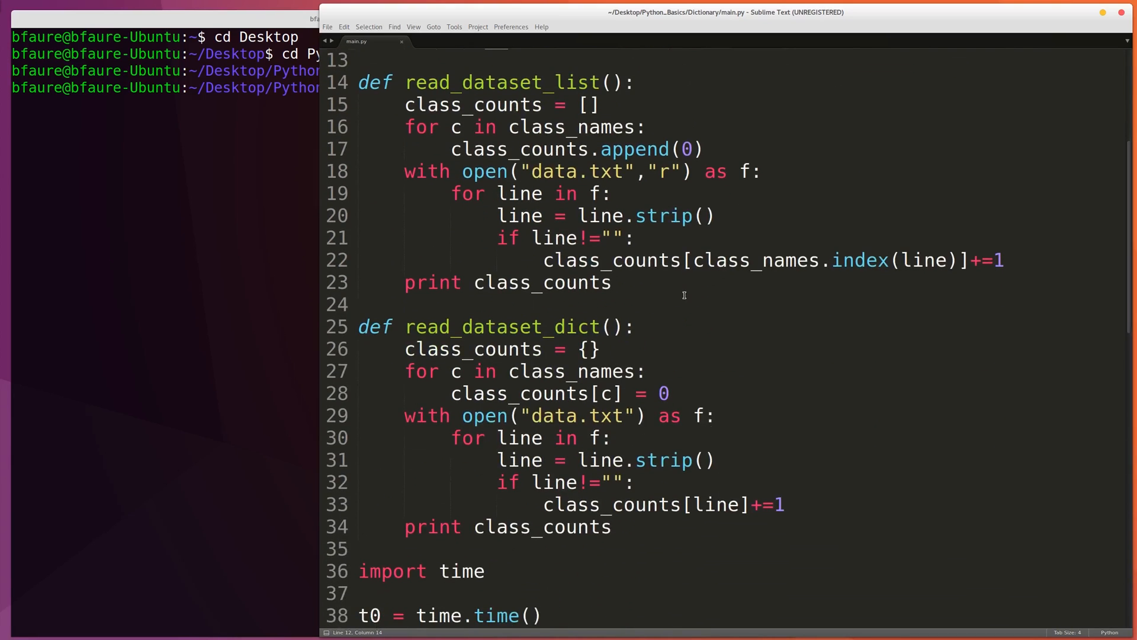
pyautogui.moveTo(621, 225)
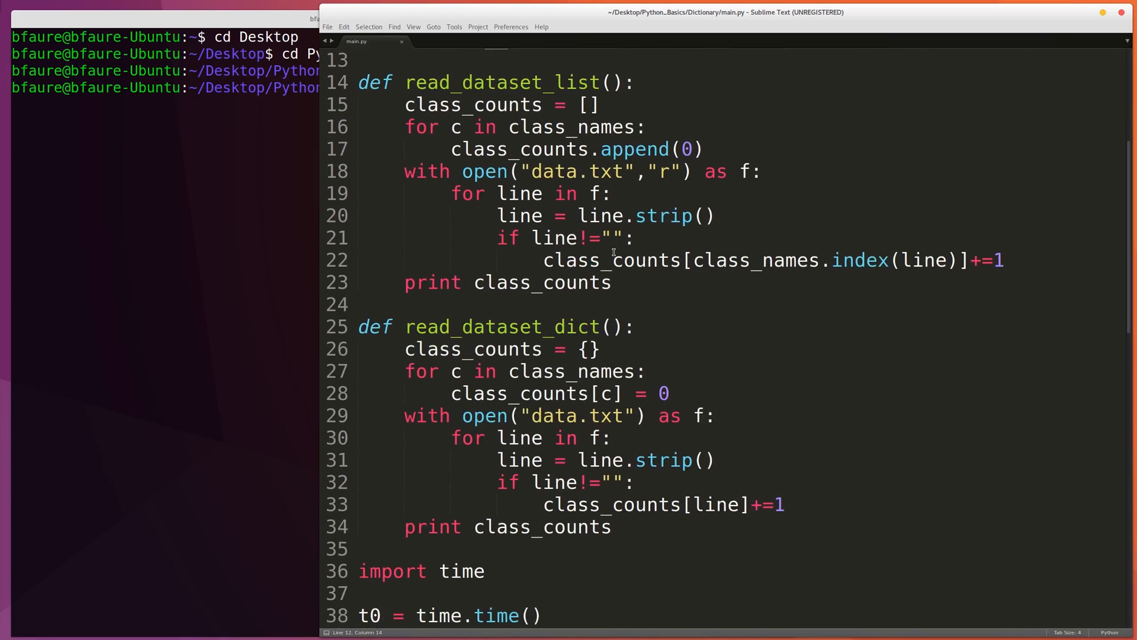
pyautogui.moveTo(628, 272)
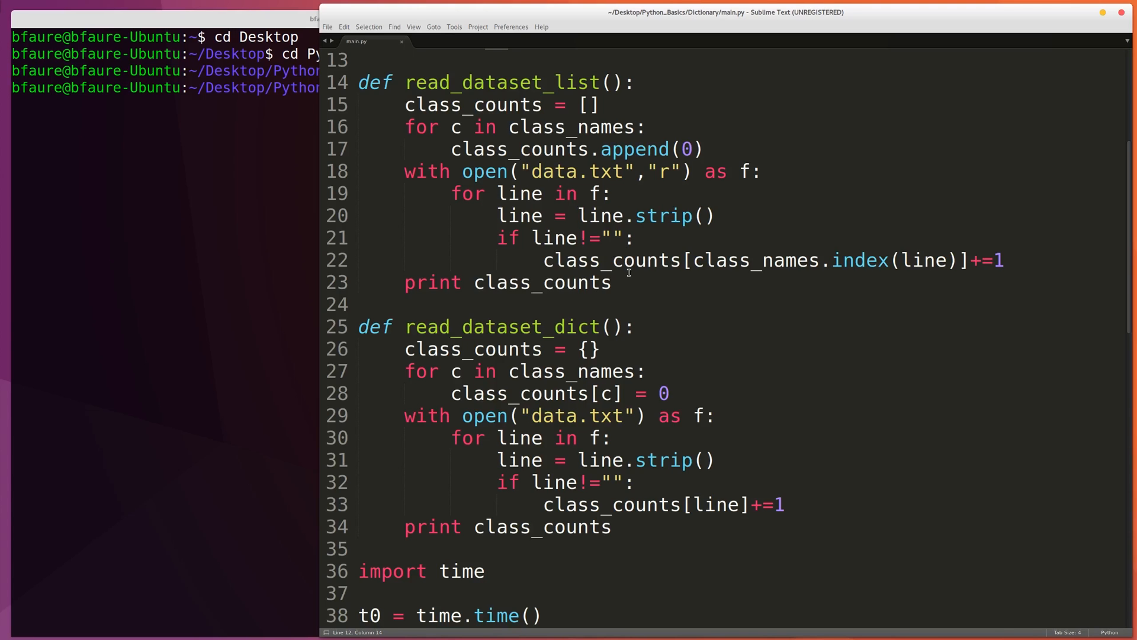
pyautogui.scroll(3)
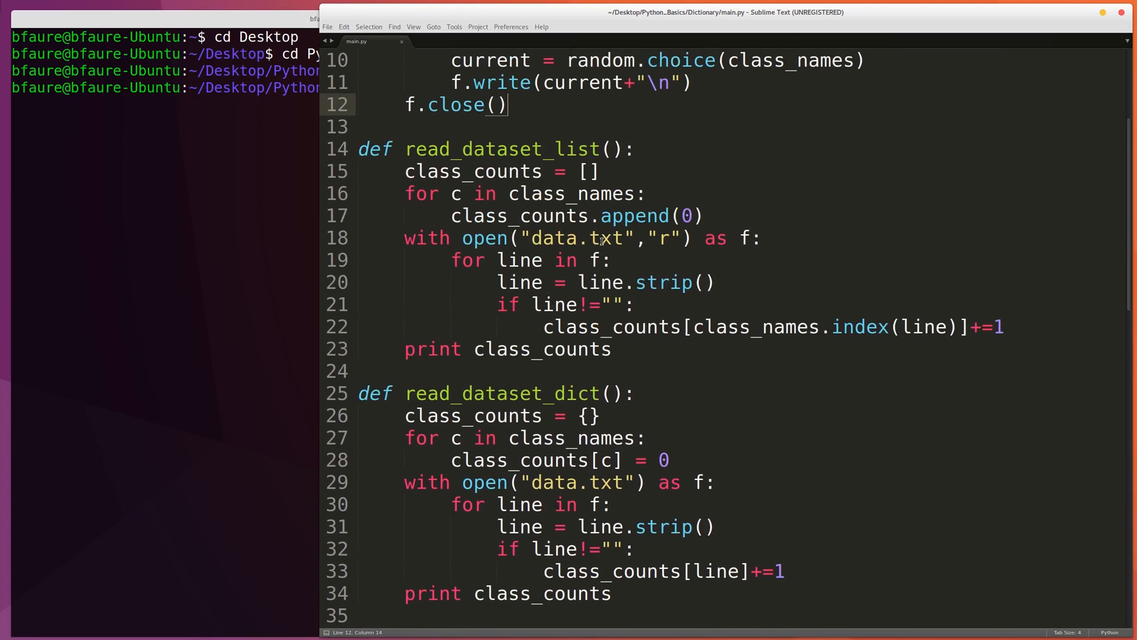
pyautogui.scroll(3)
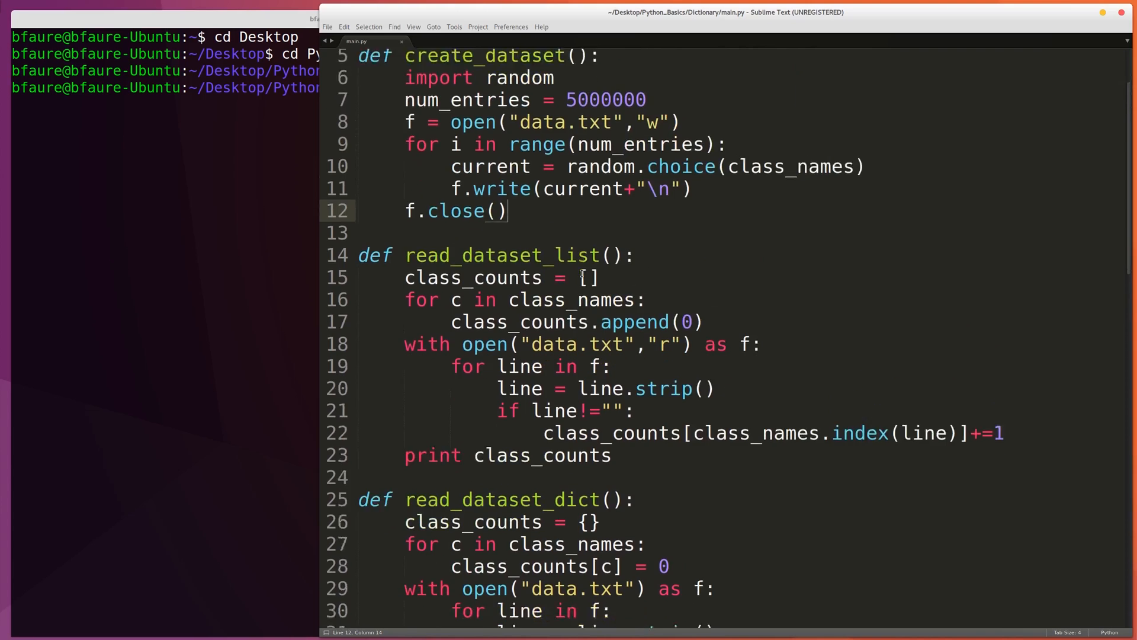
pyautogui.scroll(-3)
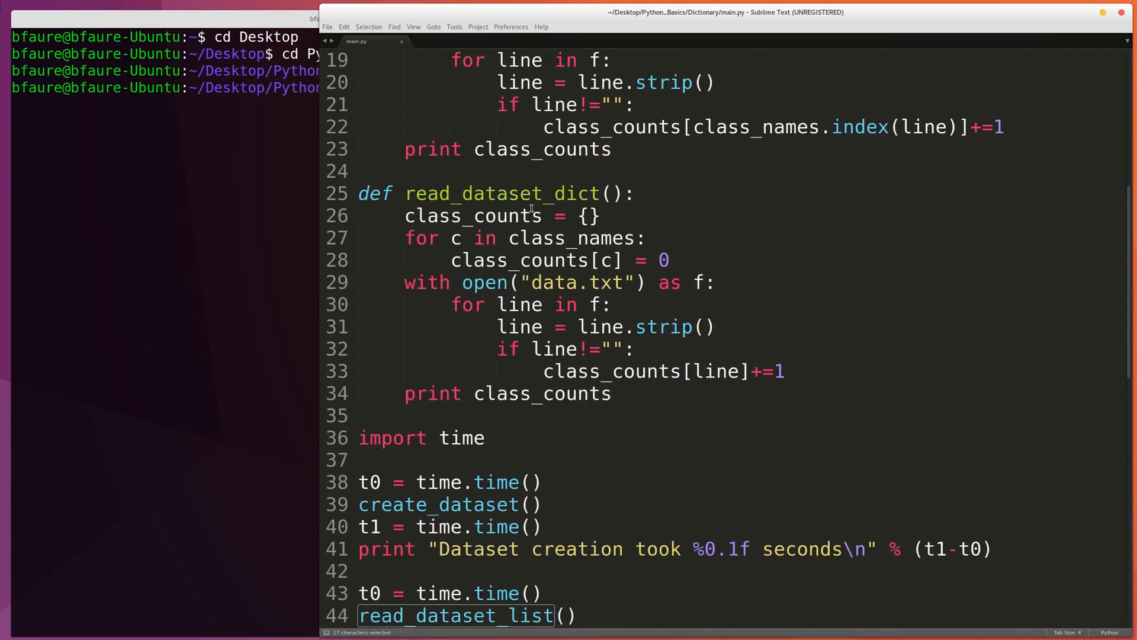
pyautogui.scroll(3)
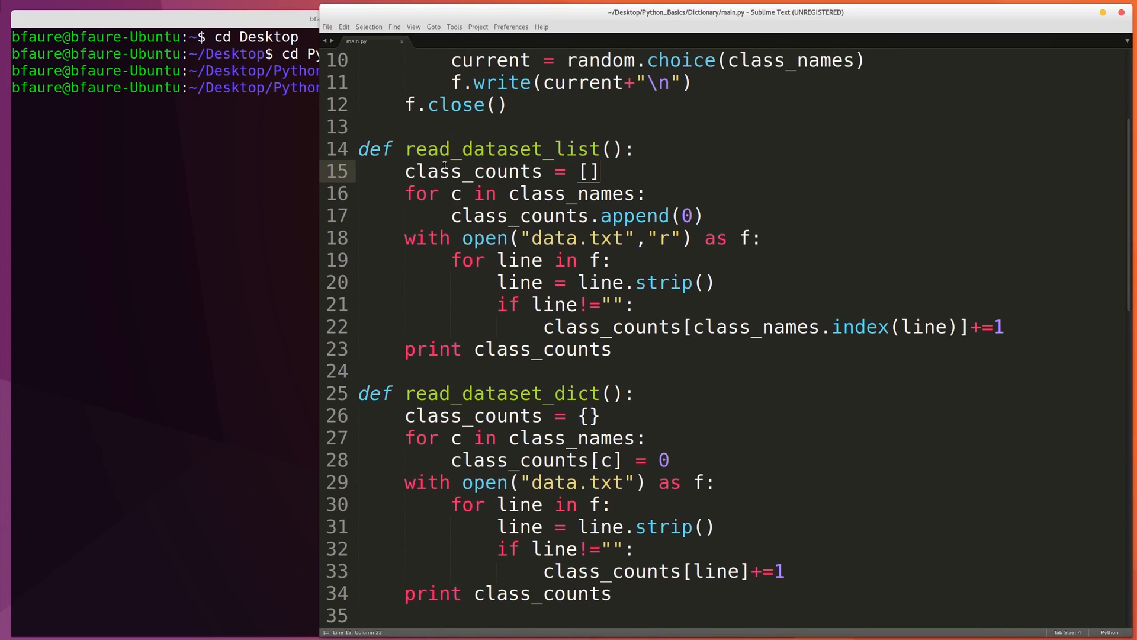
pyautogui.scroll(3)
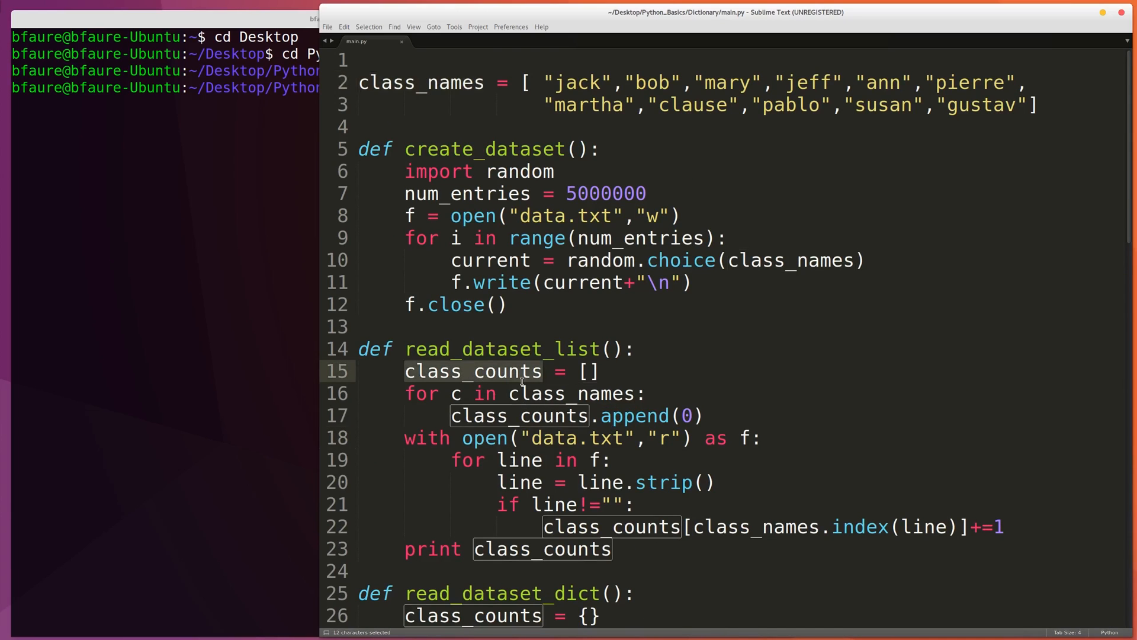
pyautogui.click(739, 438)
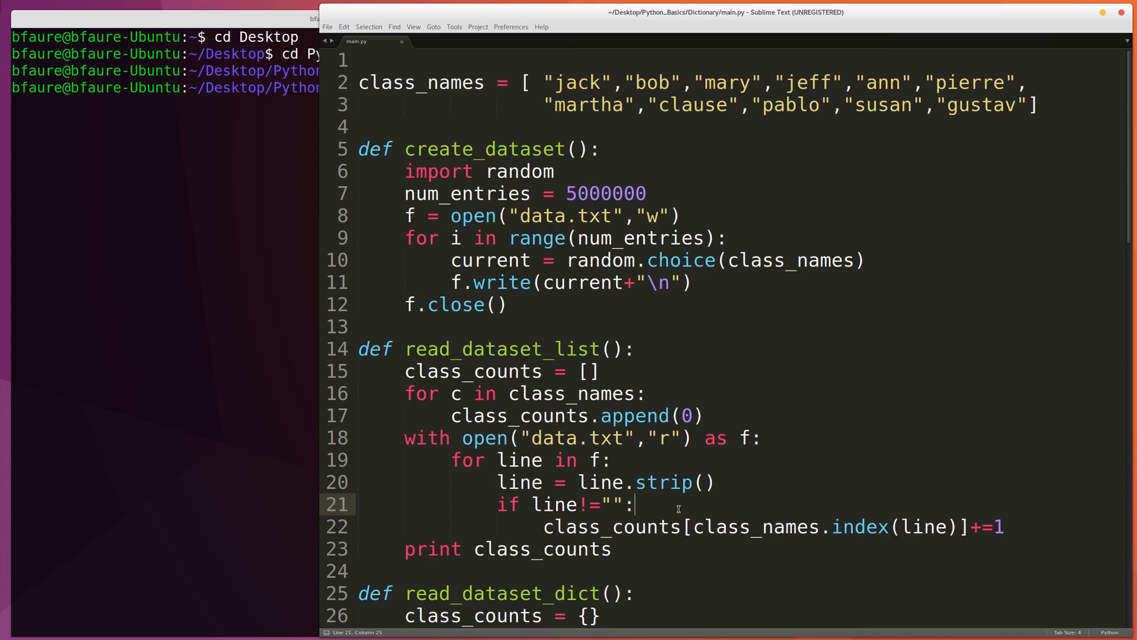
pyautogui.moveTo(729, 539)
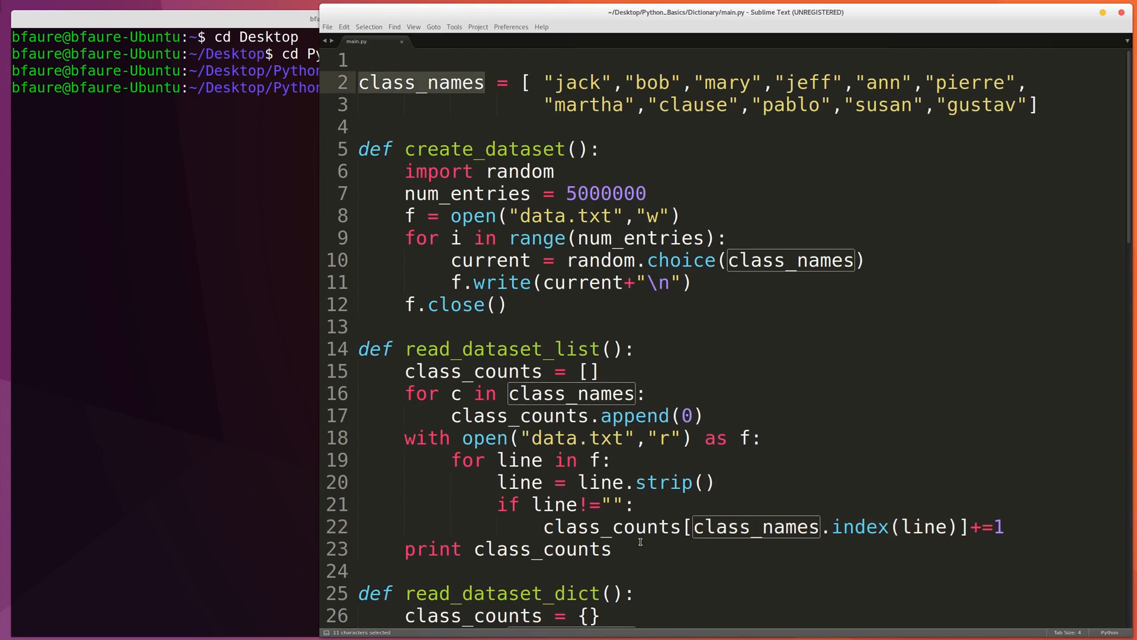
pyautogui.doubleClick(473, 370)
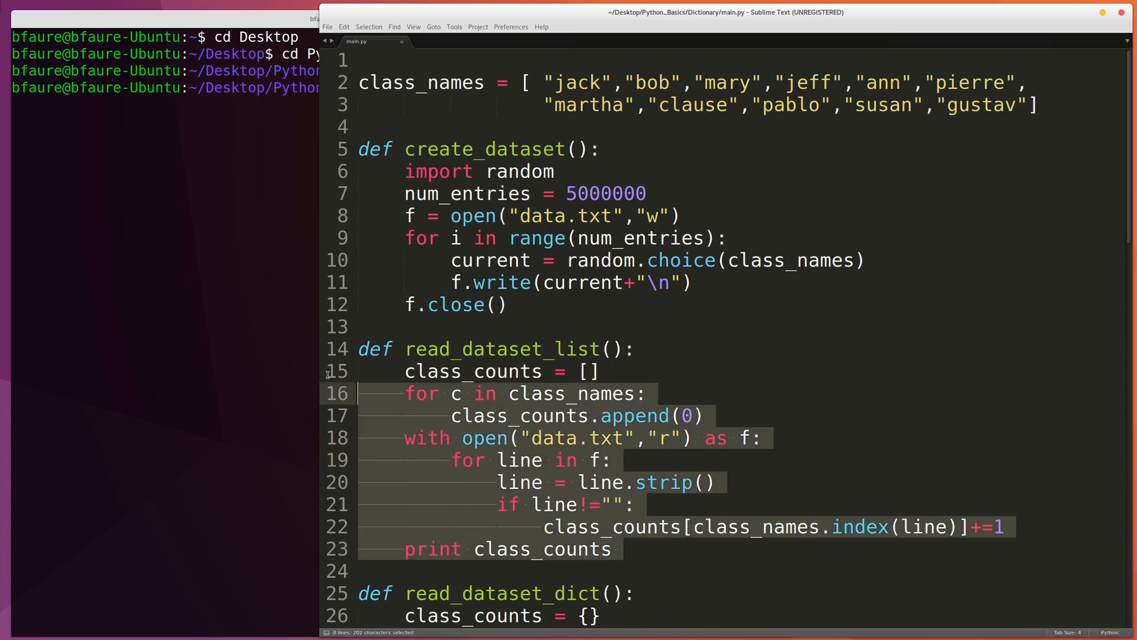
pyautogui.click(466, 371)
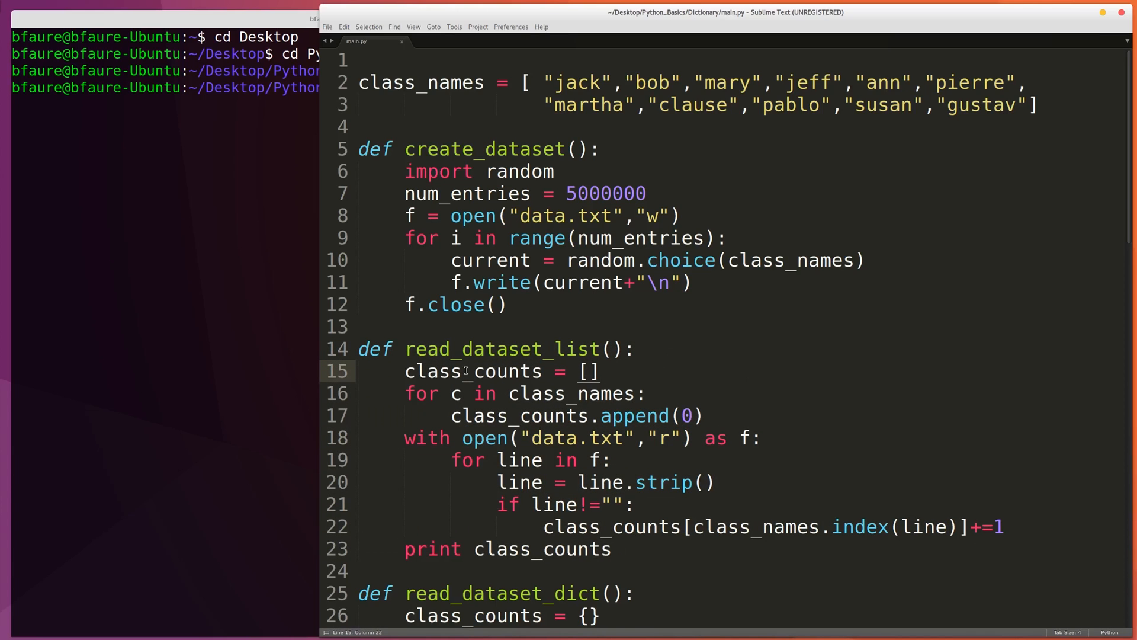
pyautogui.doubleClick(473, 370)
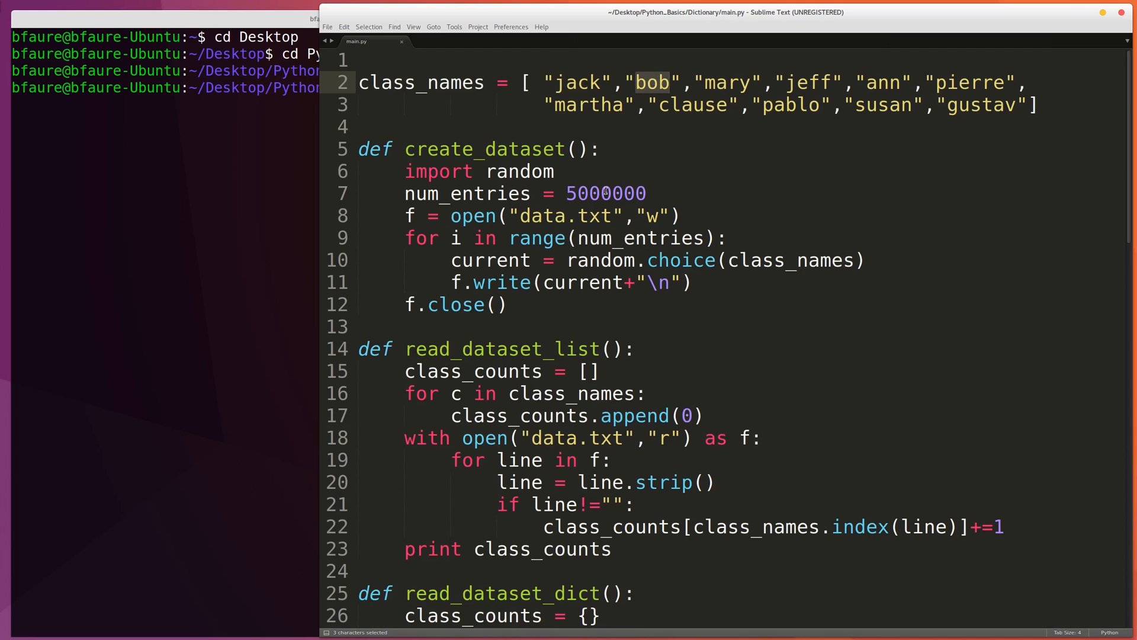
pyautogui.click(981, 105)
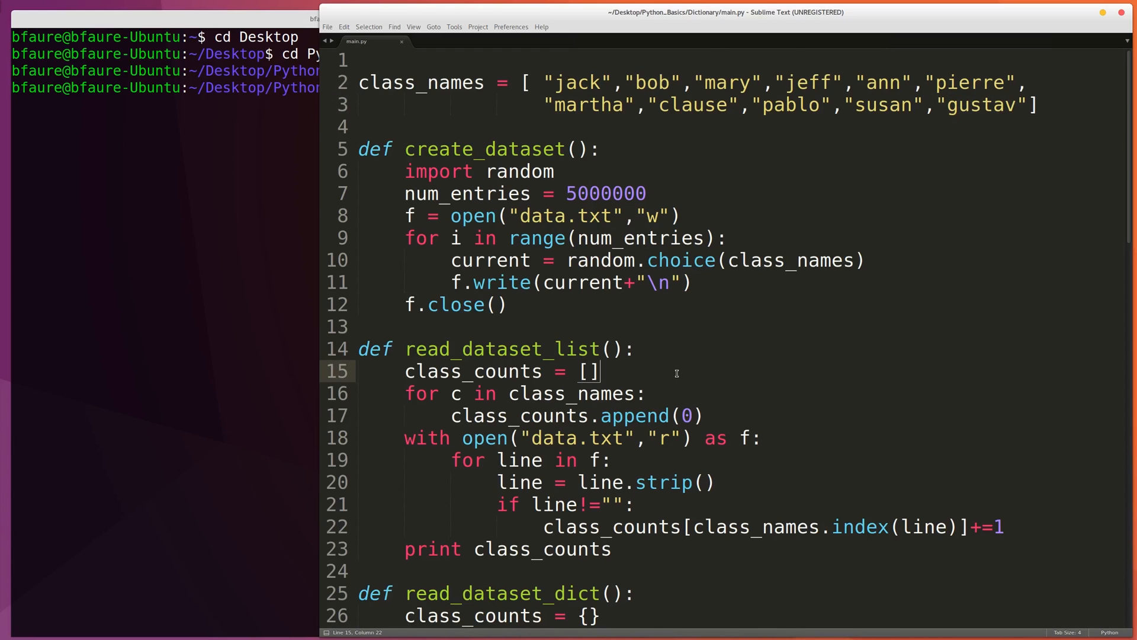
pyautogui.click(727, 415)
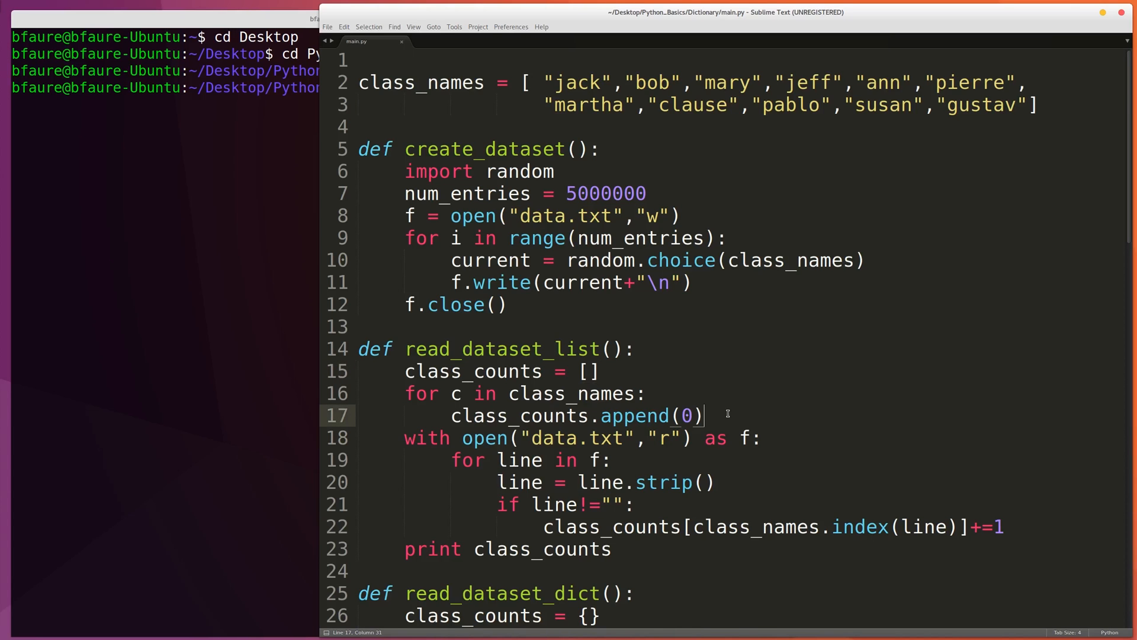
pyautogui.scroll(-3)
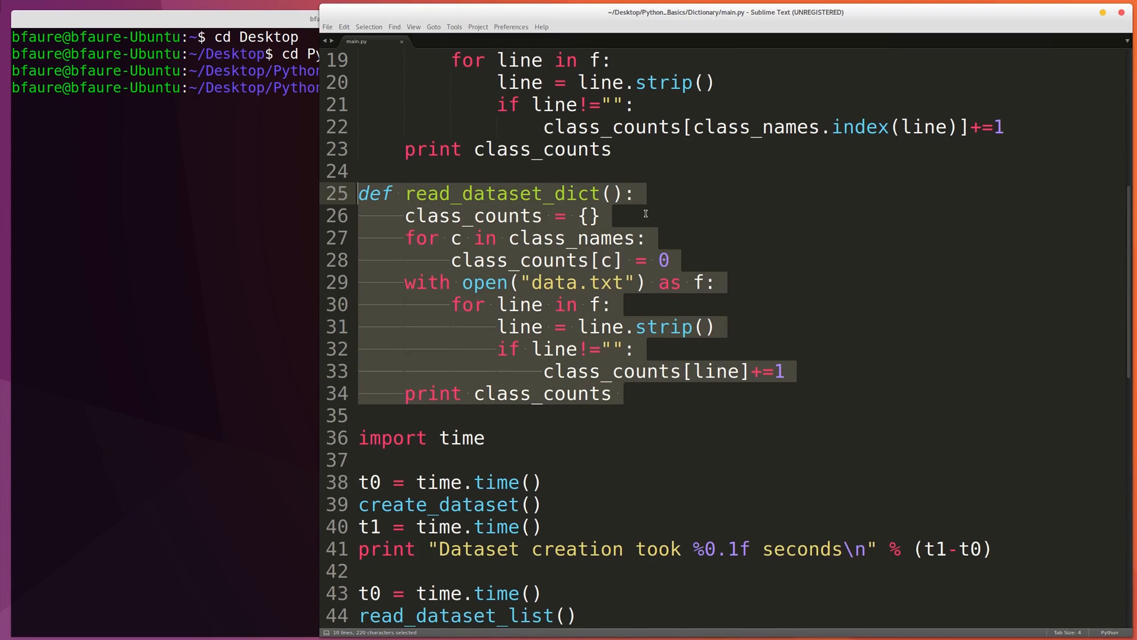
pyautogui.click(425, 238)
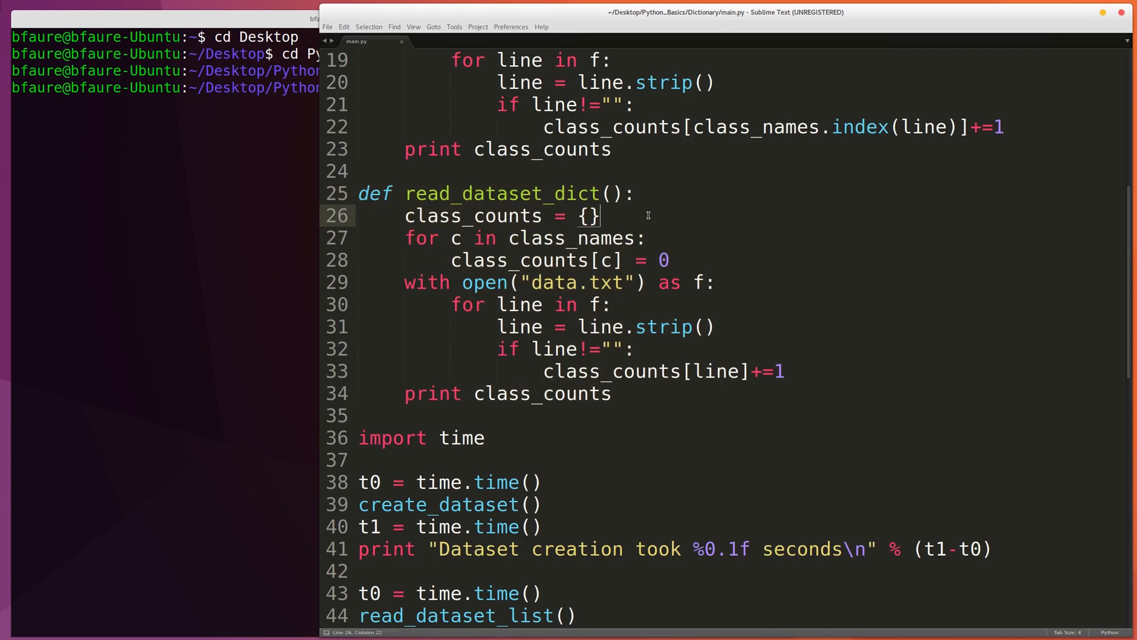
pyautogui.click(611, 304)
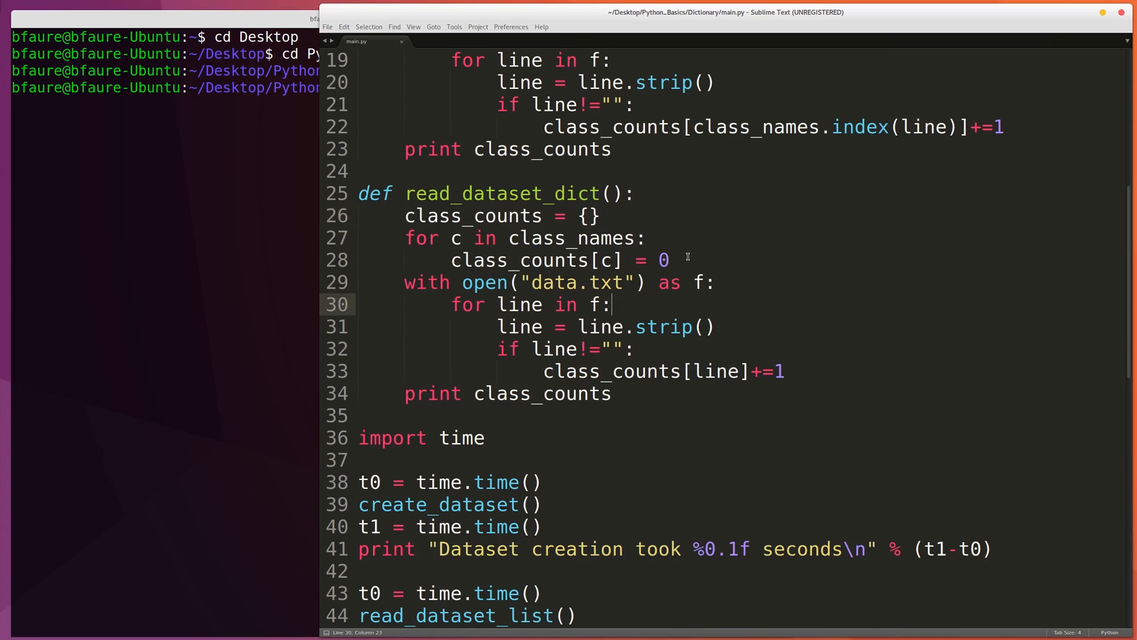
pyautogui.doubleClick(471, 216)
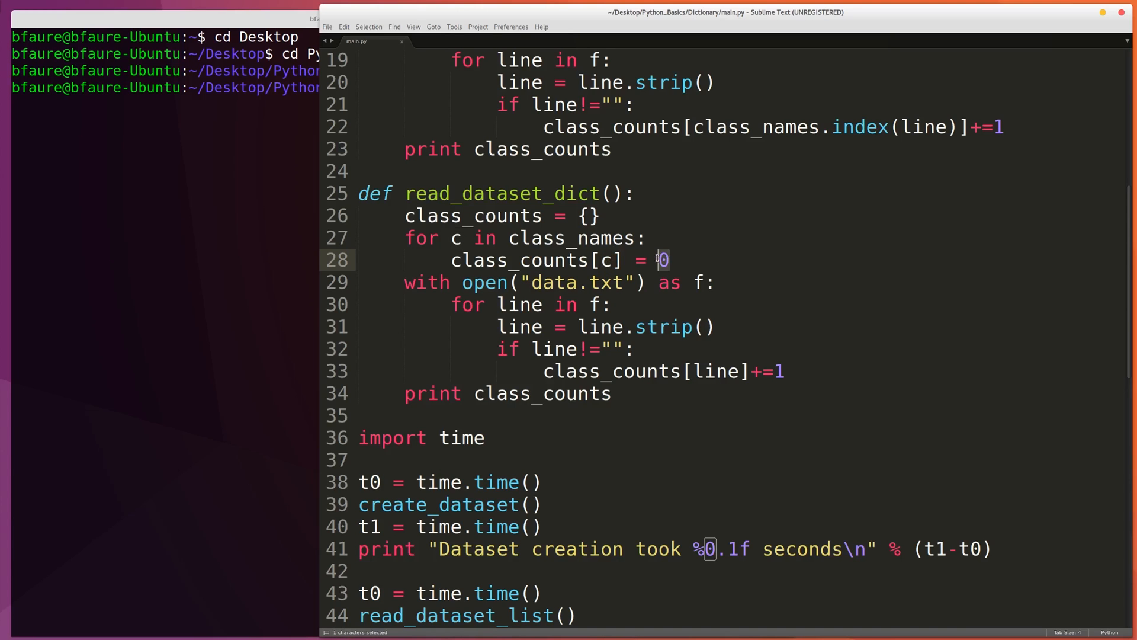
pyautogui.click(645, 238)
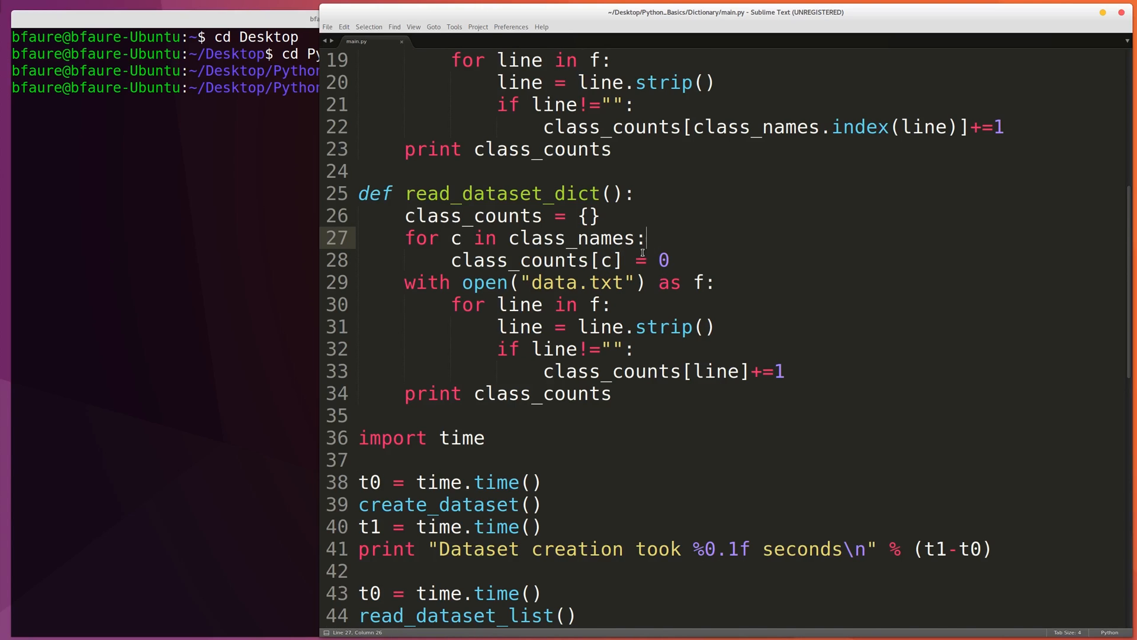
pyautogui.scroll(3)
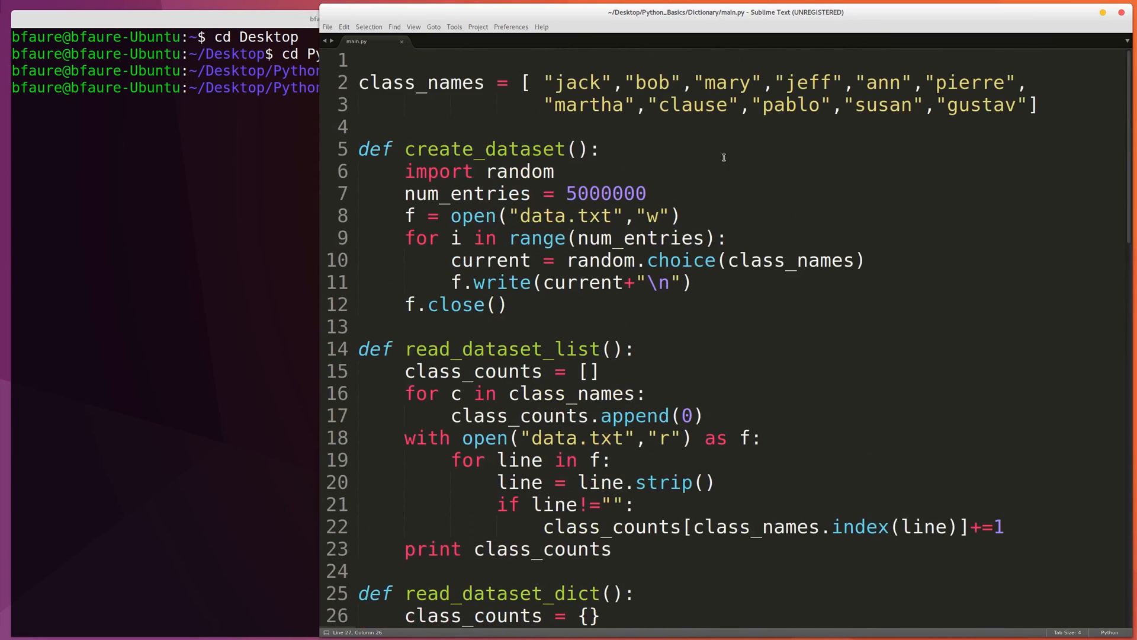
pyautogui.scroll(-3)
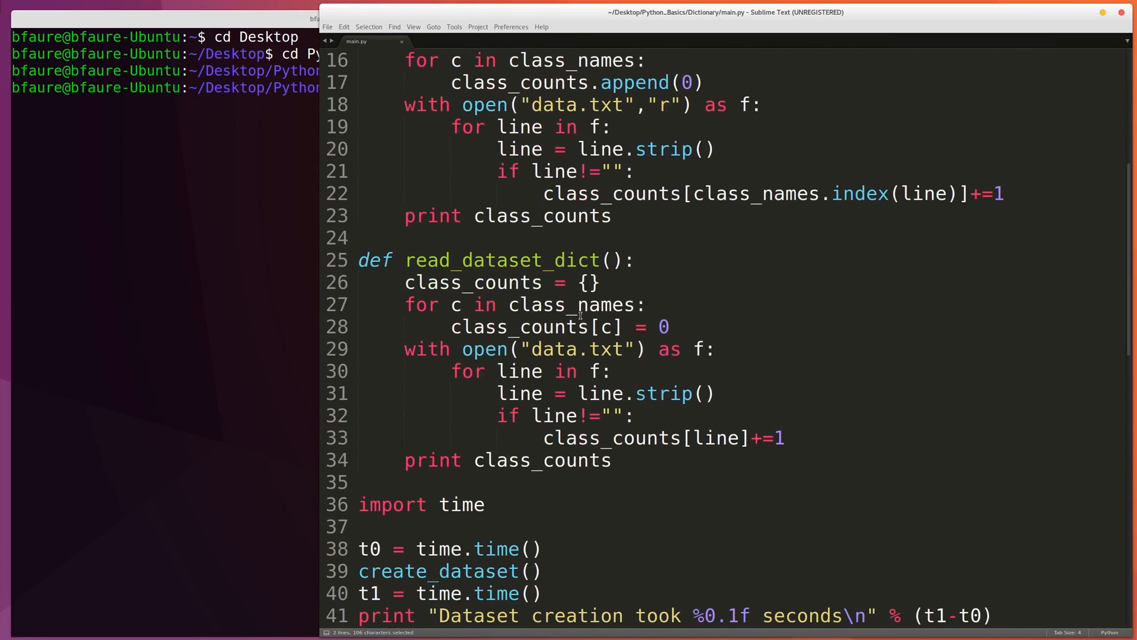
pyautogui.click(595, 282)
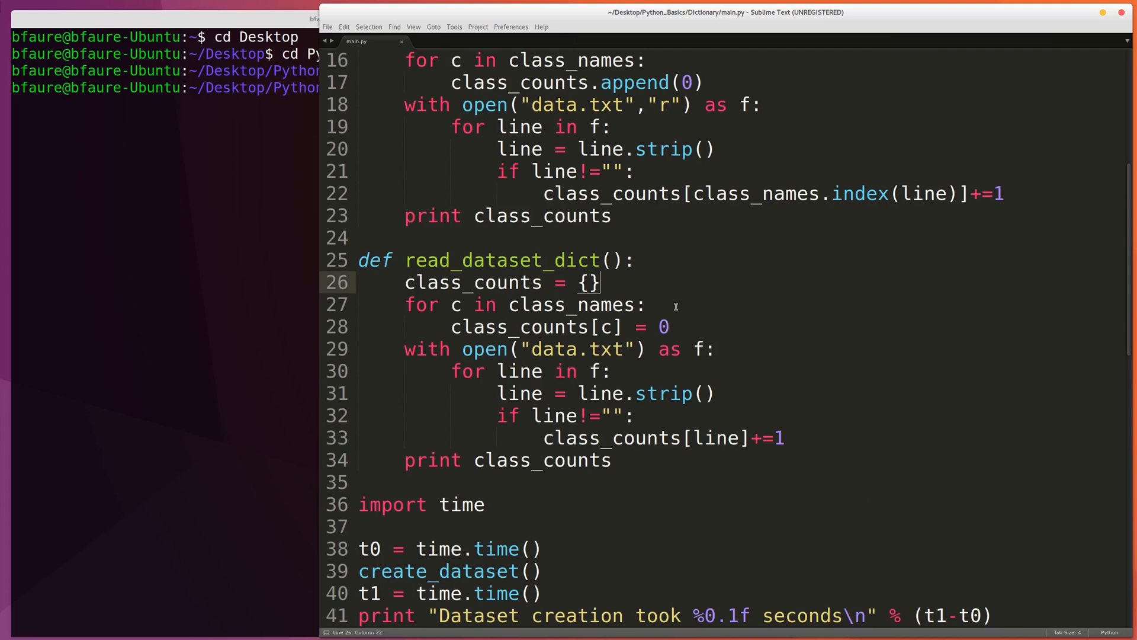
pyautogui.click(659, 327)
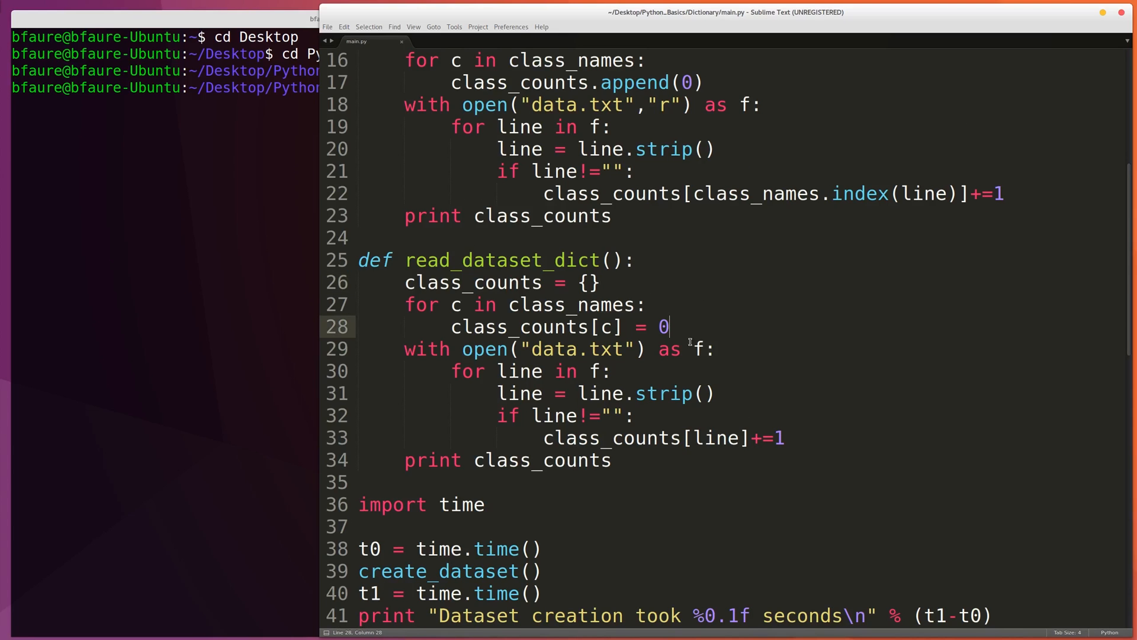
pyautogui.moveTo(631, 371)
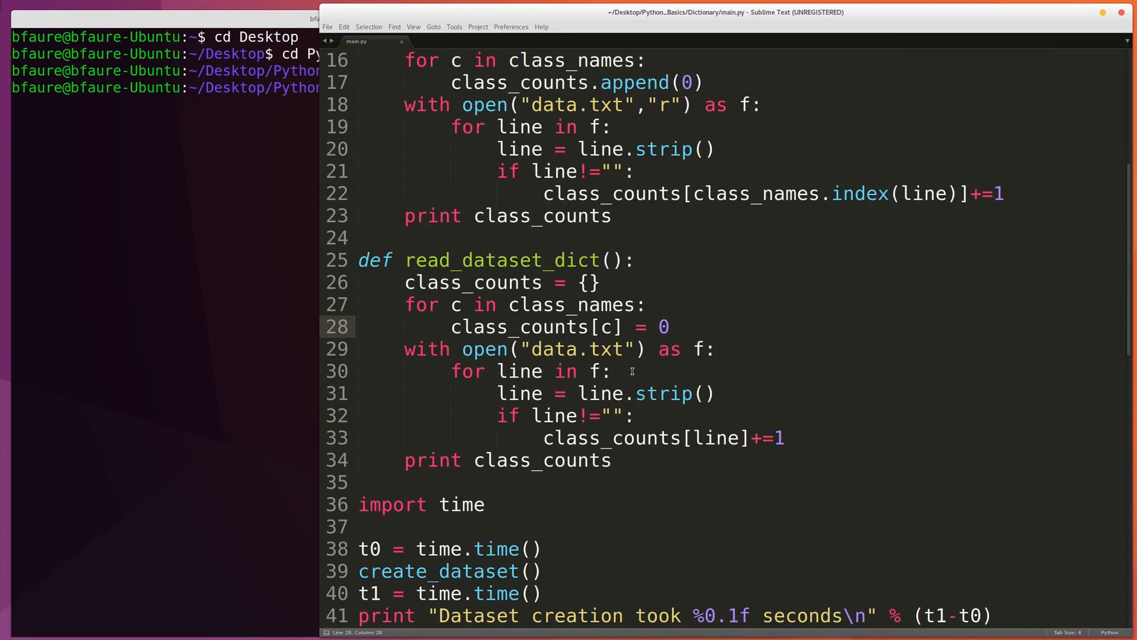
pyautogui.click(481, 371)
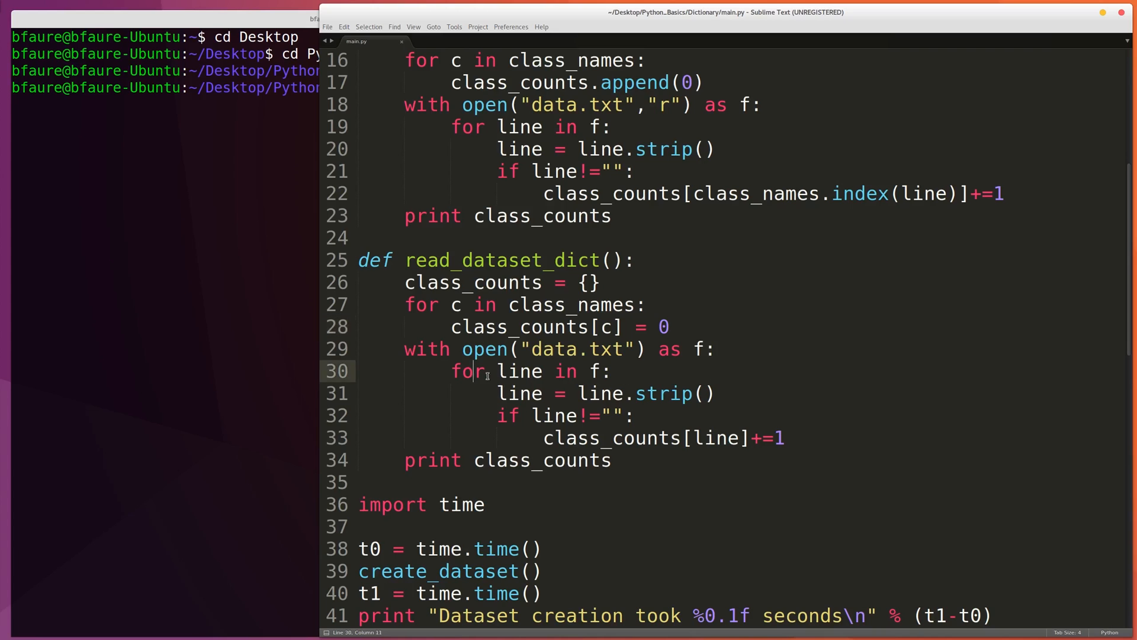
pyautogui.click(787, 438)
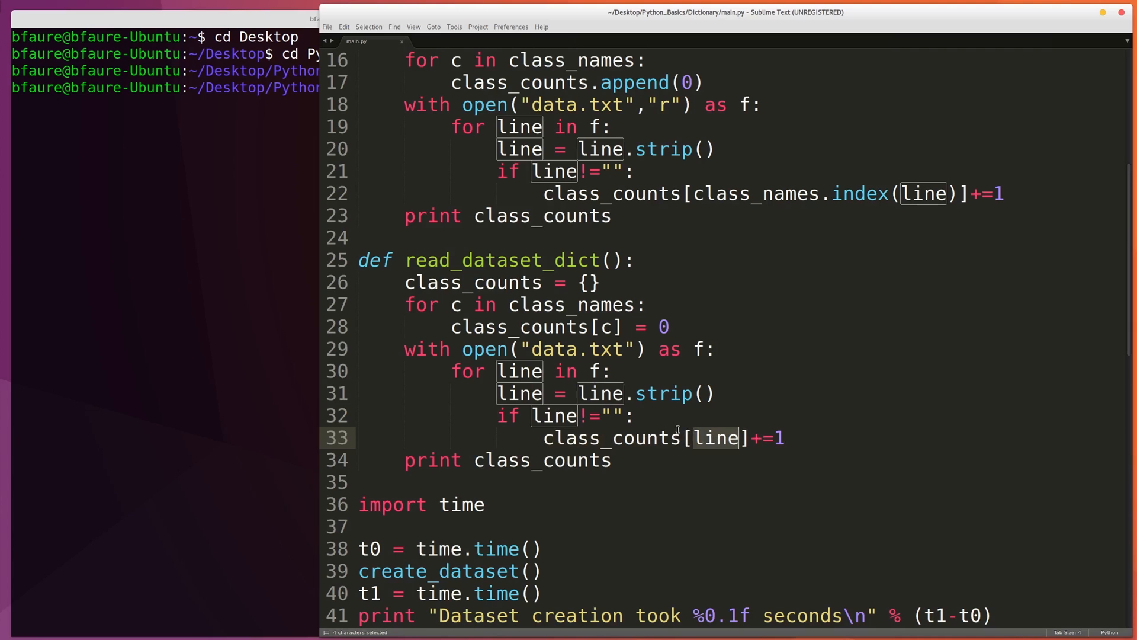
pyautogui.click(632, 414)
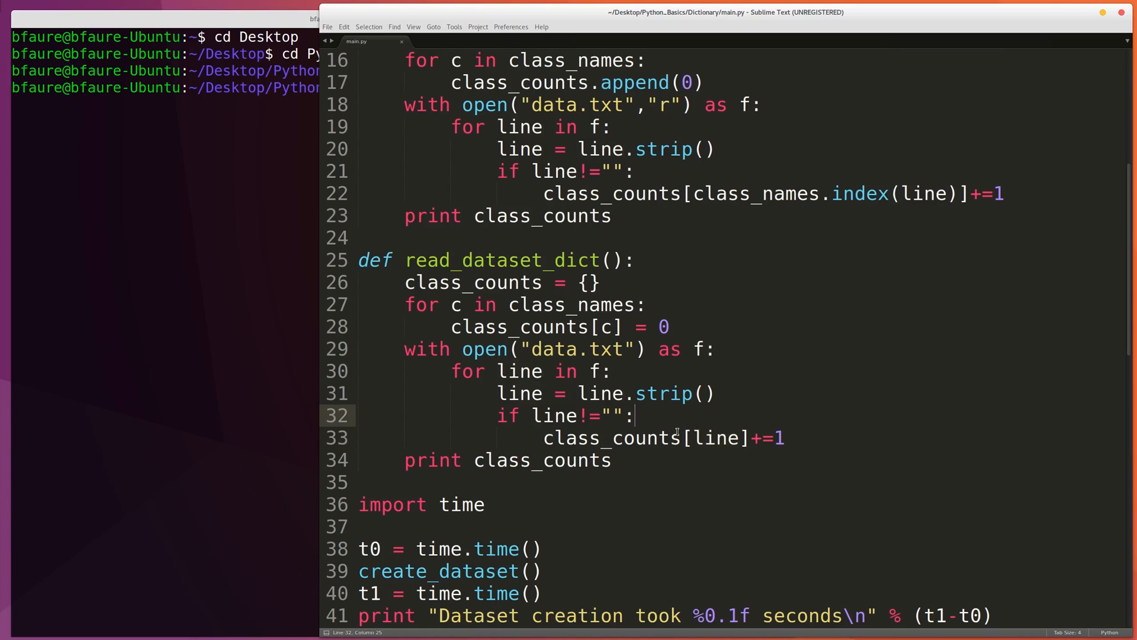
pyautogui.scroll(3)
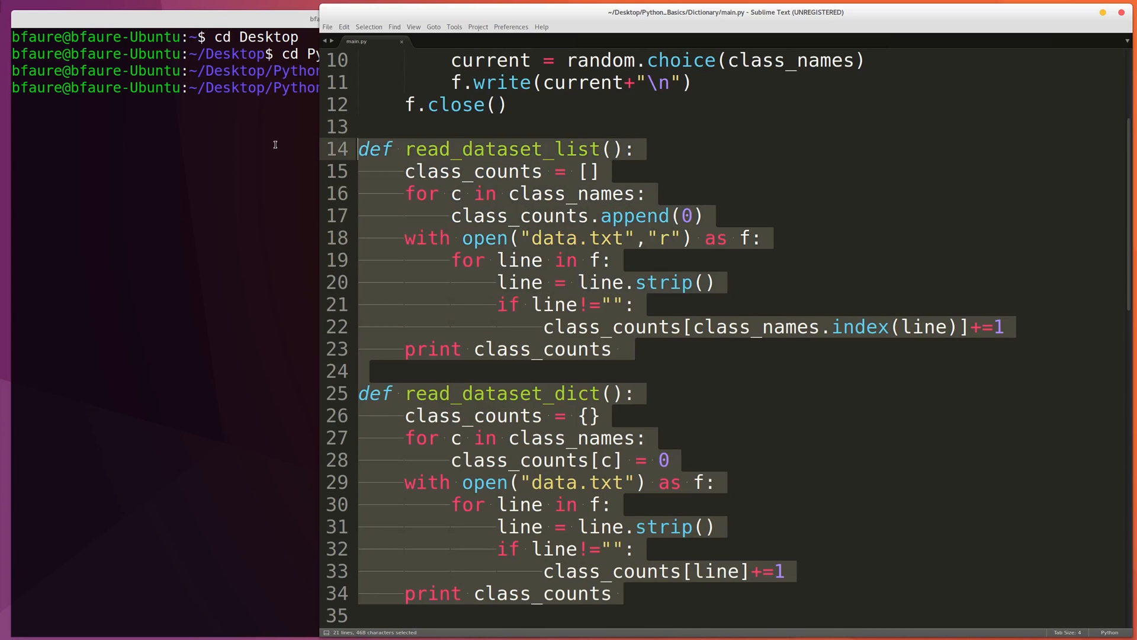
pyautogui.moveTo(441, 141)
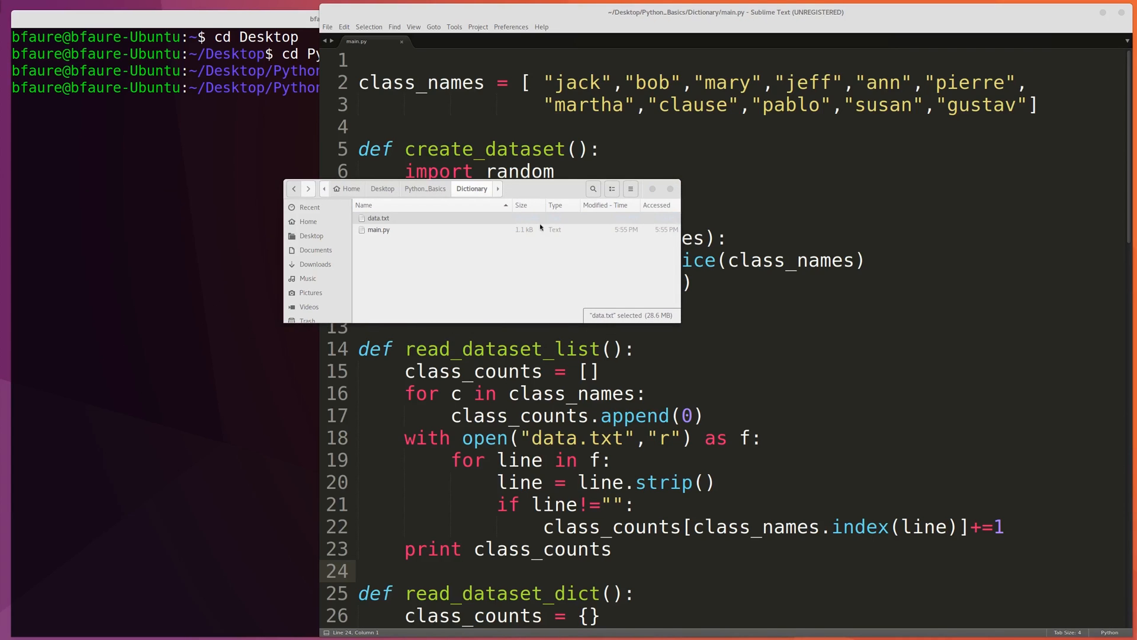
pyautogui.doubleClick(378, 218)
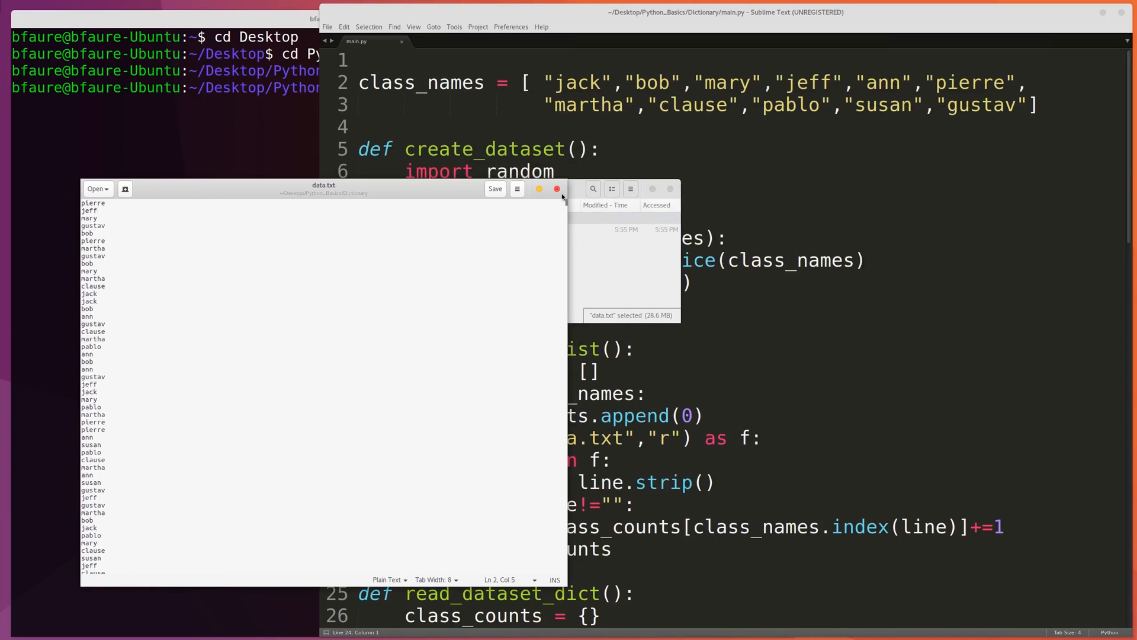
pyautogui.click(557, 188)
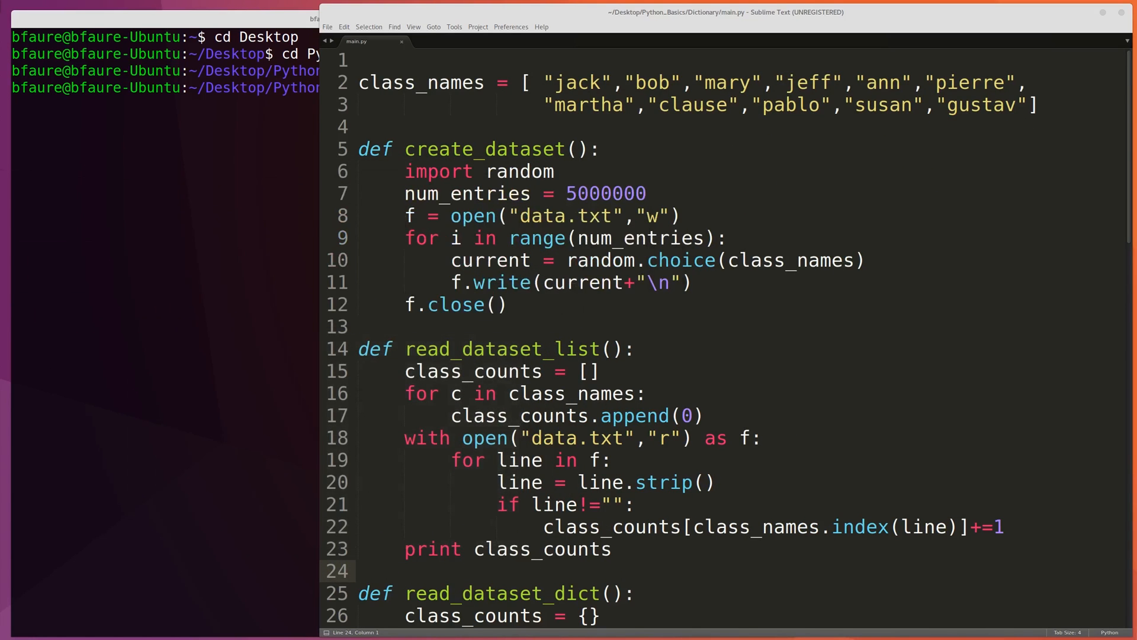
# Delete lines 38–41 (t0, create_dataset(), t1, print) leaving only List and Dictionary timing
pyautogui.scroll(-3)
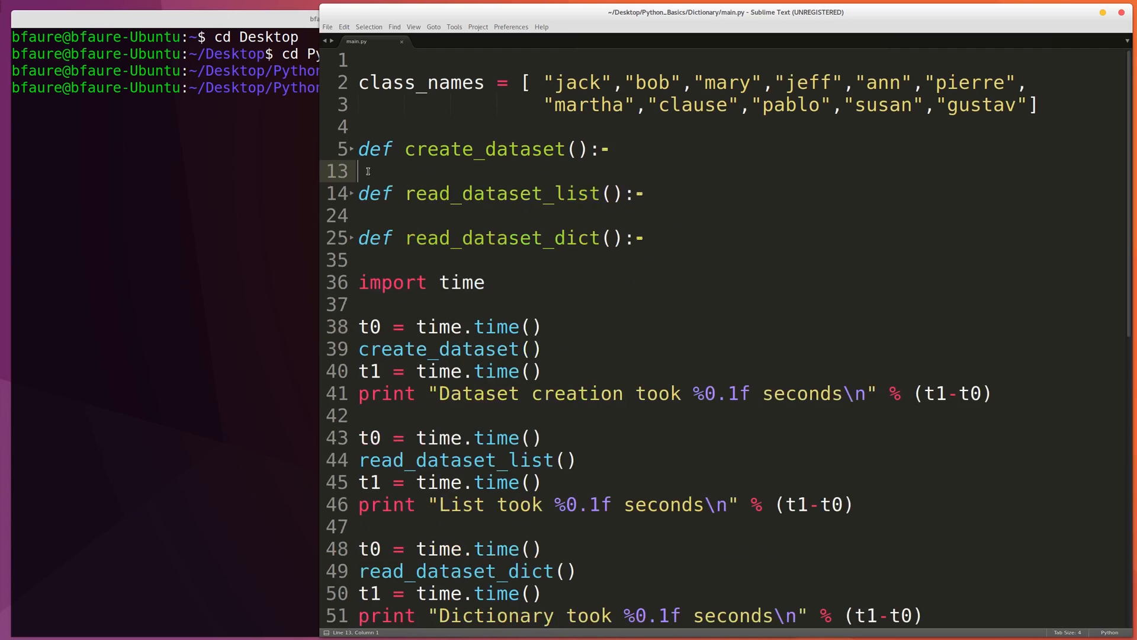
pyautogui.scroll(-3)
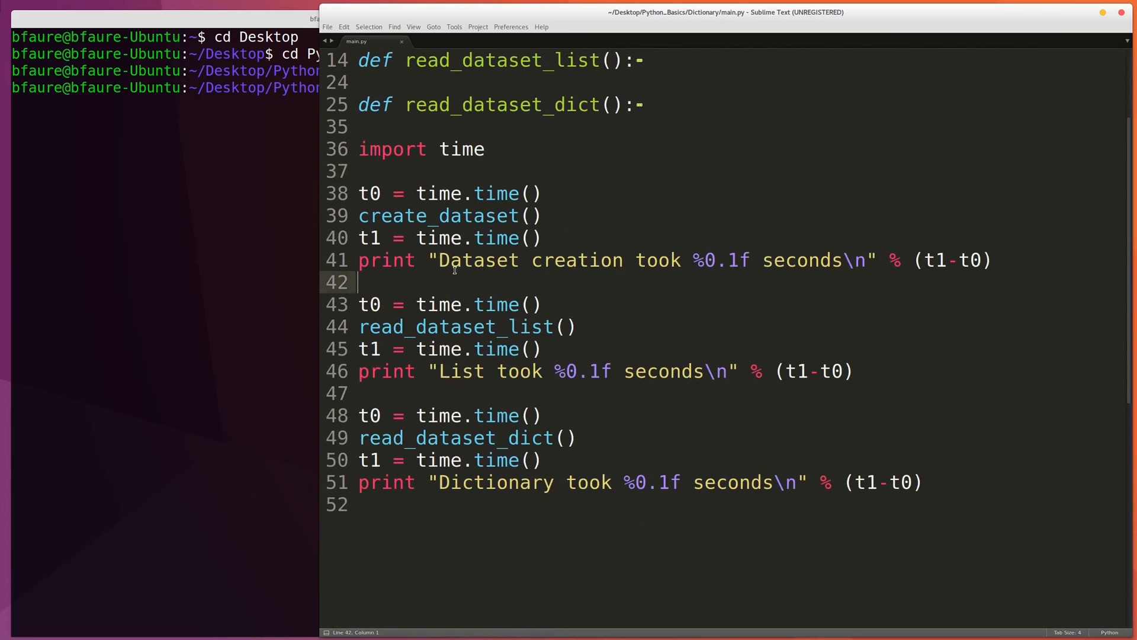
pyautogui.click(475, 171)
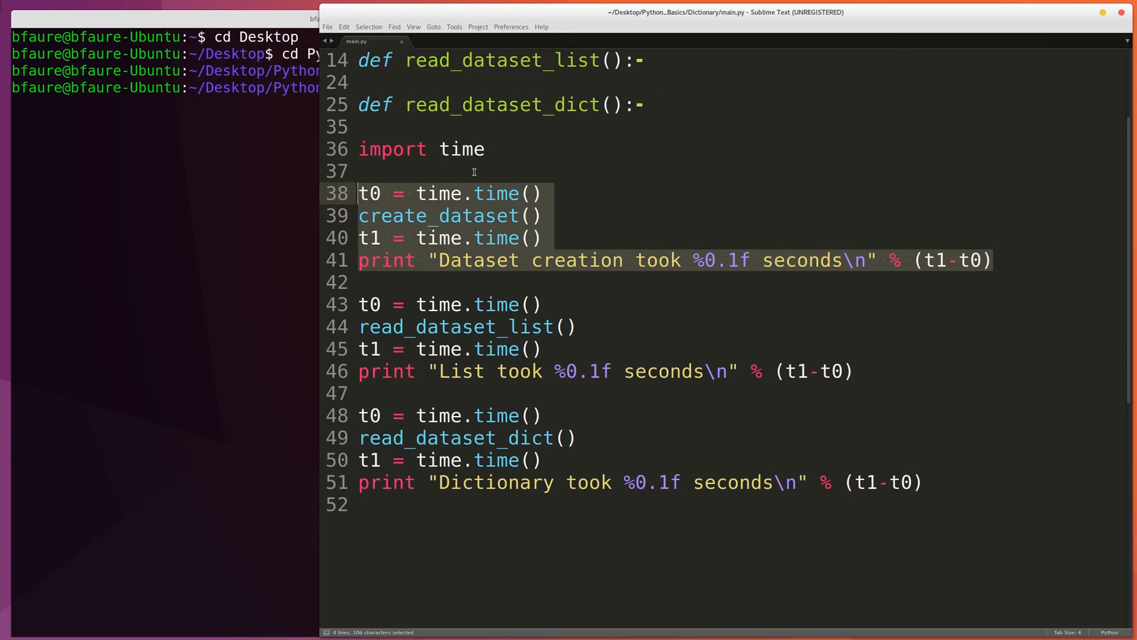
pyautogui.press('Delete')
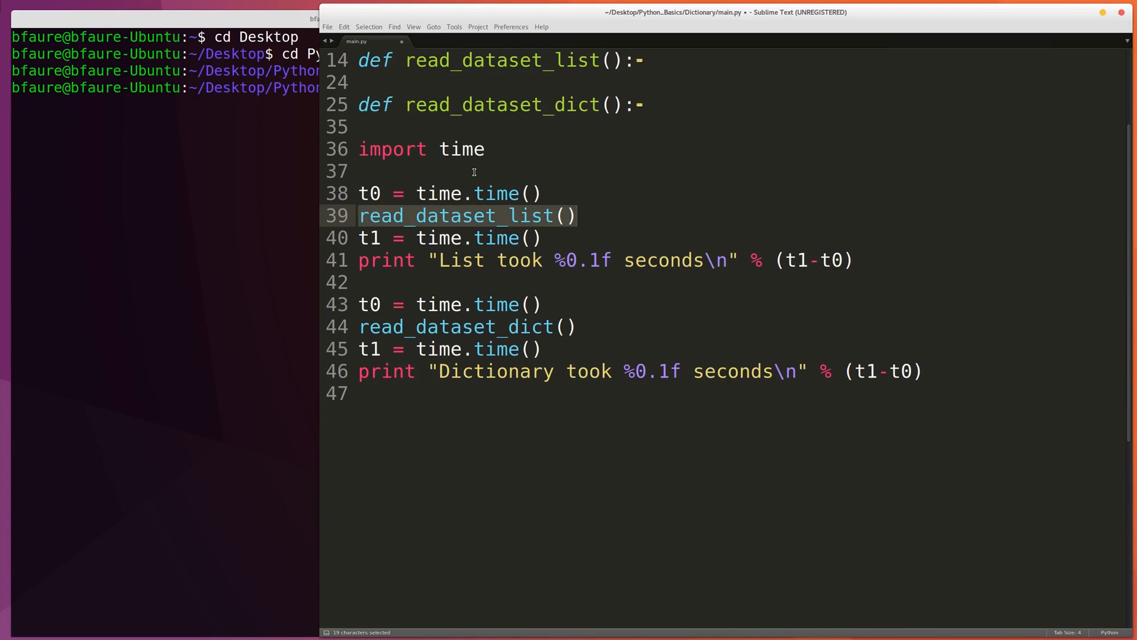
pyautogui.click(855, 259)
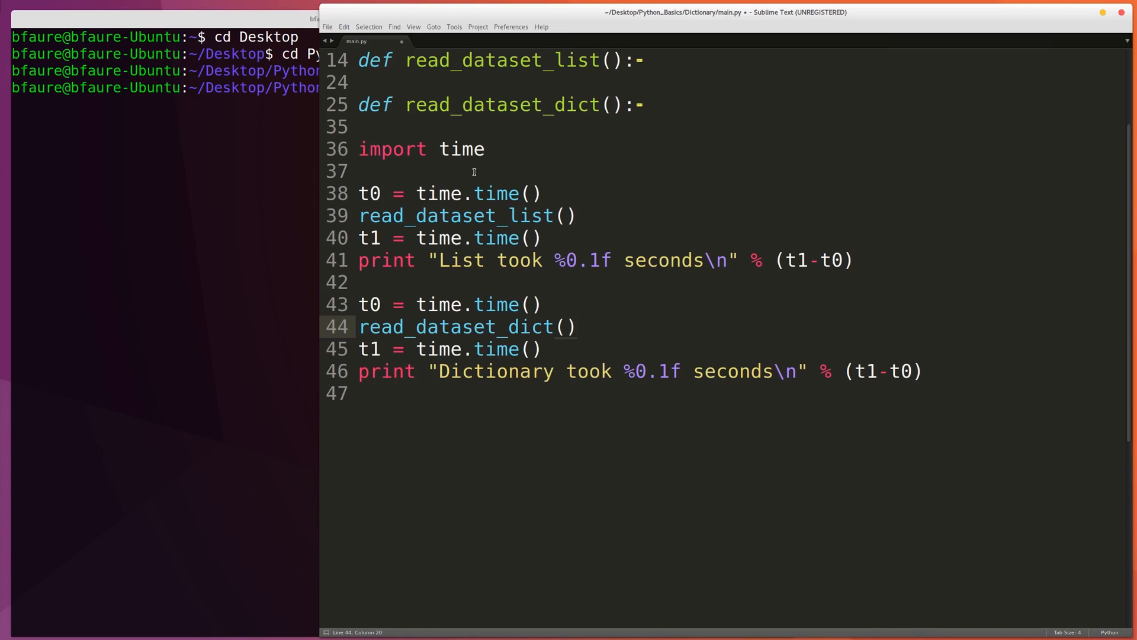
pyautogui.click(577, 327)
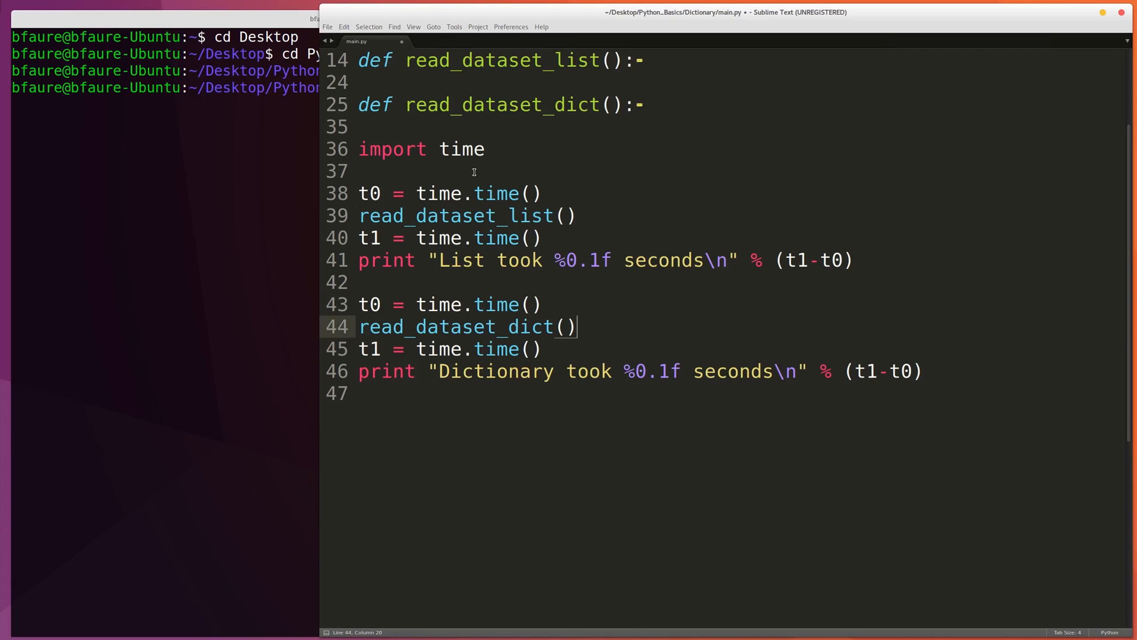
pyautogui.click(922, 371)
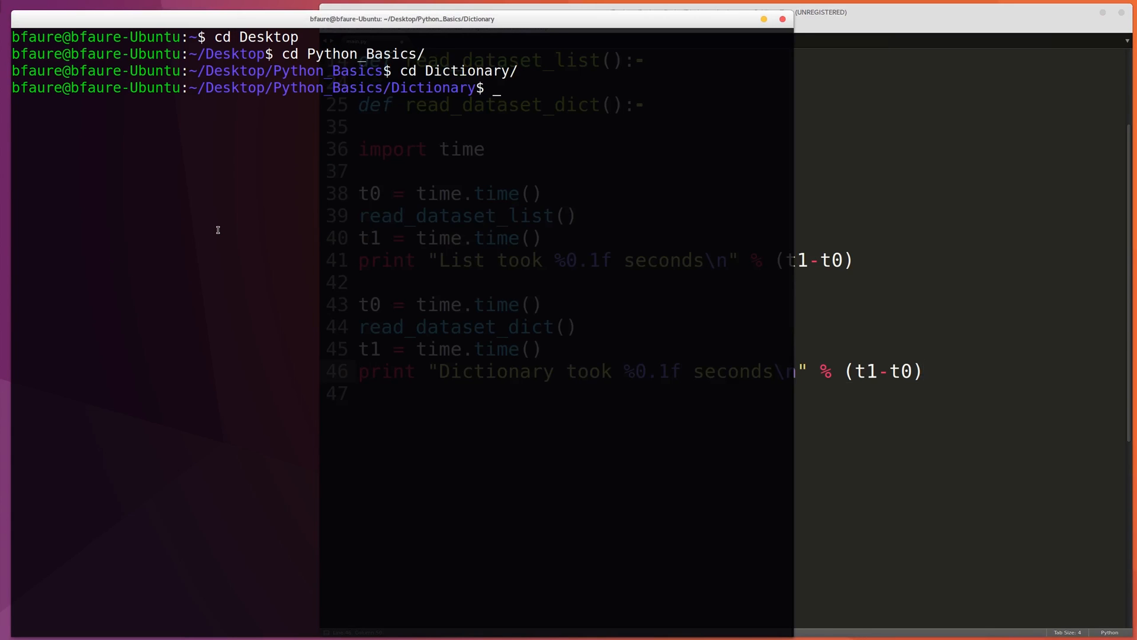
# Run python main.py in the Dictionary folder, printing List 1.4 s and Dictionary 0.8 s
pyautogui.write('python')
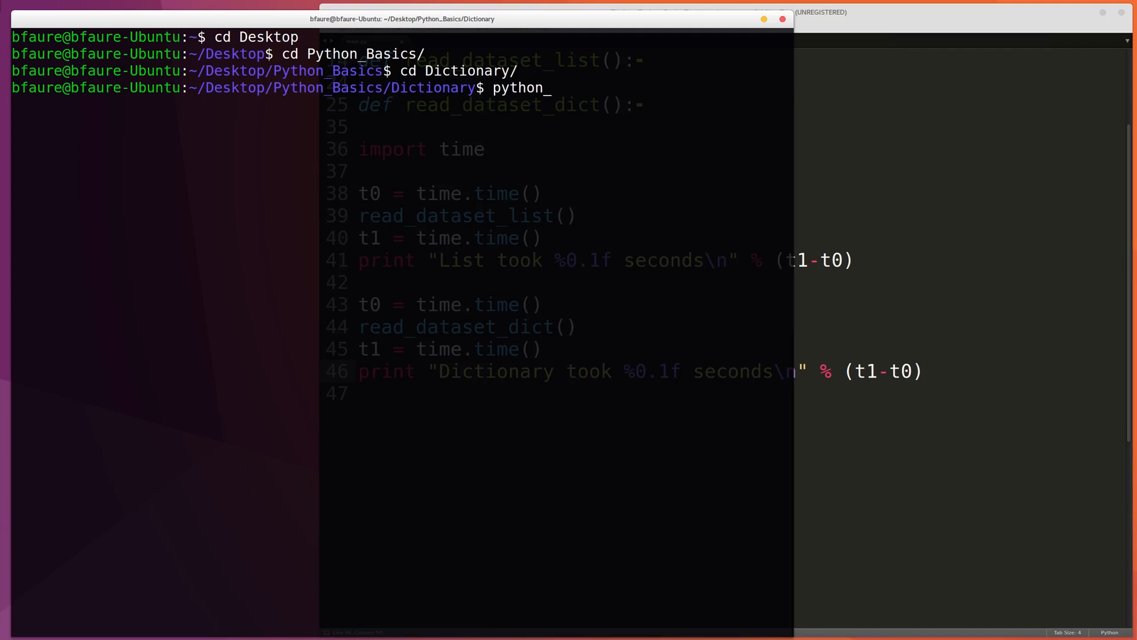
pyautogui.write('main.py')
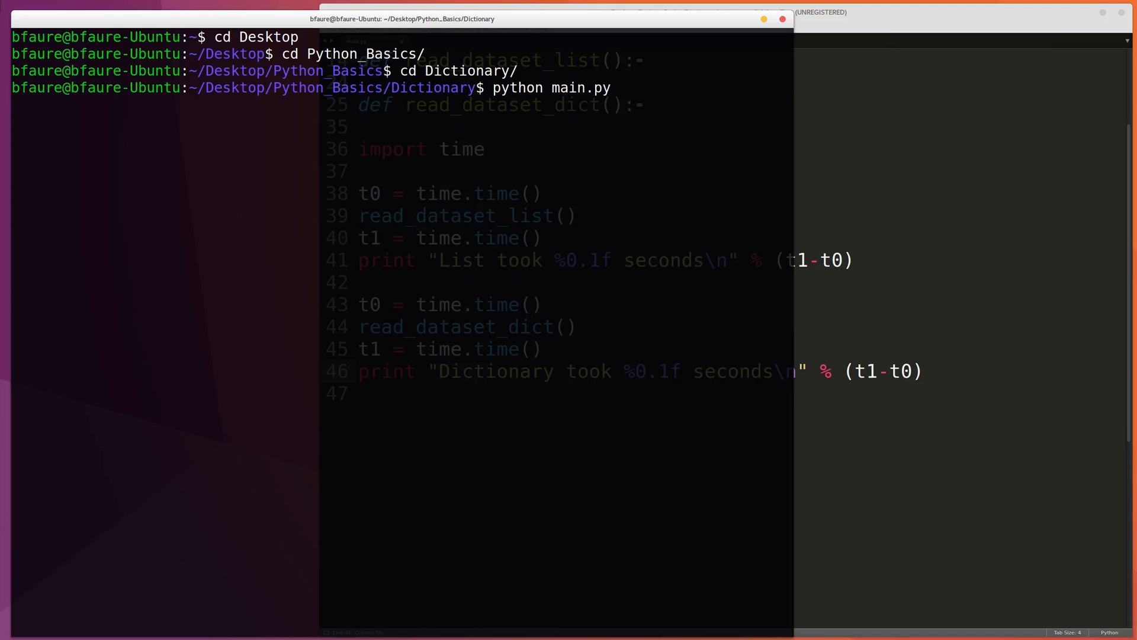
pyautogui.press('Return')
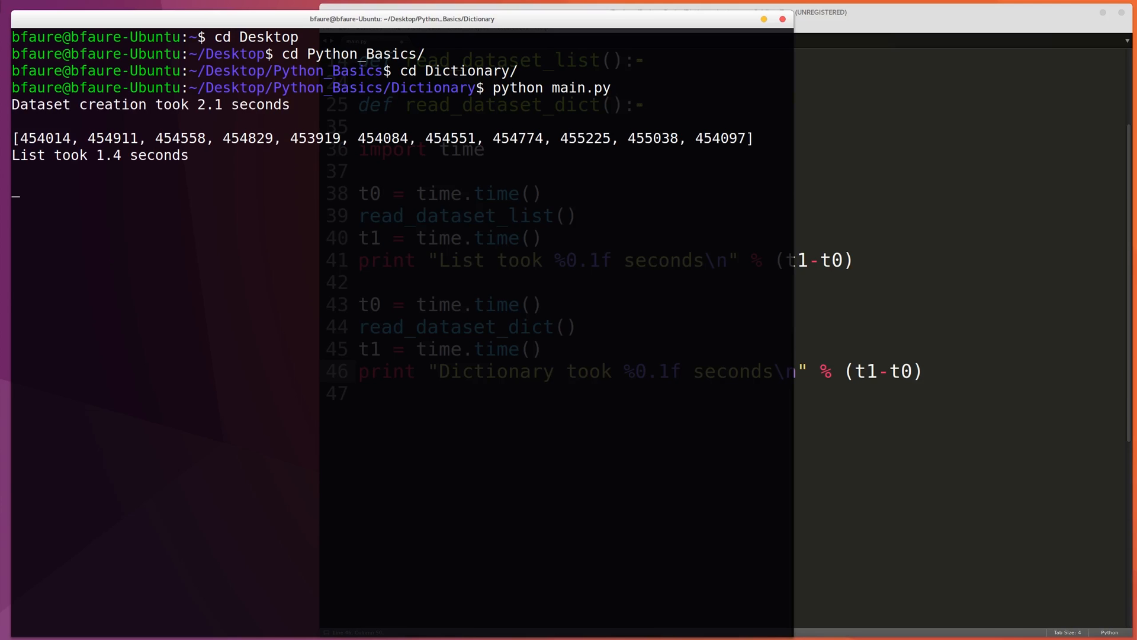
pyautogui.press('Return')
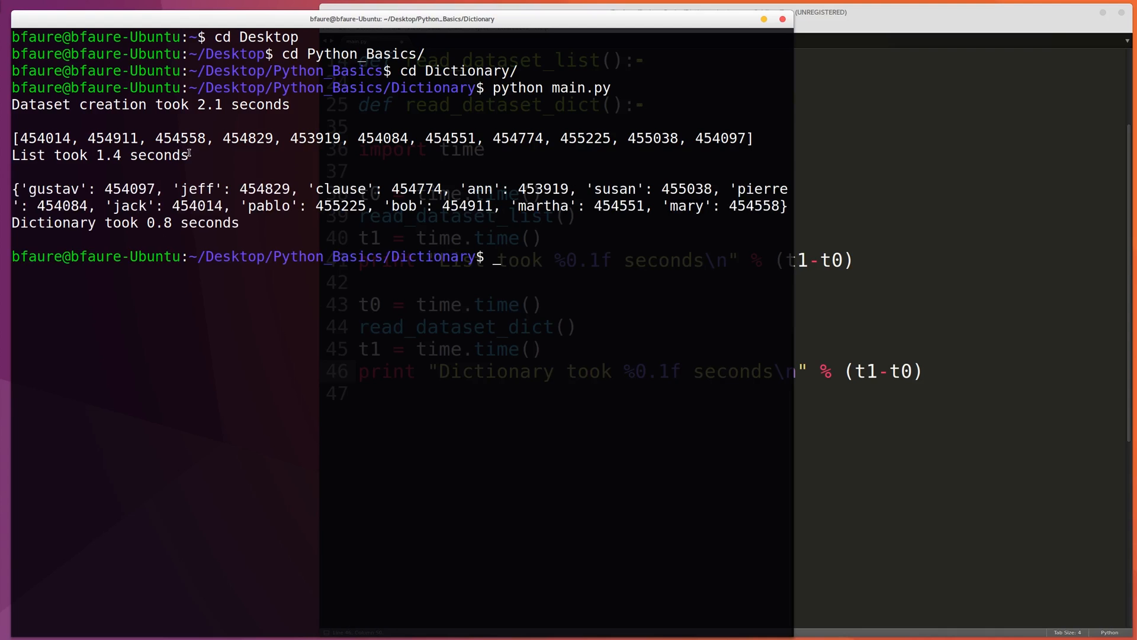
pyautogui.doubleClick(100, 154)
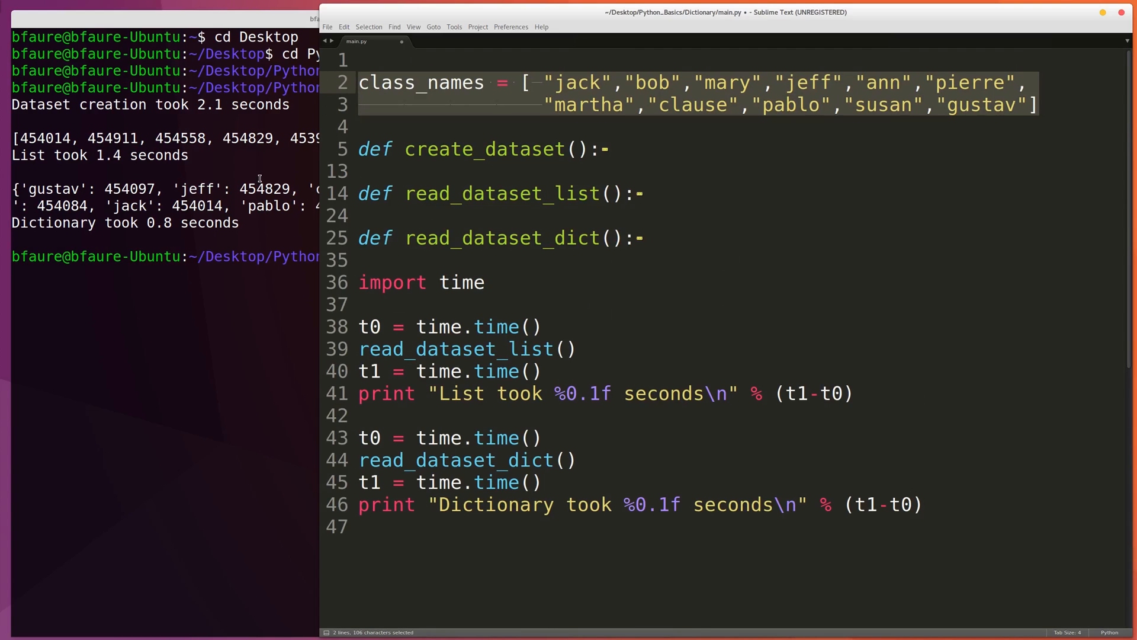
pyautogui.moveTo(234, 230)
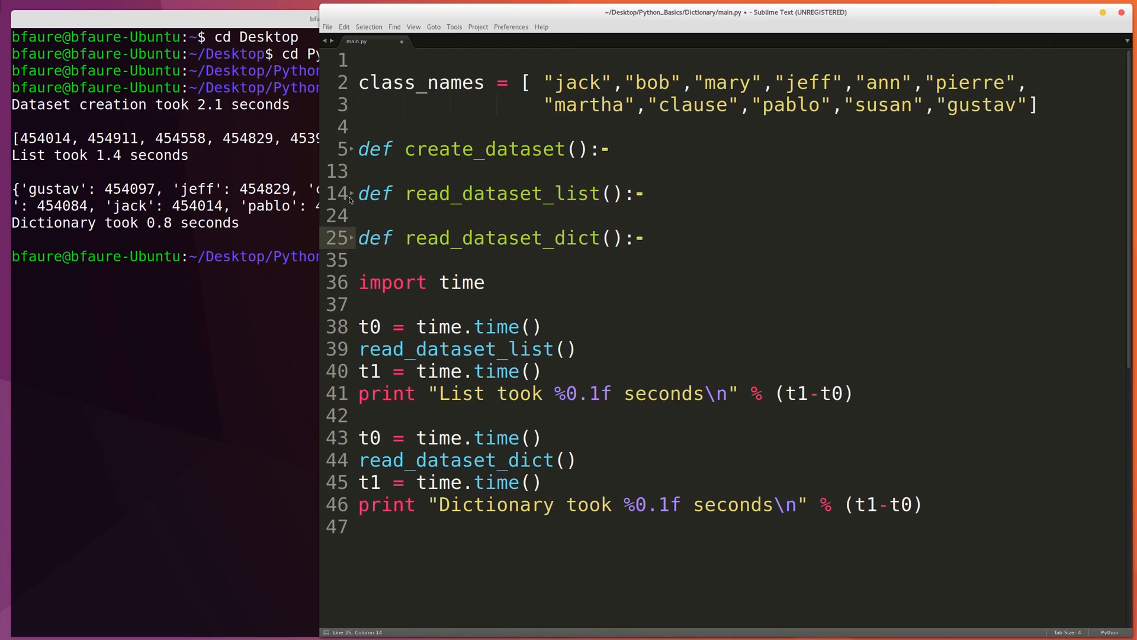
# Unfold read_dataset_list and highlight every use of class_counts
pyautogui.click(351, 193)
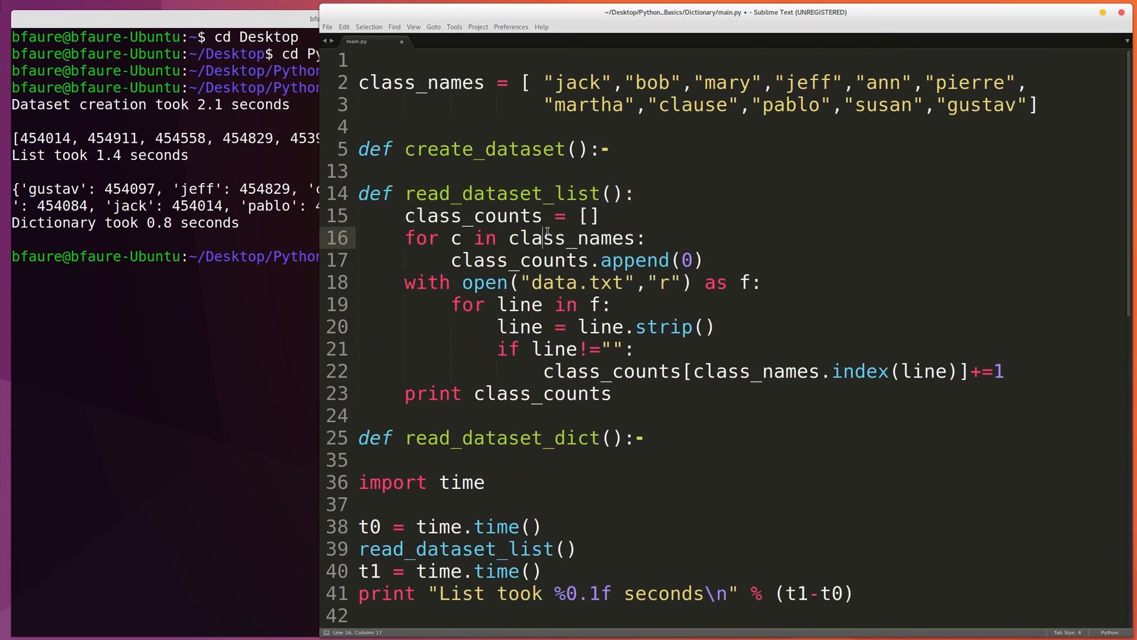
pyautogui.scroll(-3)
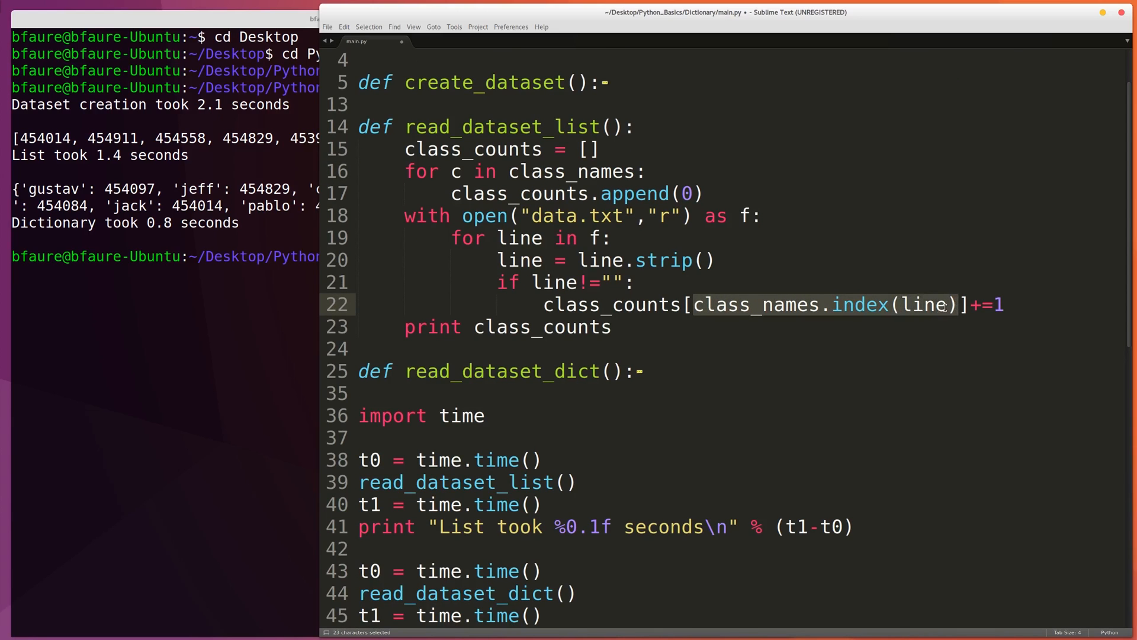
pyautogui.moveTo(938, 283)
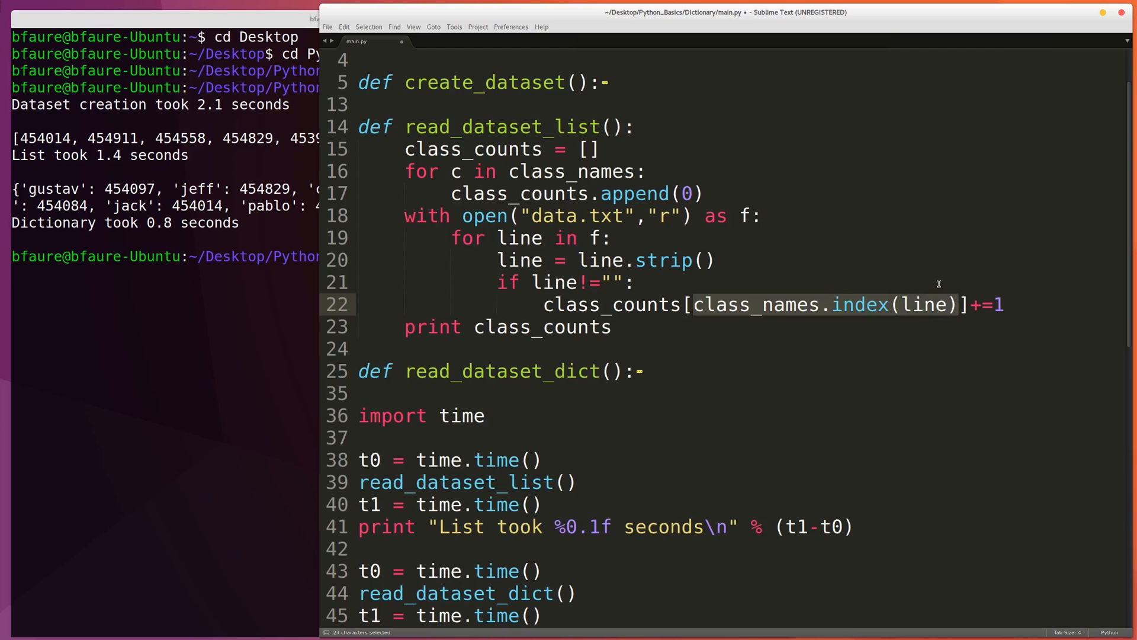
pyautogui.scroll(3)
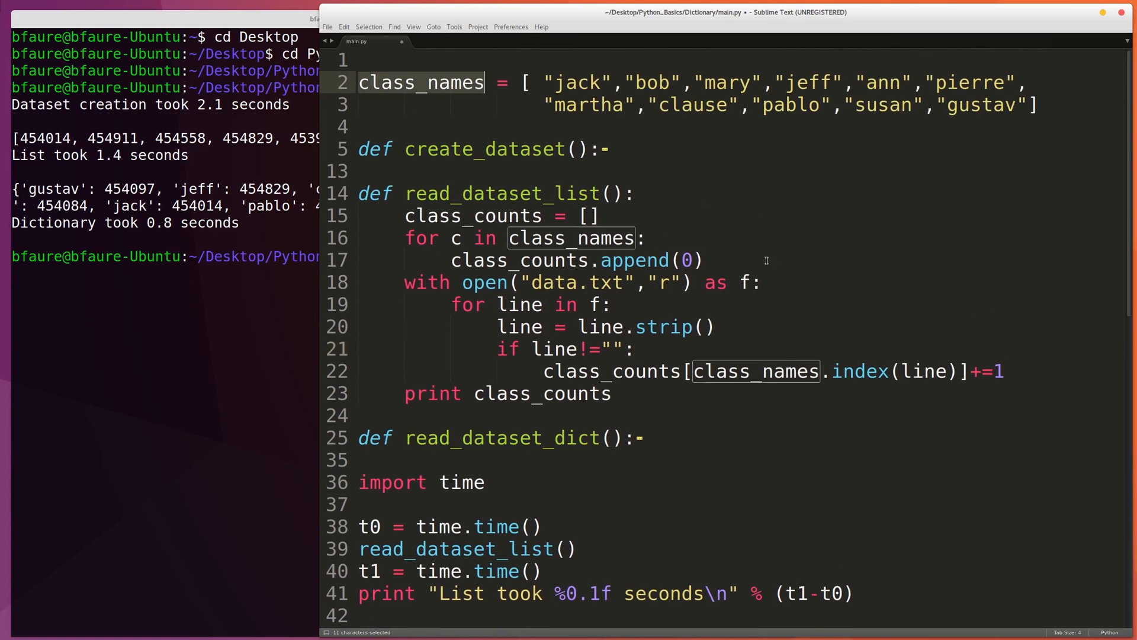
pyautogui.click(635, 348)
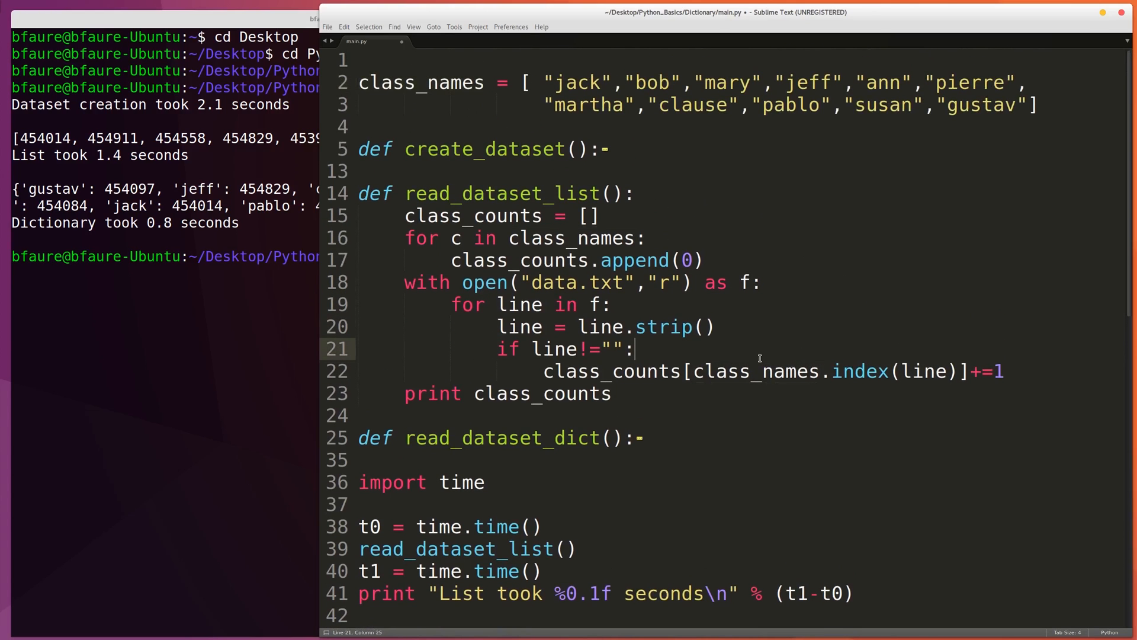
pyautogui.doubleClick(612, 371)
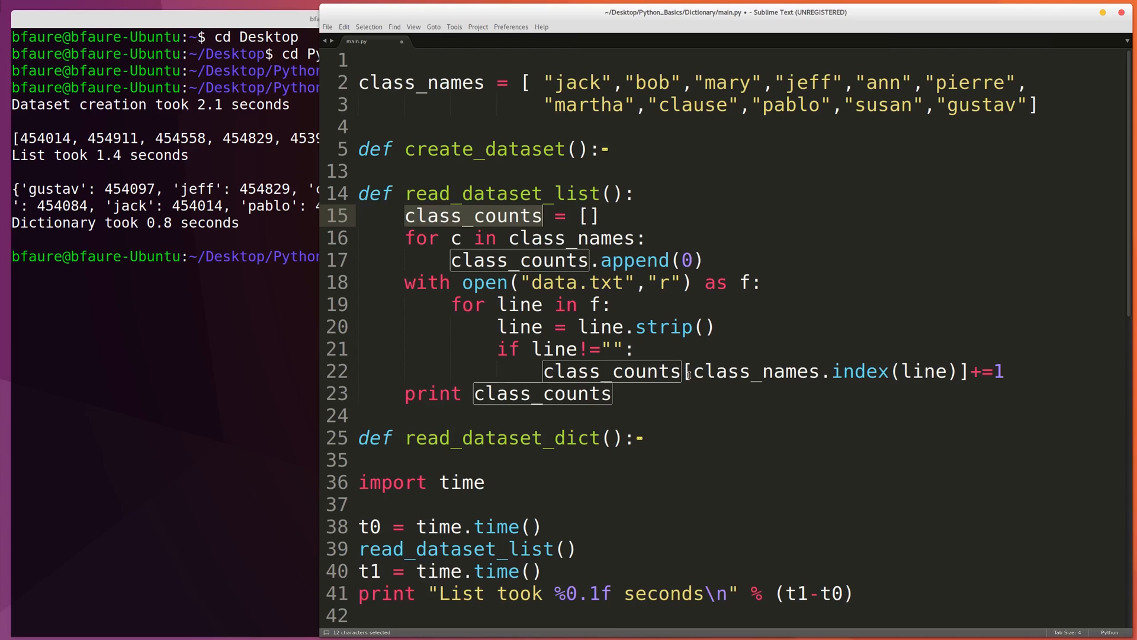
# Highlight uses of line to compare class_names.index(line) with class_counts[line], then clear it
pyautogui.scroll(-3)
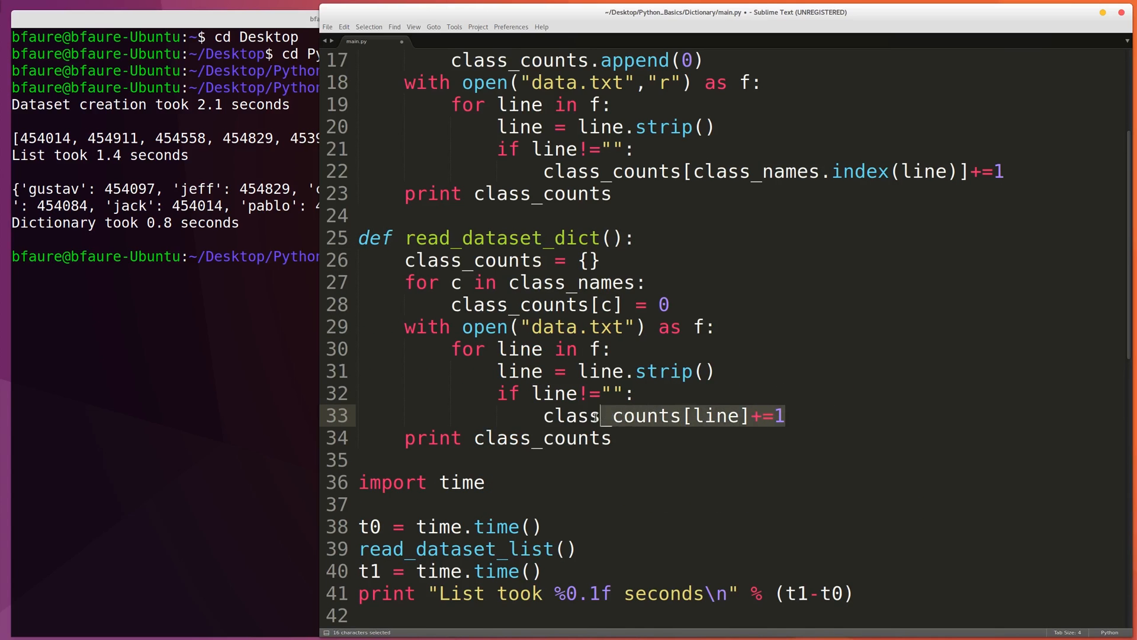
pyautogui.doubleClick(710, 414)
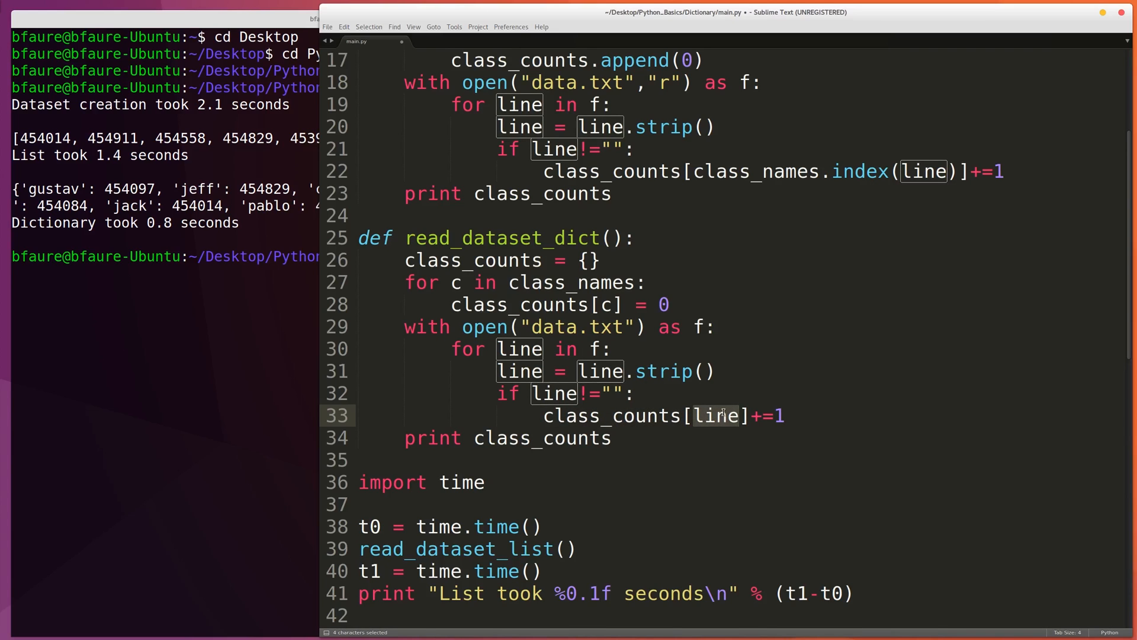
pyautogui.click(784, 416)
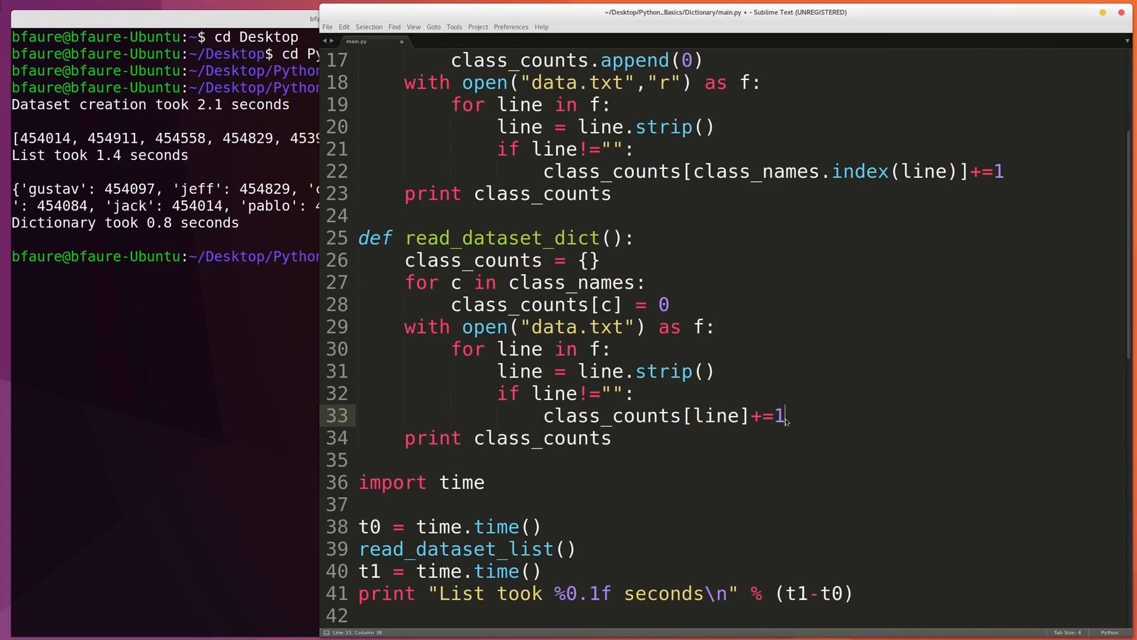
pyautogui.scroll(3)
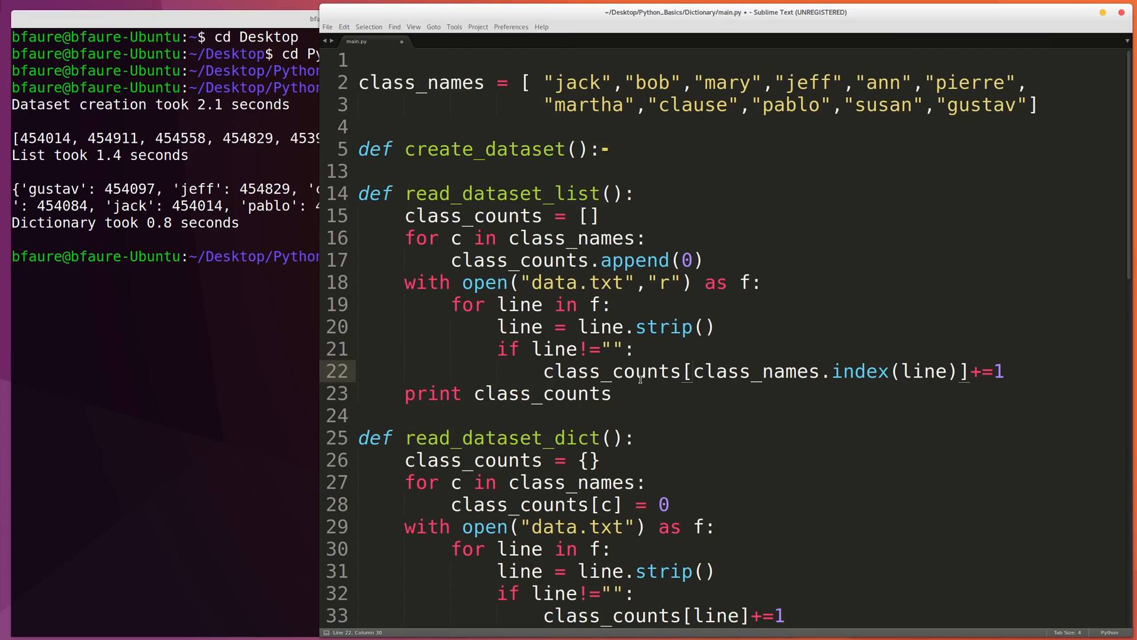
pyautogui.scroll(-3)
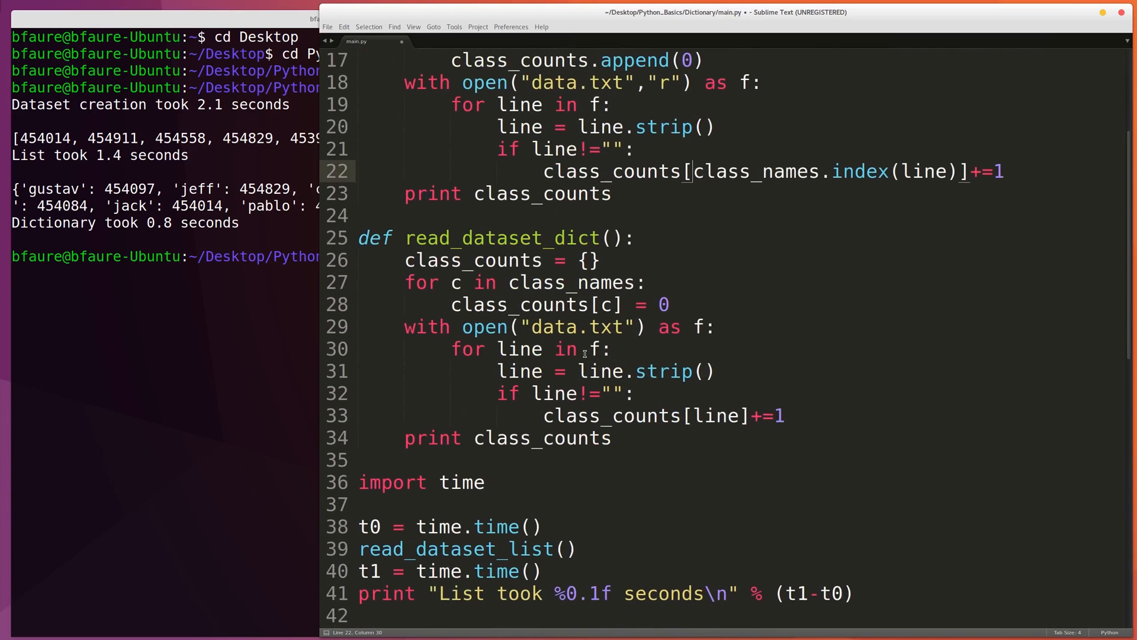
pyautogui.scroll(-3)
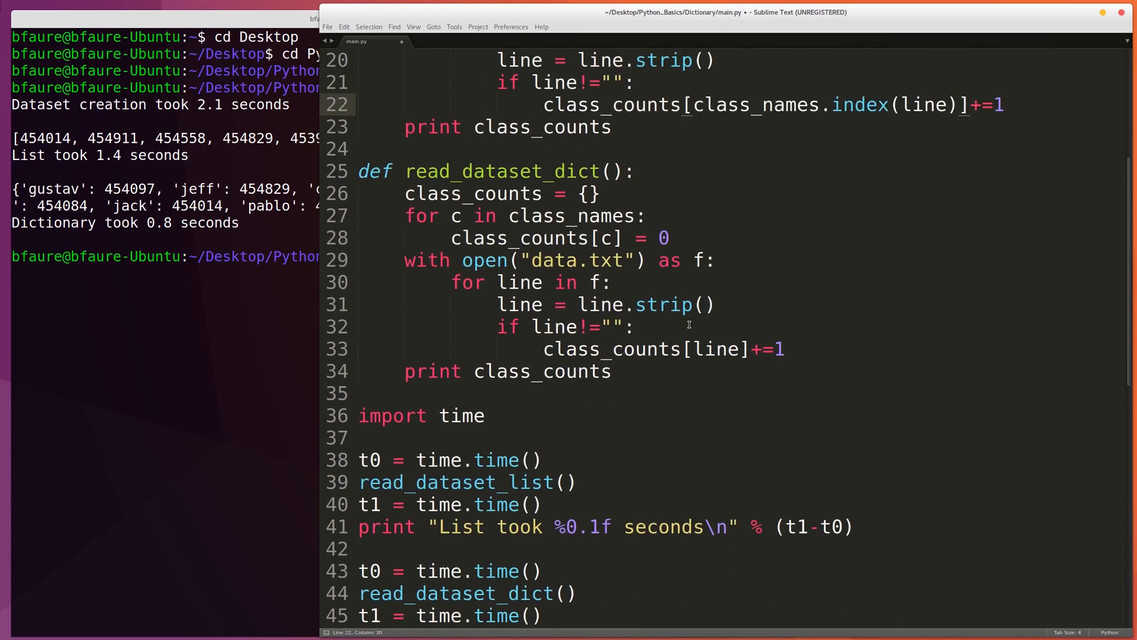
pyautogui.scroll(3)
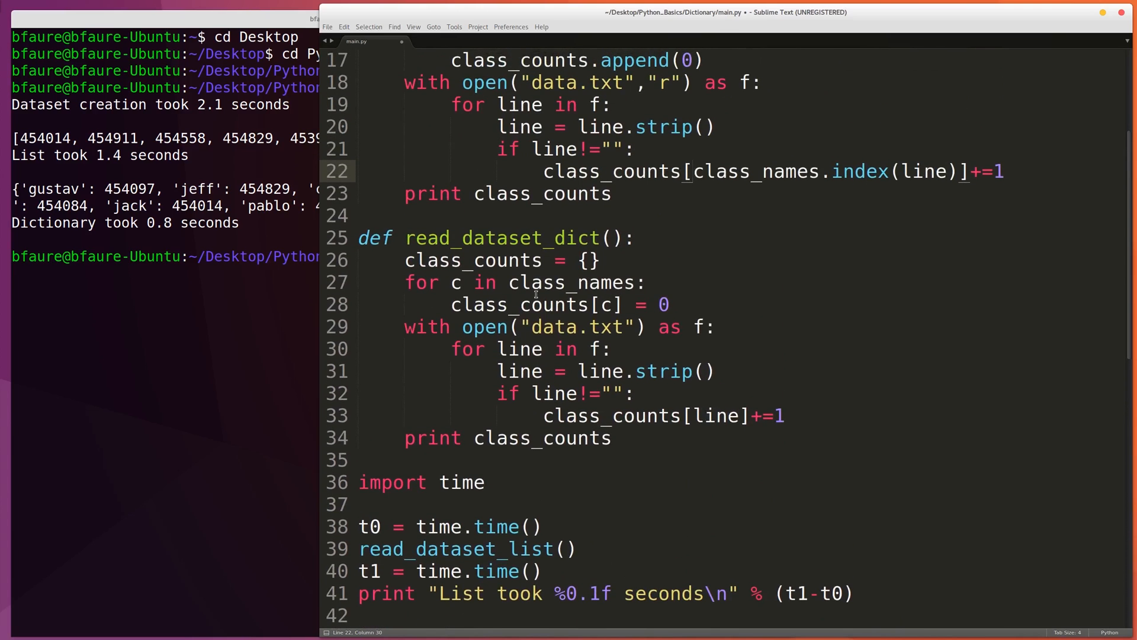
pyautogui.scroll(3)
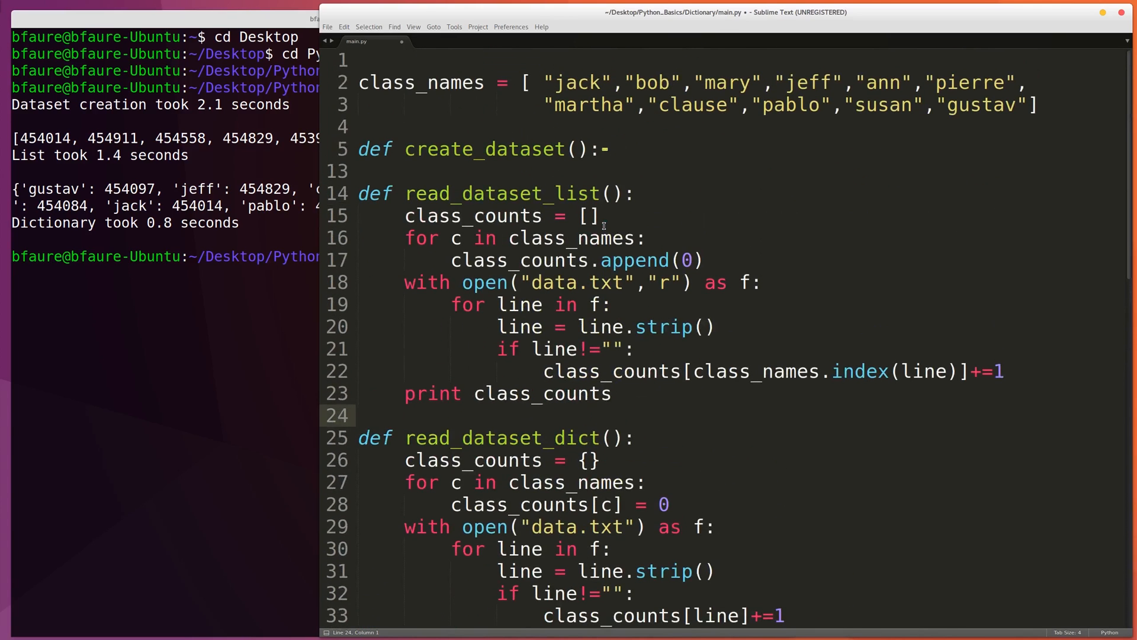